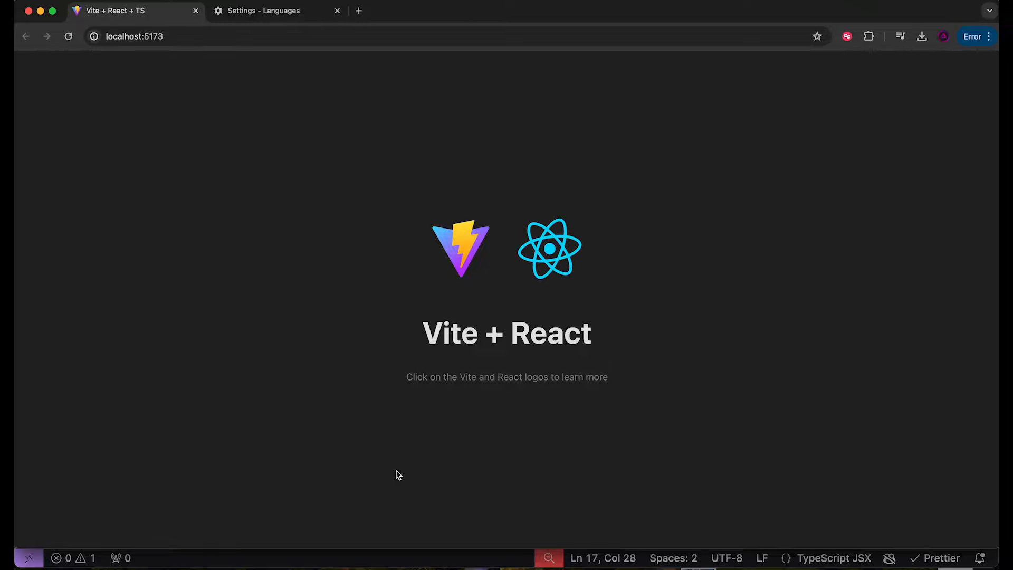
mouse_move(644, 226)
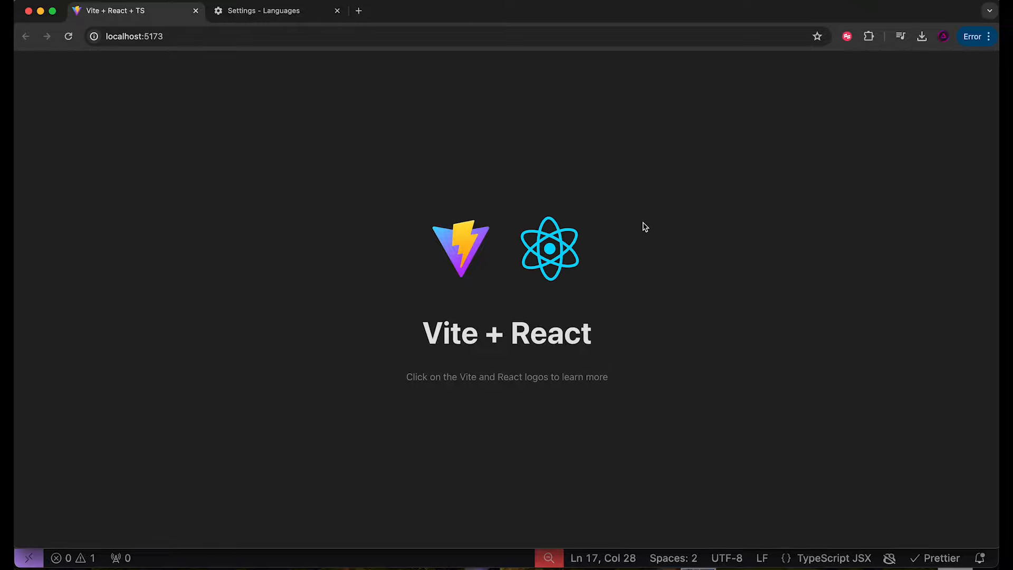
Return to the running Vite app page and select the paragraph about the logos
click(265, 10)
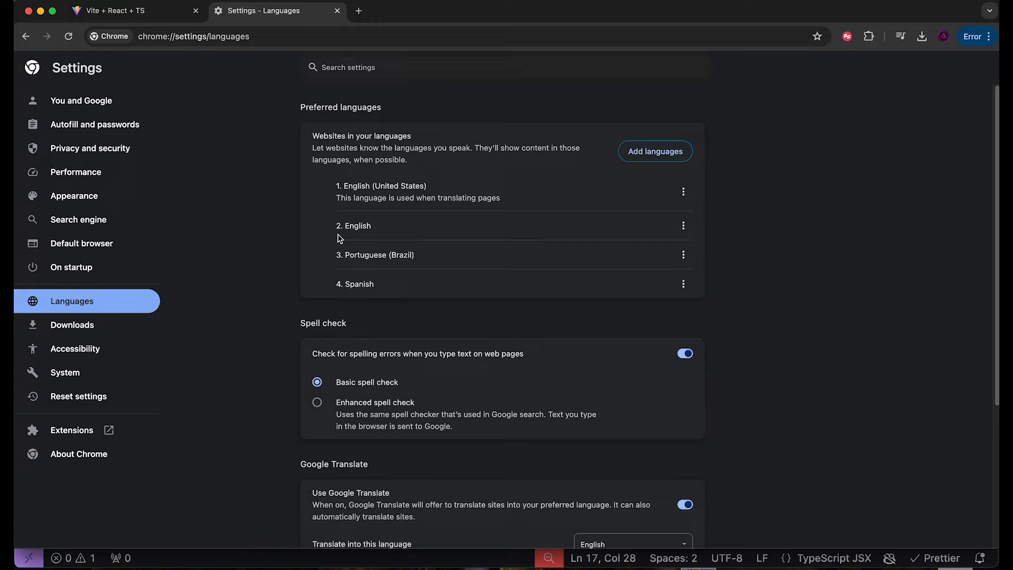
mouse_move(624, 261)
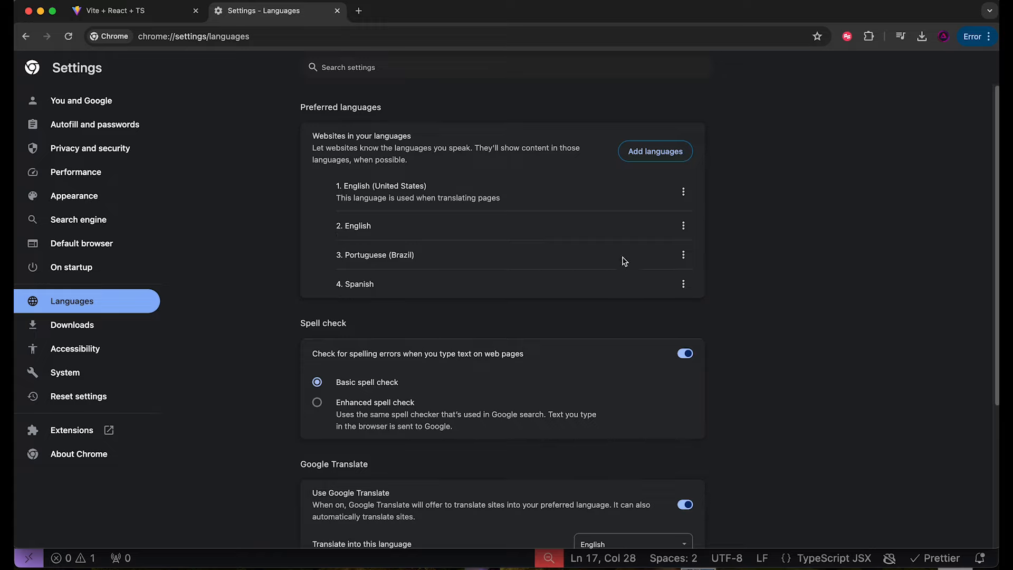
mouse_move(372, 183)
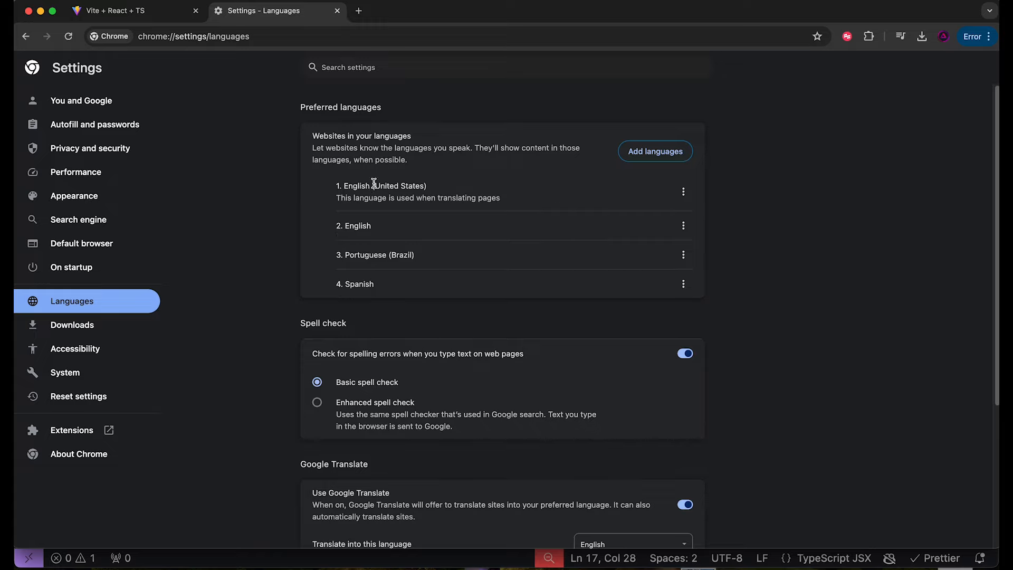
click(119, 10)
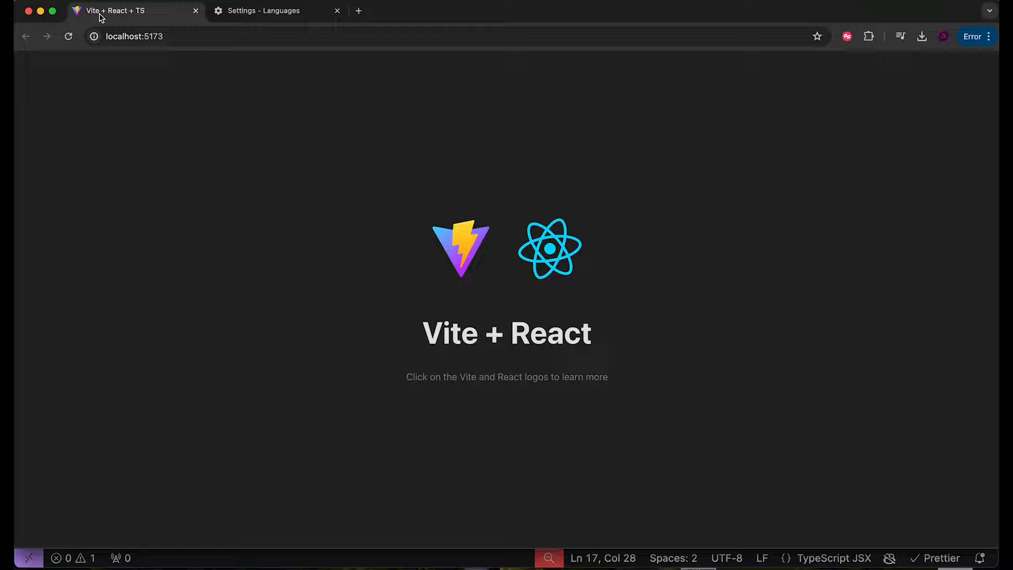
triple_click(507, 376)
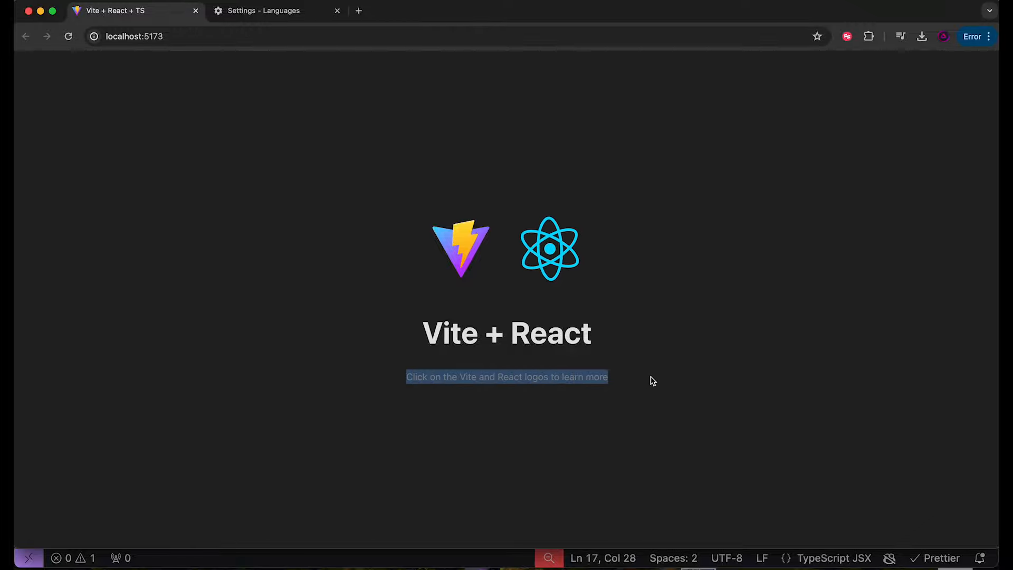
mouse_move(632, 384)
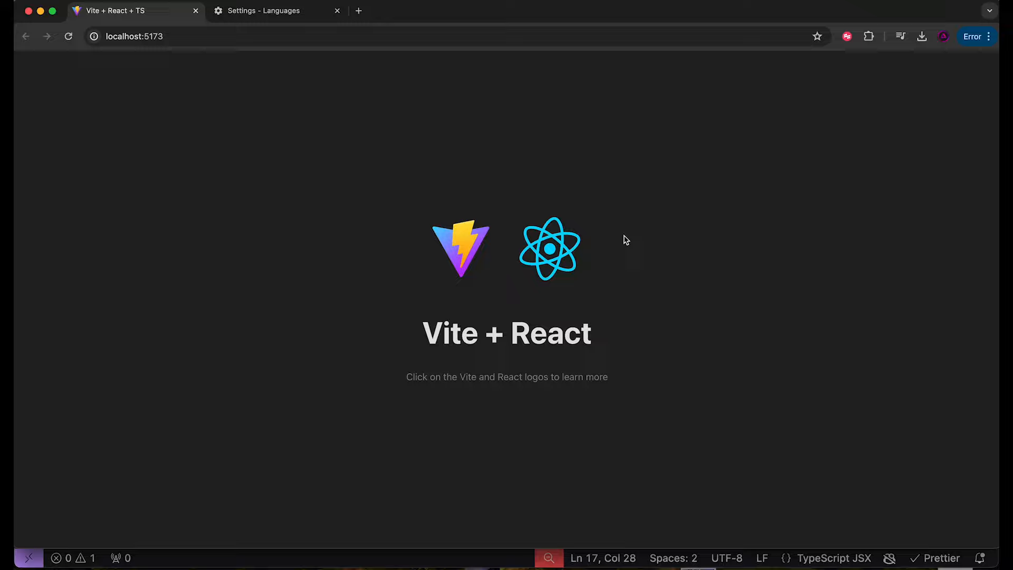
Translate the page into Finnish via Chrome's Translate panel, choosing Finnish as the target language
click(989, 36)
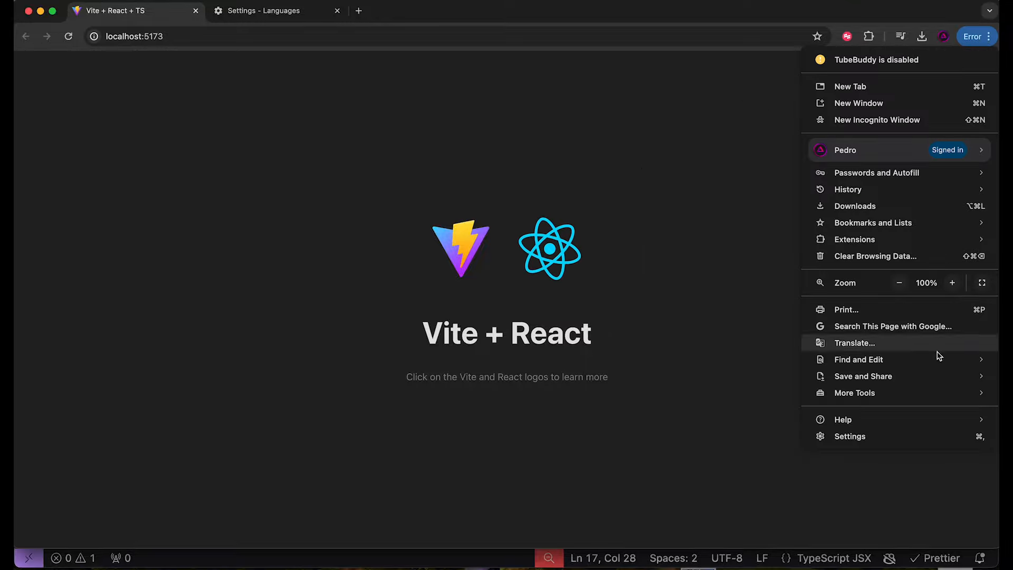
click(854, 342)
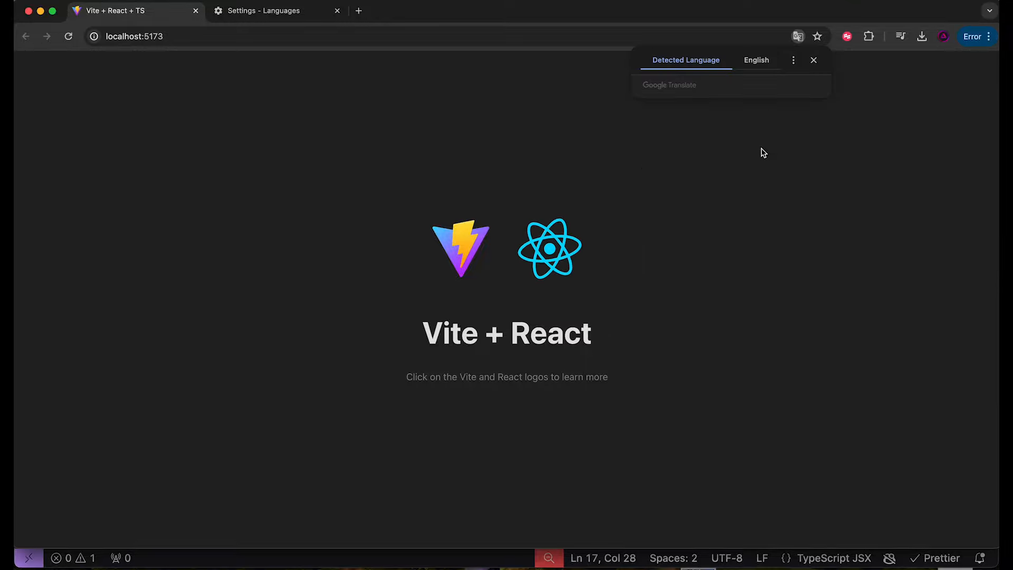
click(794, 59)
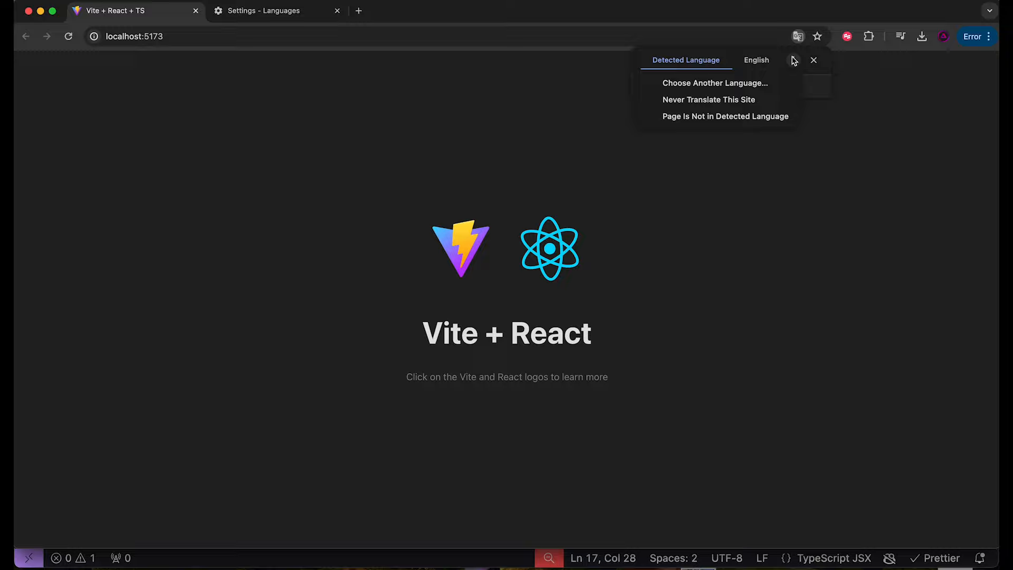
click(714, 82)
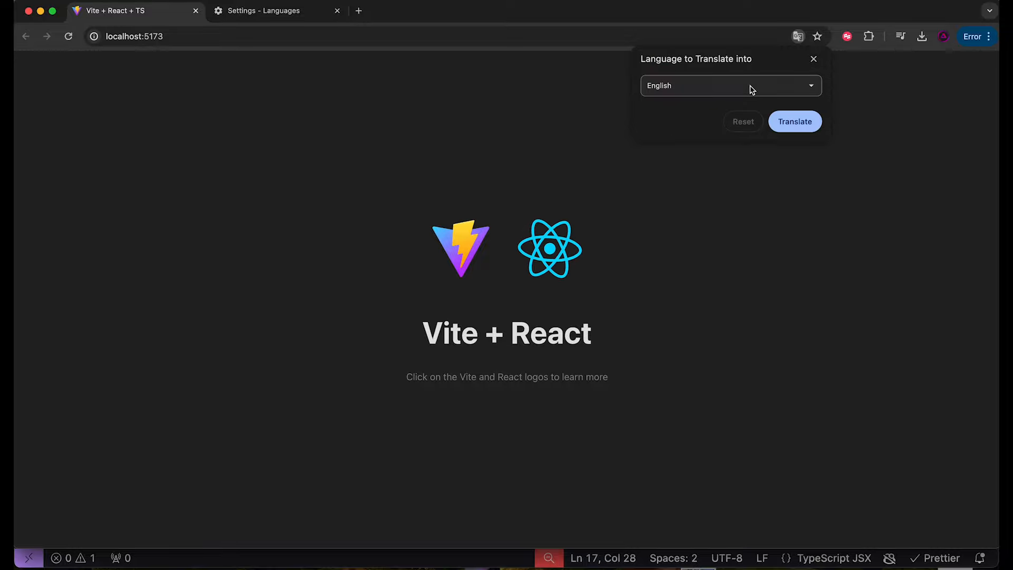
click(731, 86)
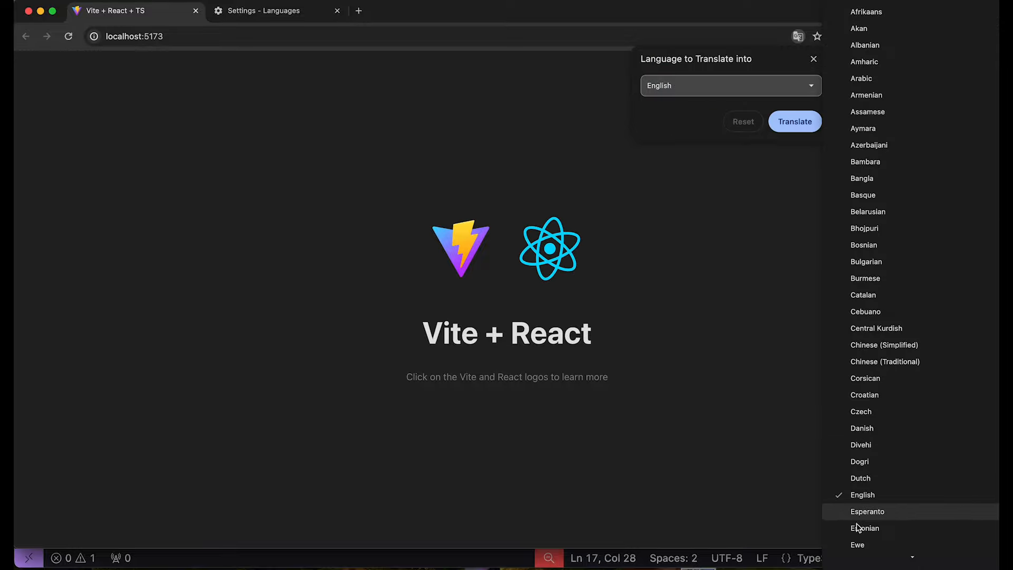
scroll(down, 3)
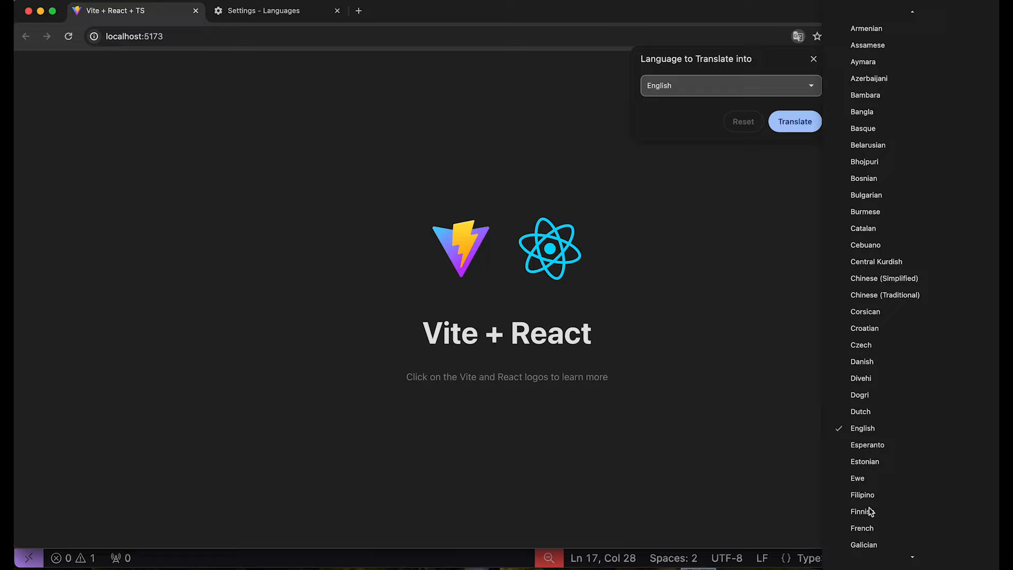
click(863, 511)
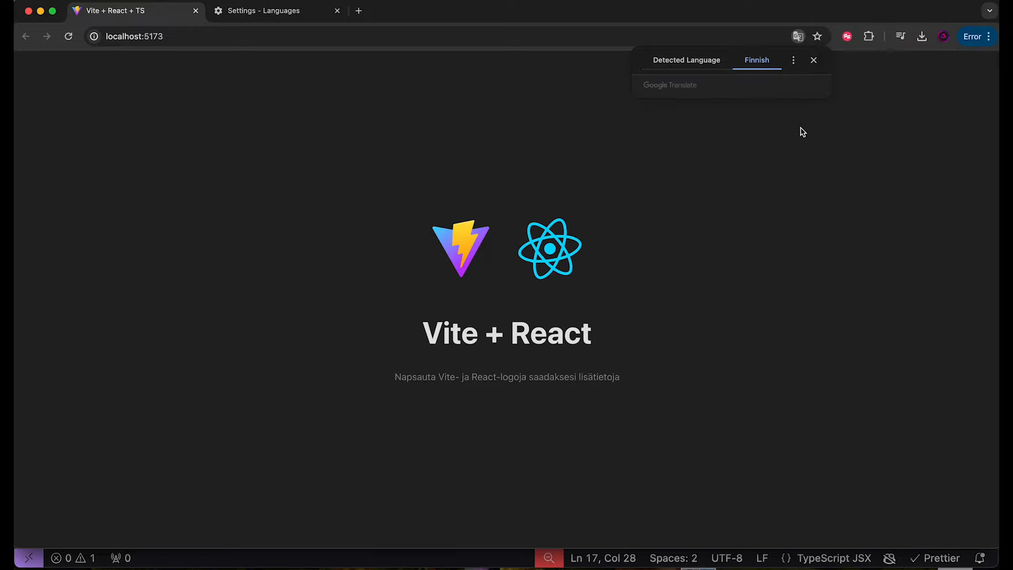
click(814, 60)
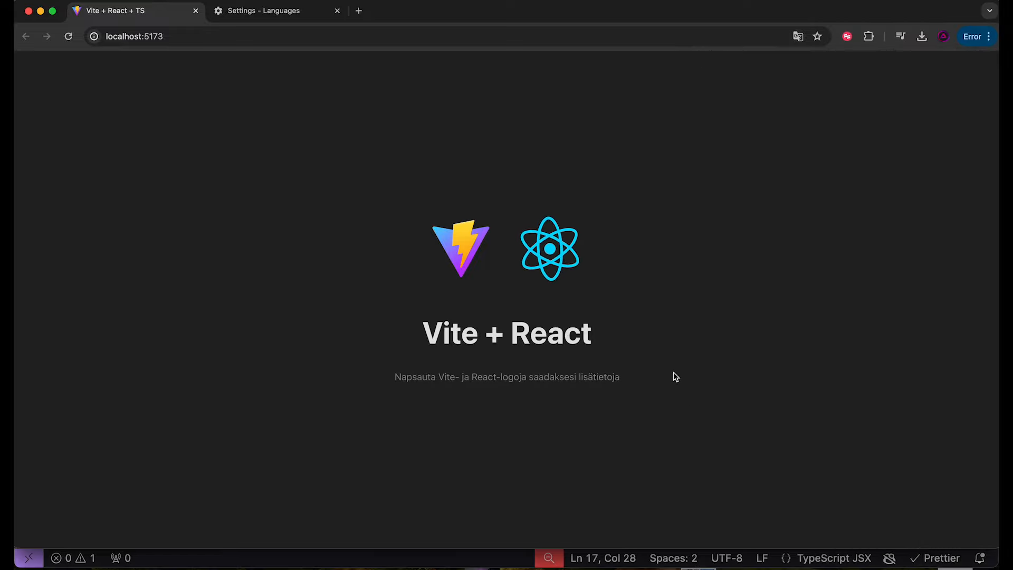
mouse_move(377, 382)
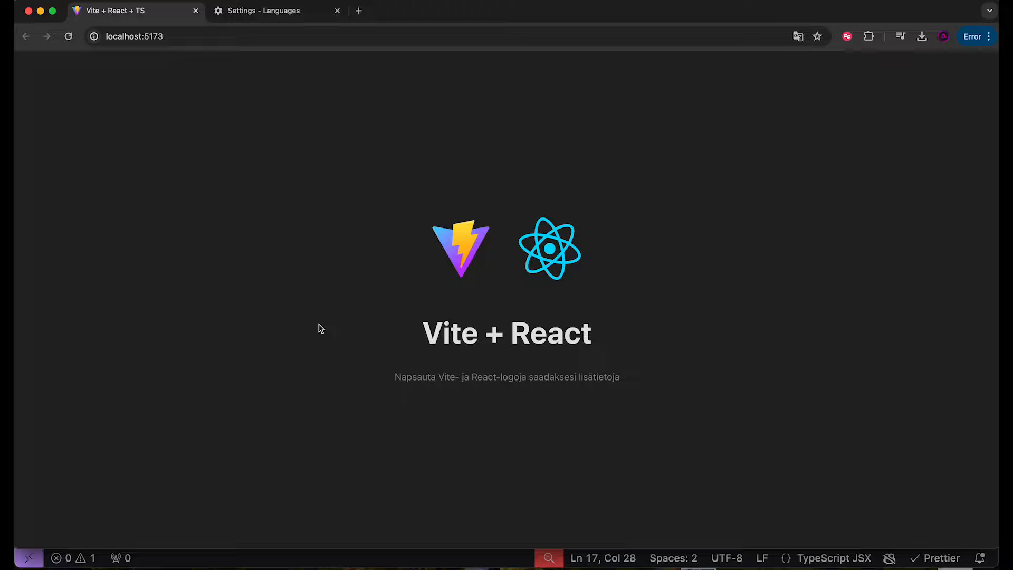
Revert the Finnish translation so the page shows its original English text
click(162, 35)
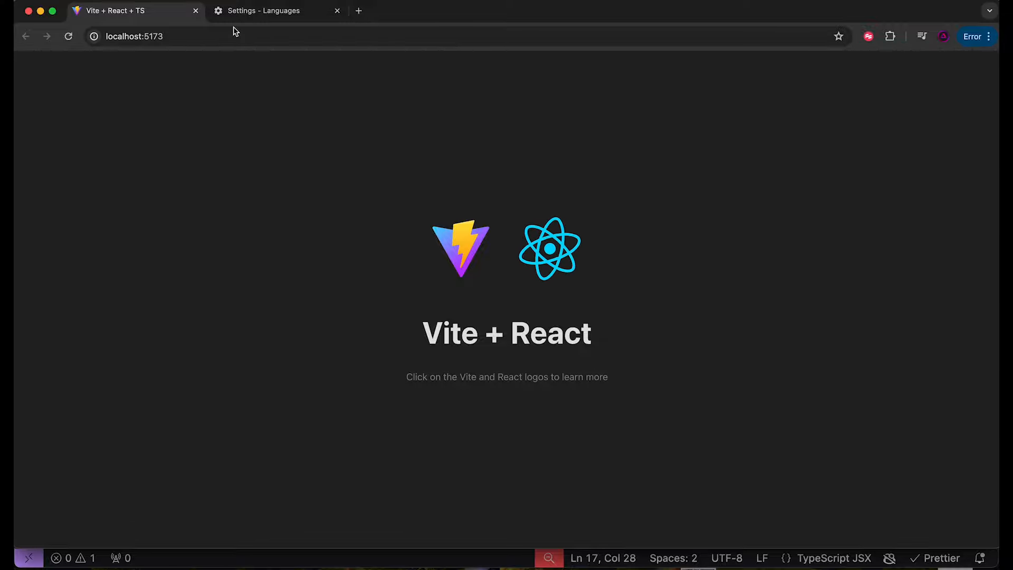
mouse_move(323, 496)
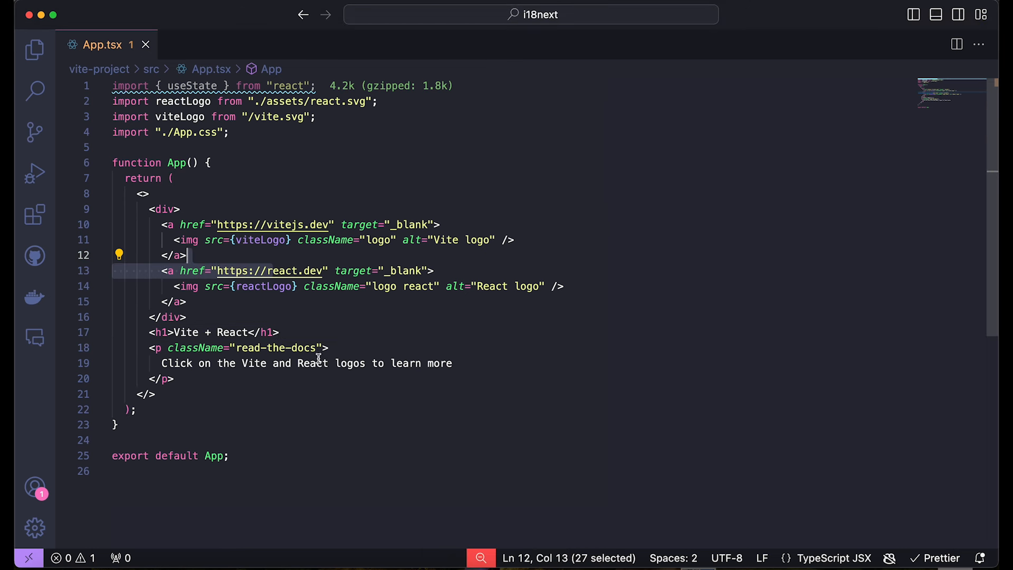
mouse_move(324, 428)
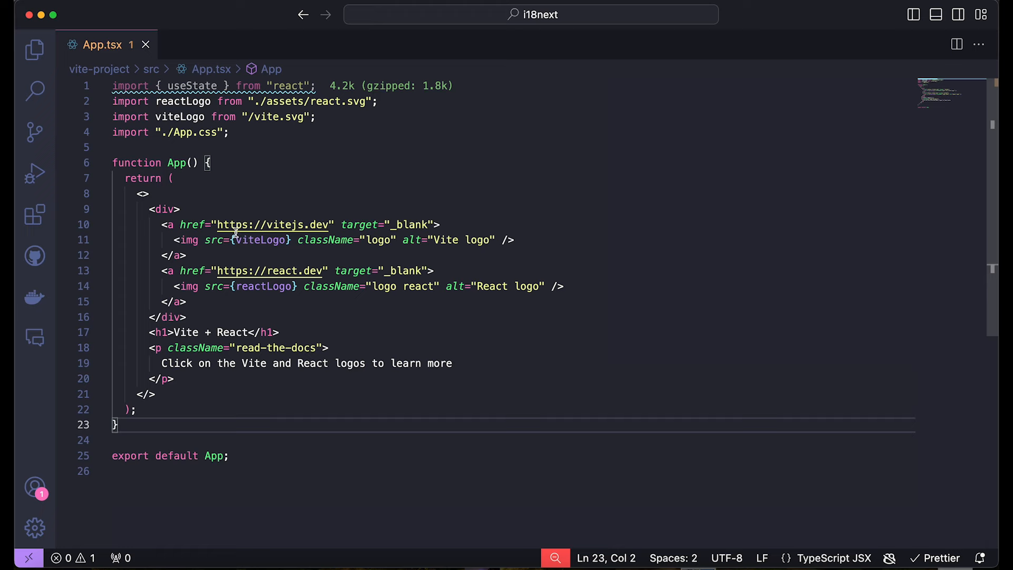
Run npm i react-i18next i18next in the integrated terminal to install both packages
click(209, 163)
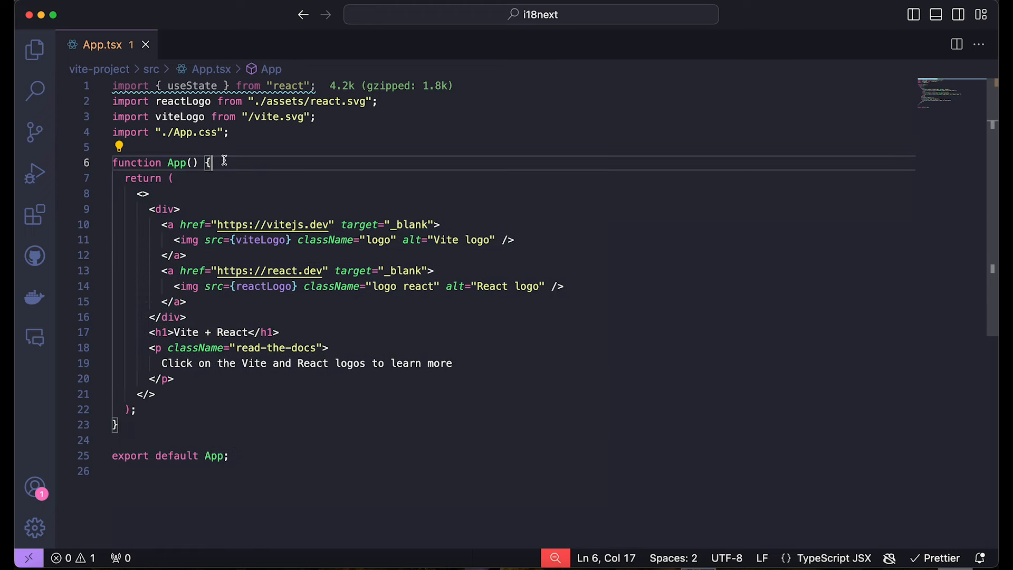
mouse_move(297, 338)
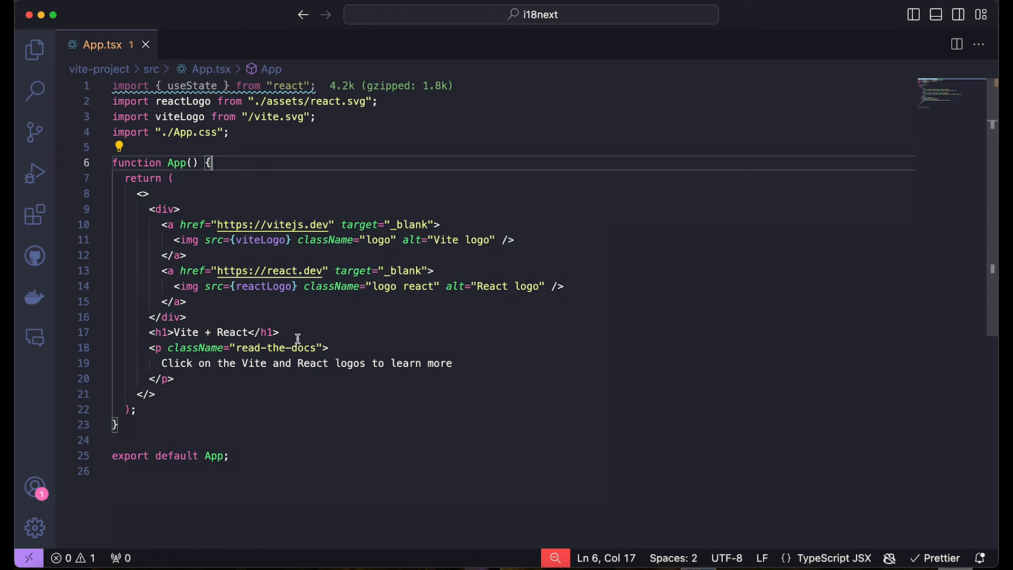
mouse_move(324, 331)
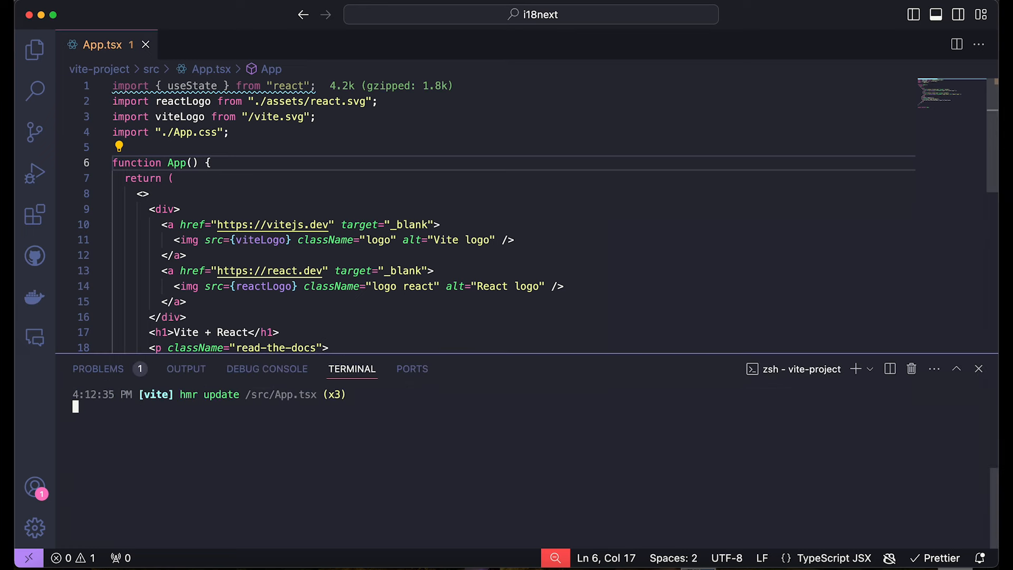
click(34, 49)
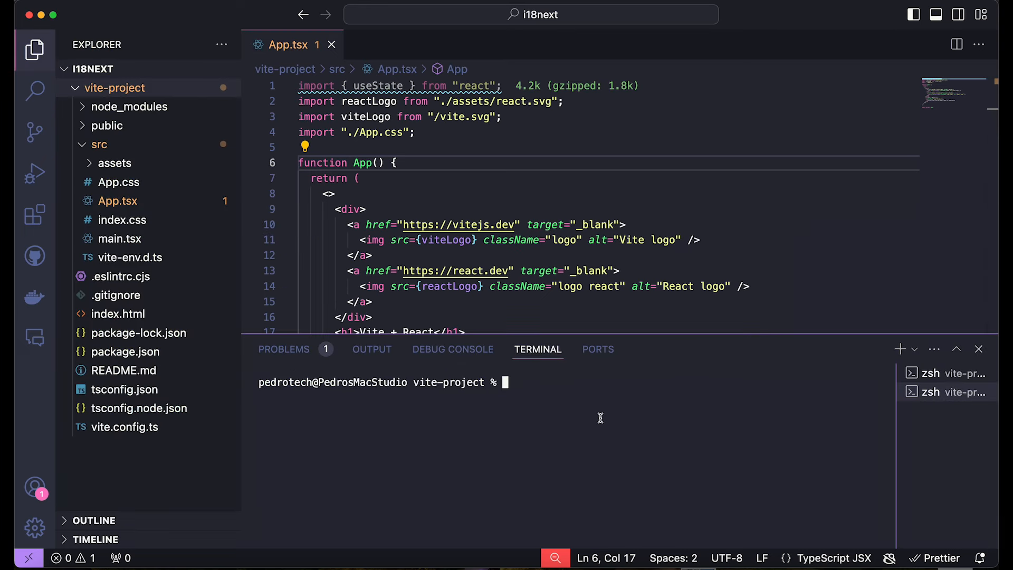
text(npm install react-)
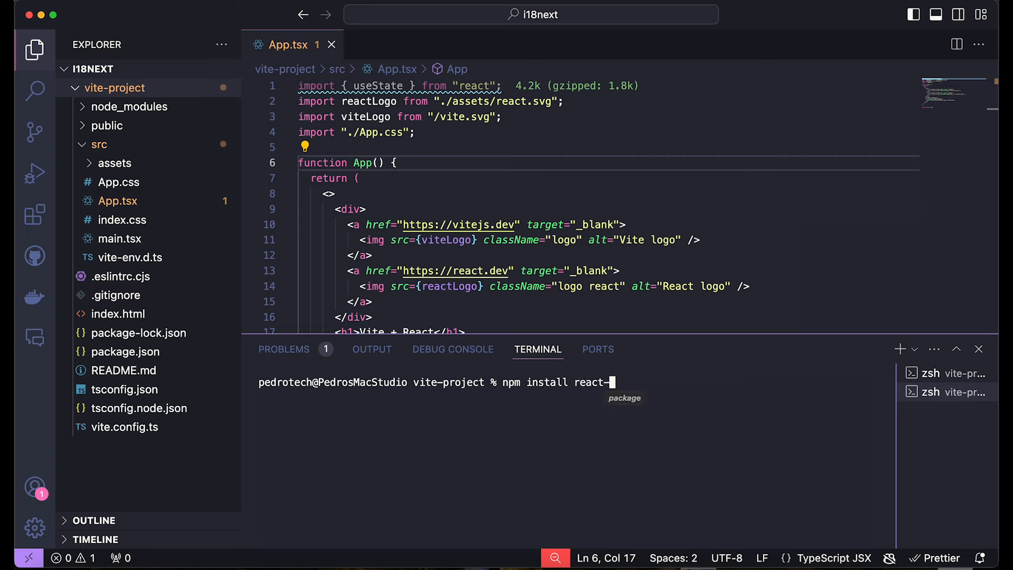
text(i18next)
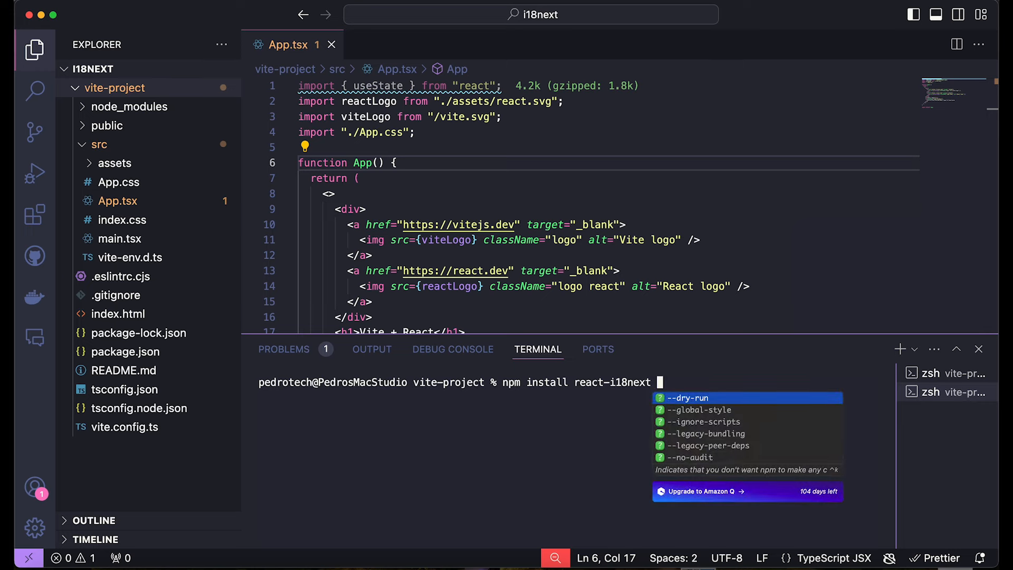
text(i18next)
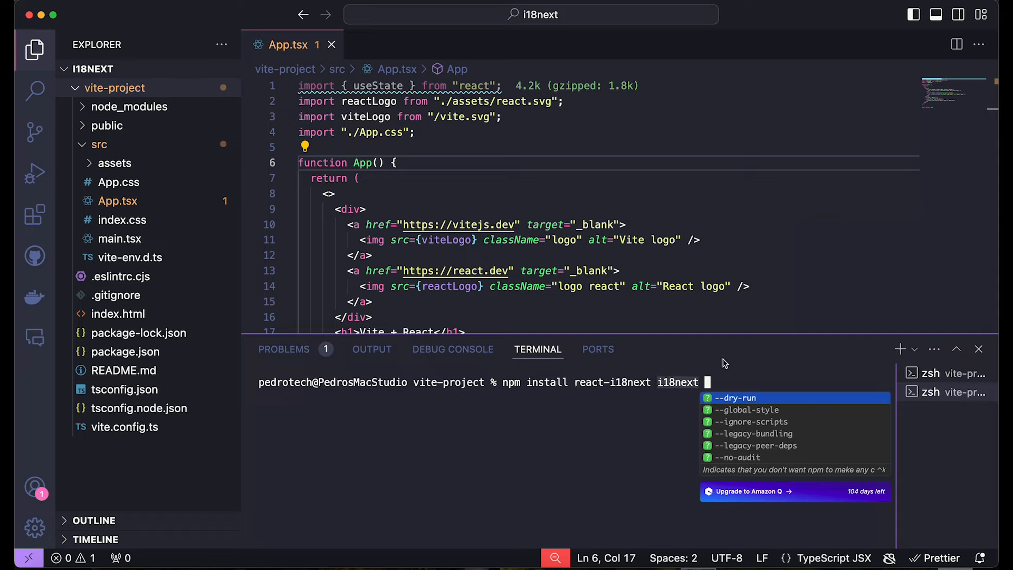
text(--d)
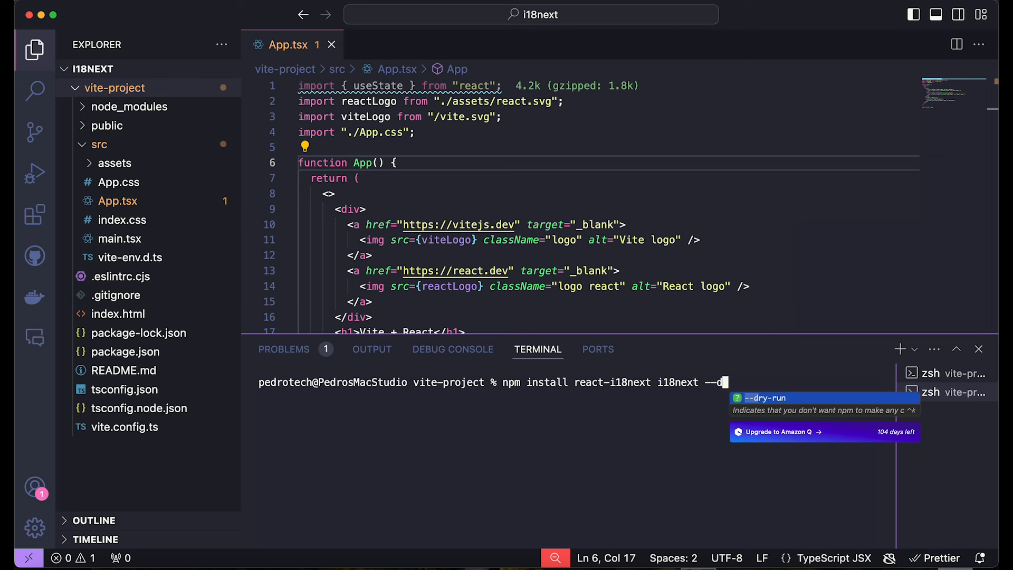
key(Return)
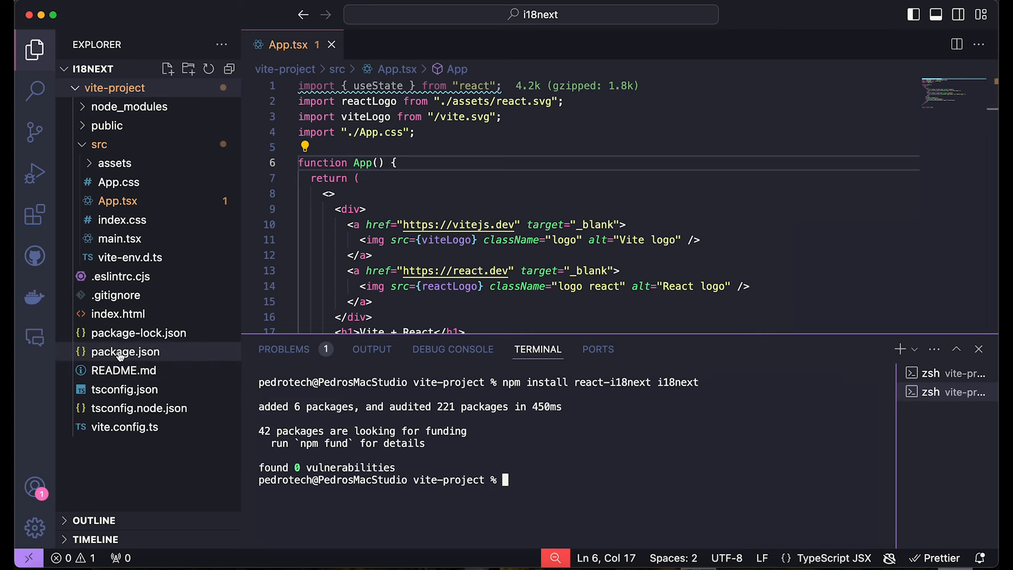
Check the new dependencies in package.json, hide the terminal and return to App.tsx
click(126, 352)
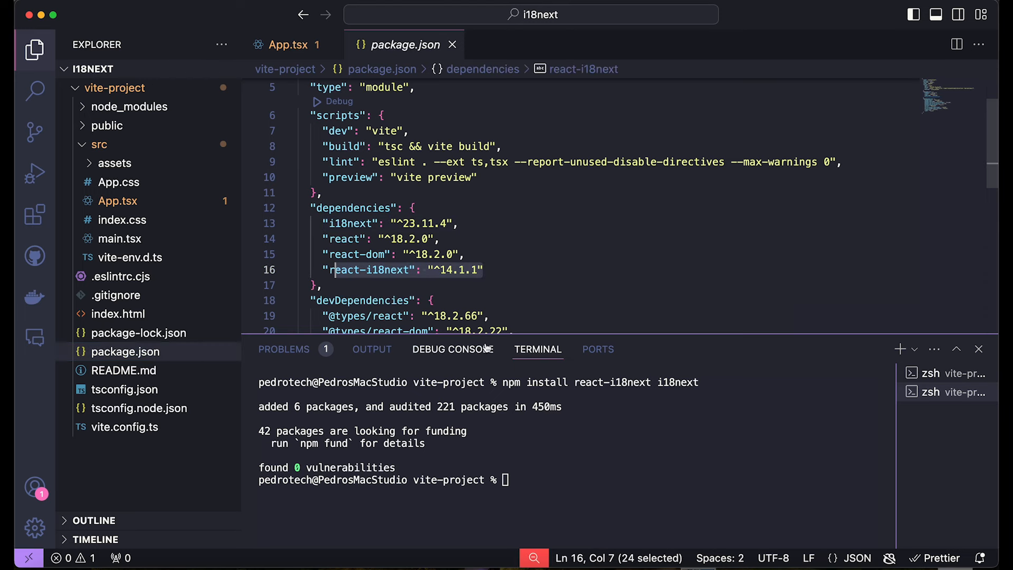
click(979, 350)
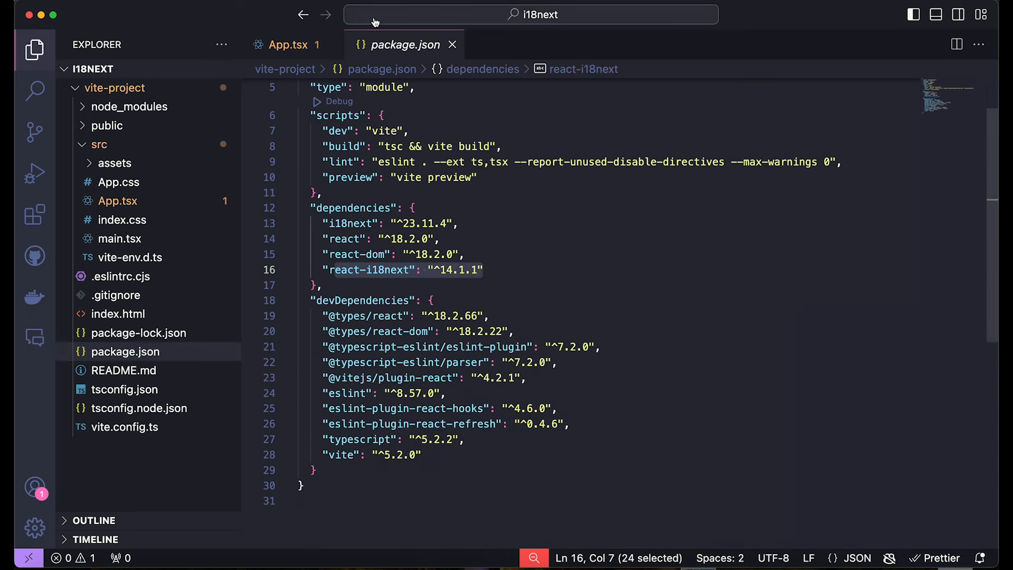
click(287, 44)
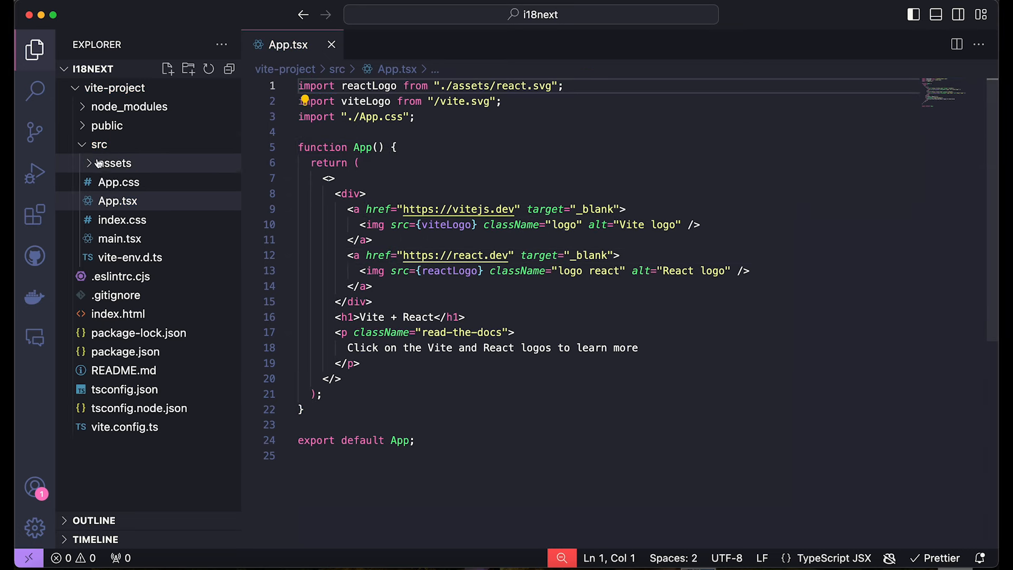
Create a new i18n.ts file inside src
click(168, 70)
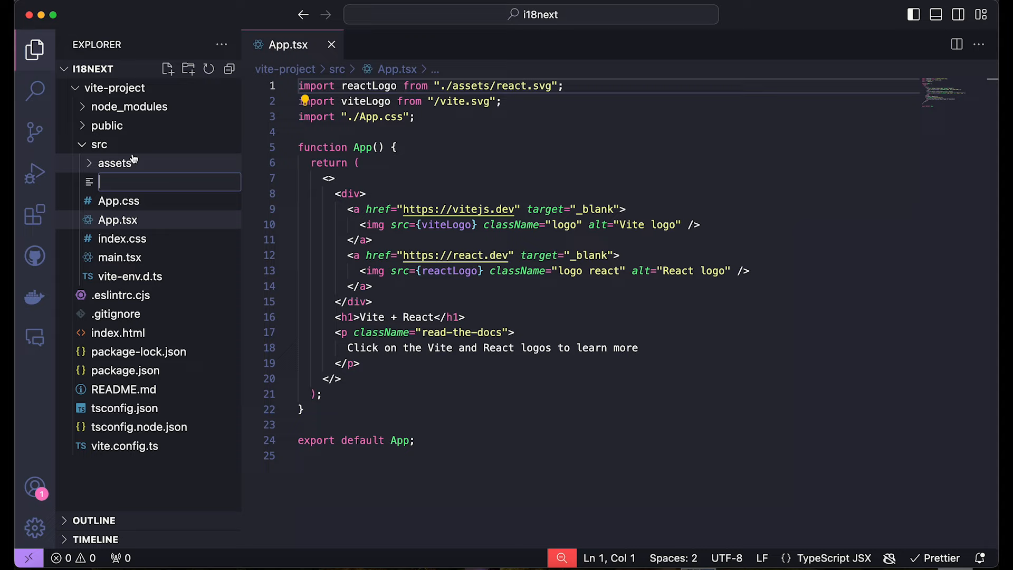
text(i18)
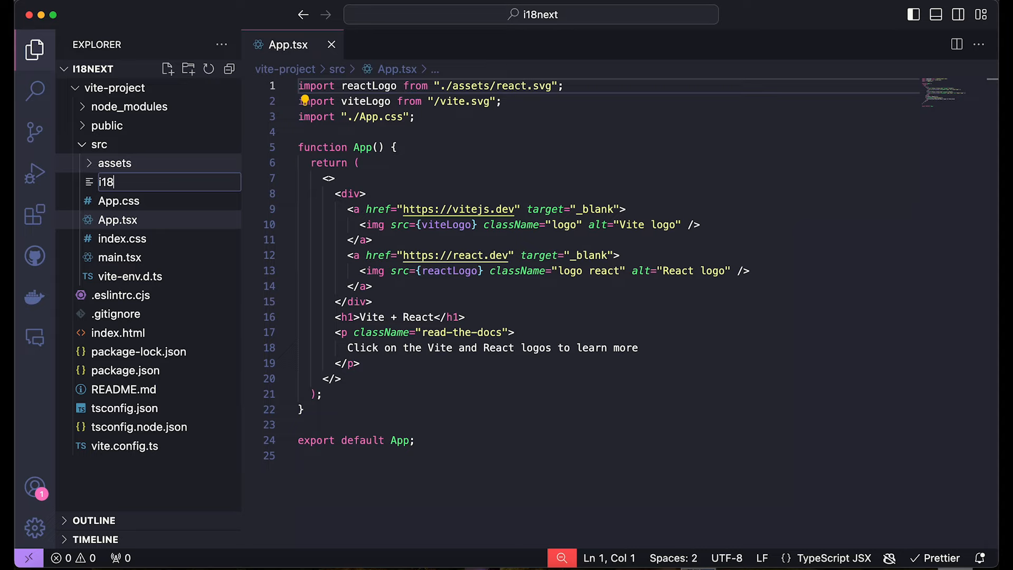
key(Enter)
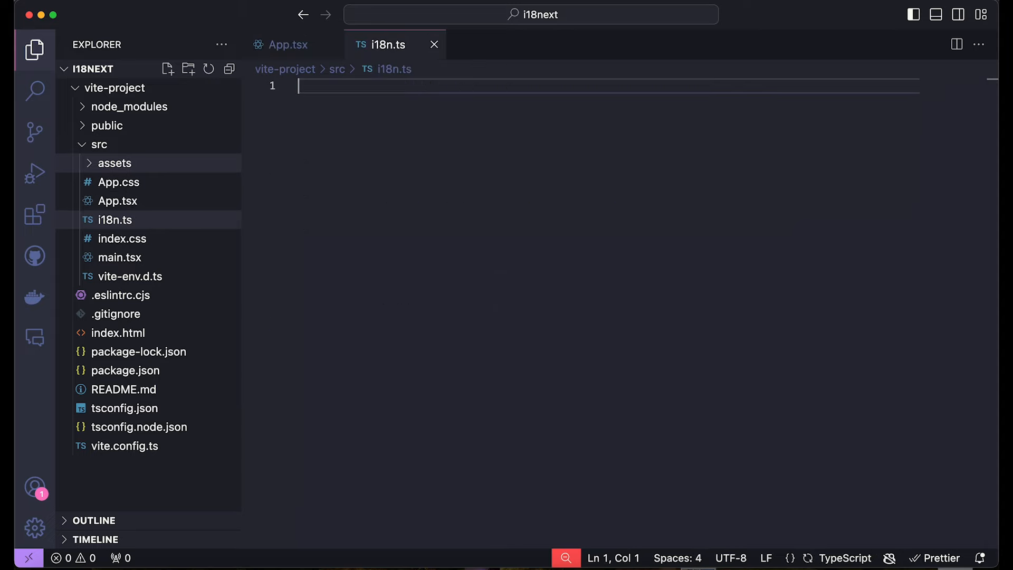
mouse_move(264, 113)
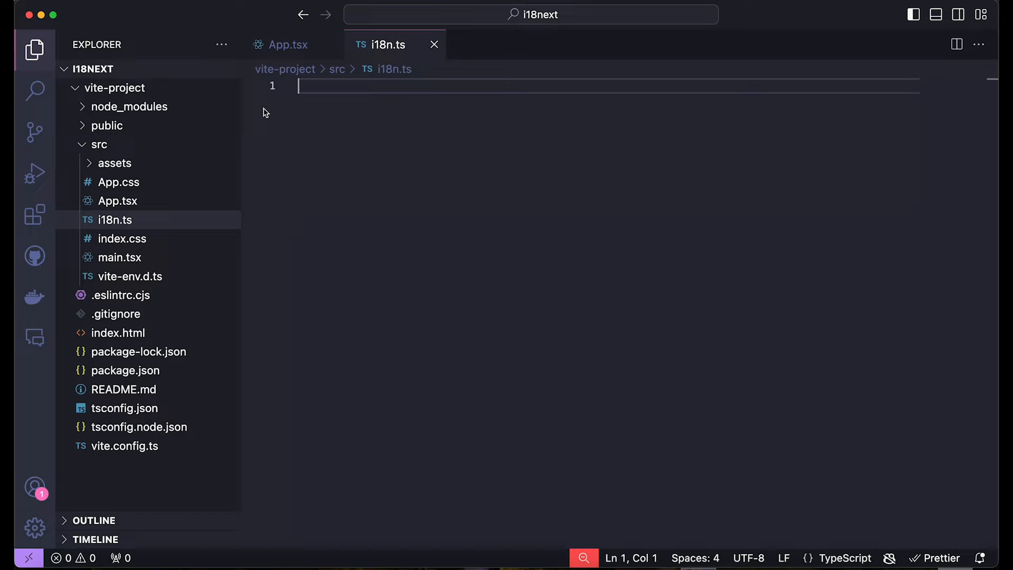
mouse_move(271, 124)
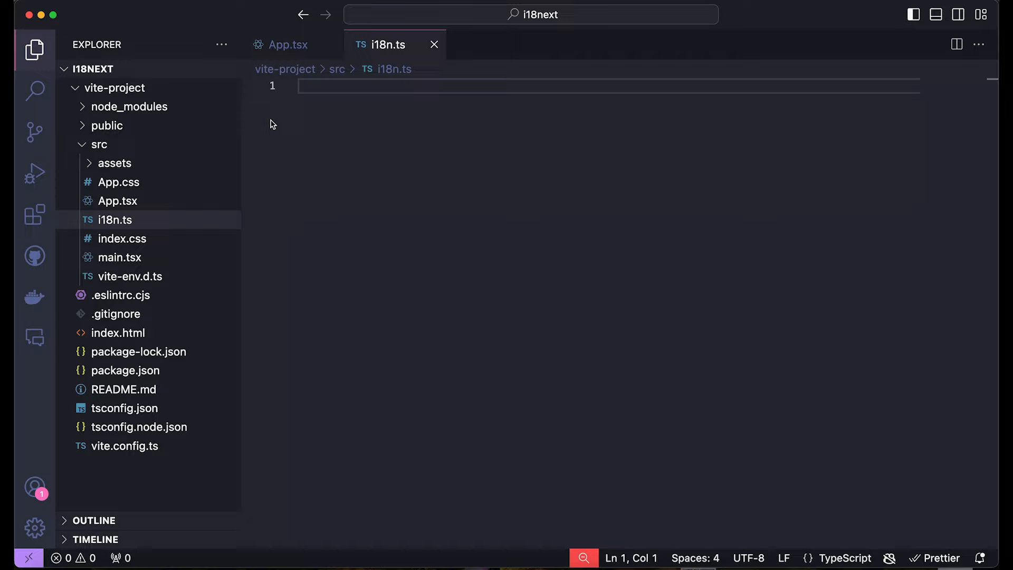
Import i18n from i18next and start the i18n.use( chain below it
text(import)
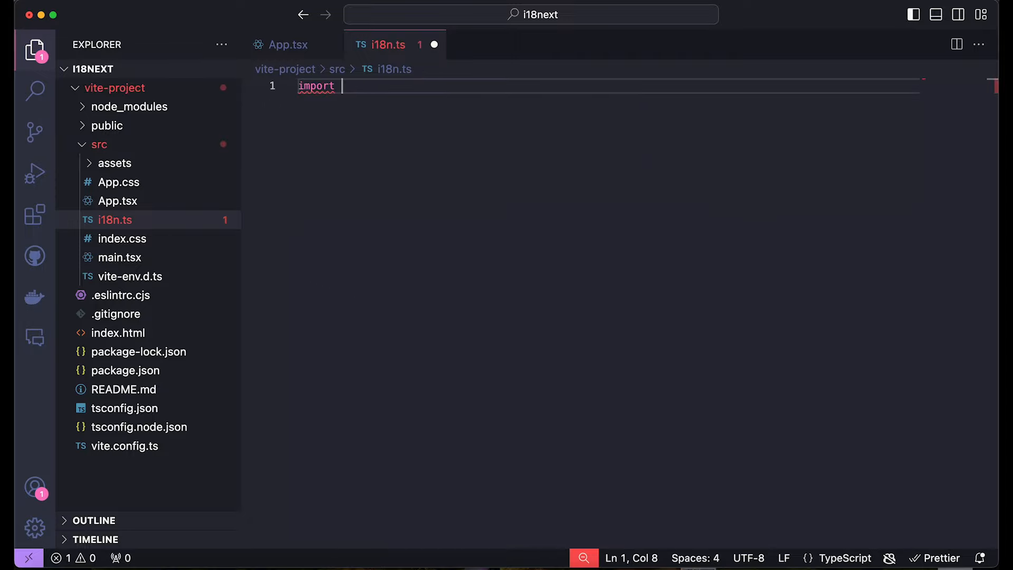
text(i)
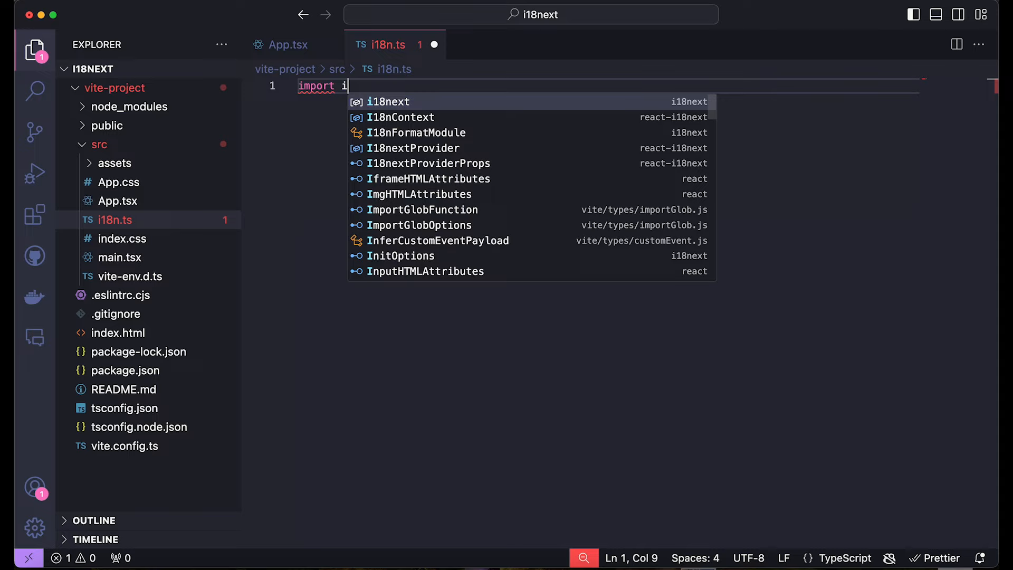
text(18n from "i18next";)
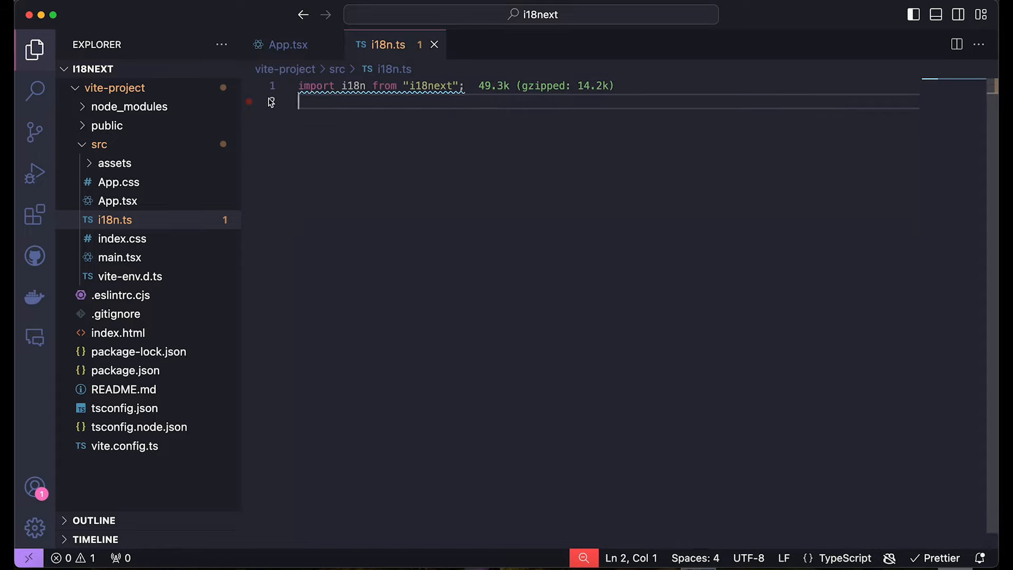
key(enter)
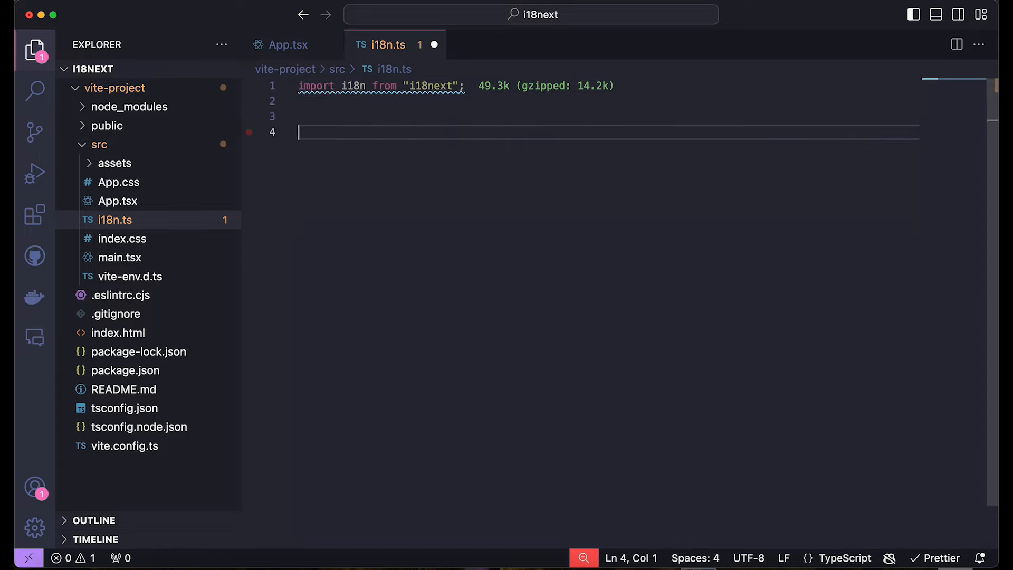
text(i18n)
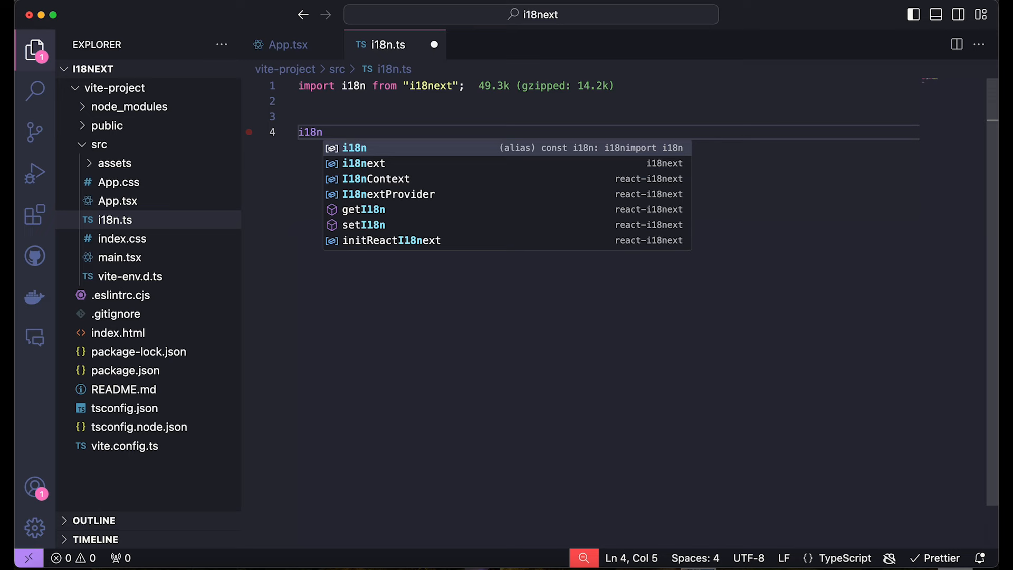
text(.use()
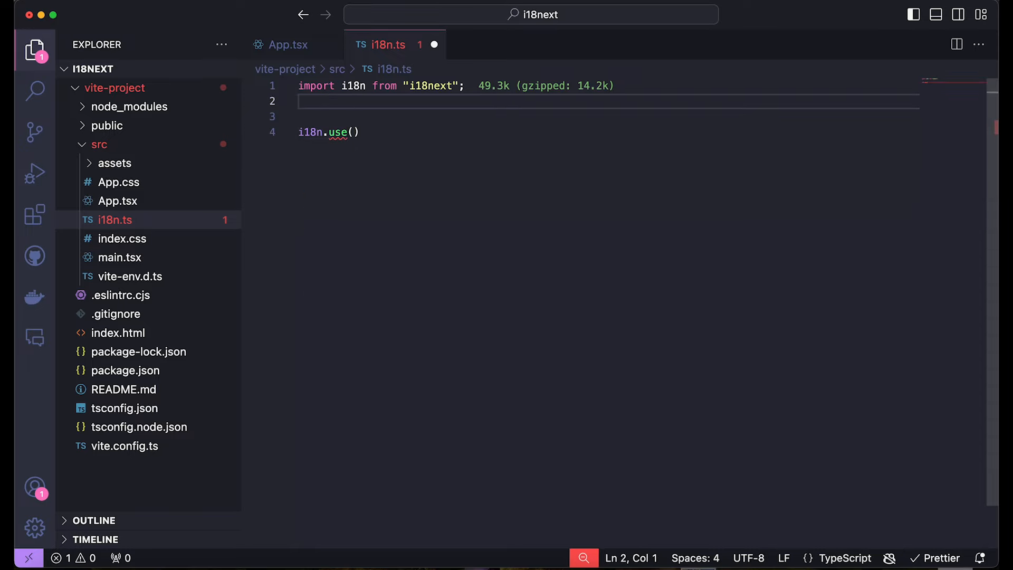
Import initReactI18next from react-i18next and complete i18n.use(initReactI18next).init({})
text(import {})
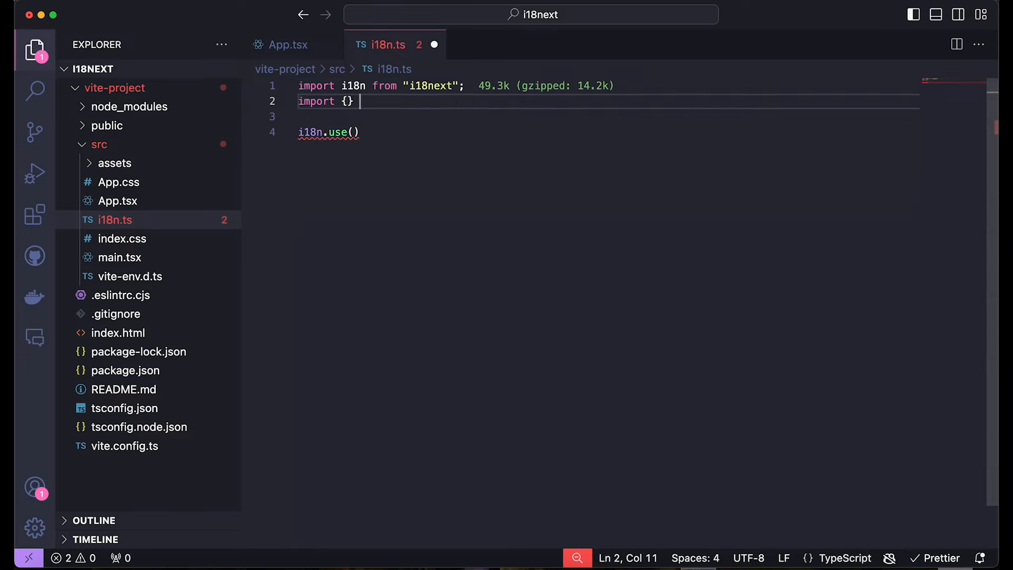
text(from ')
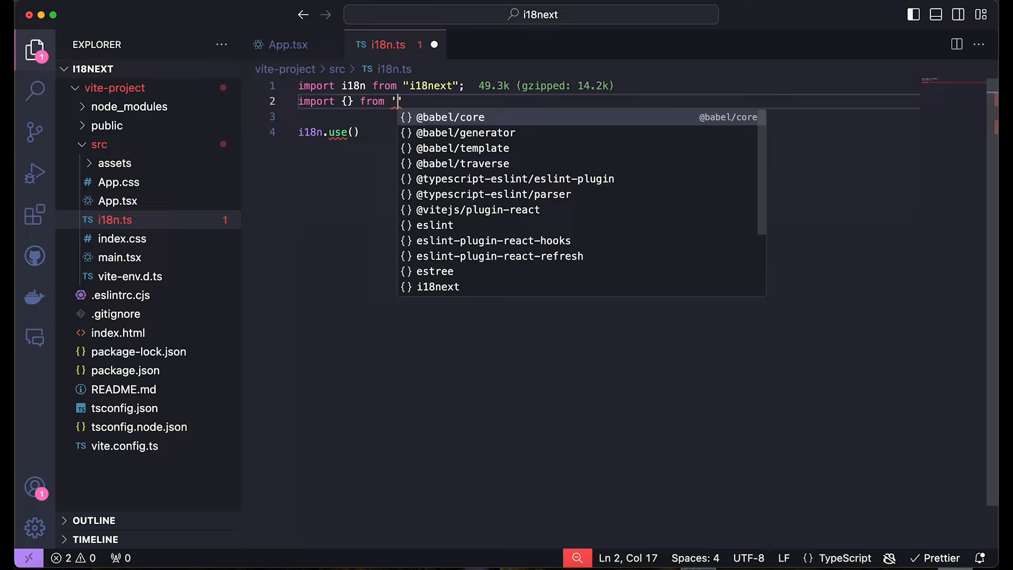
text(react-i18next)
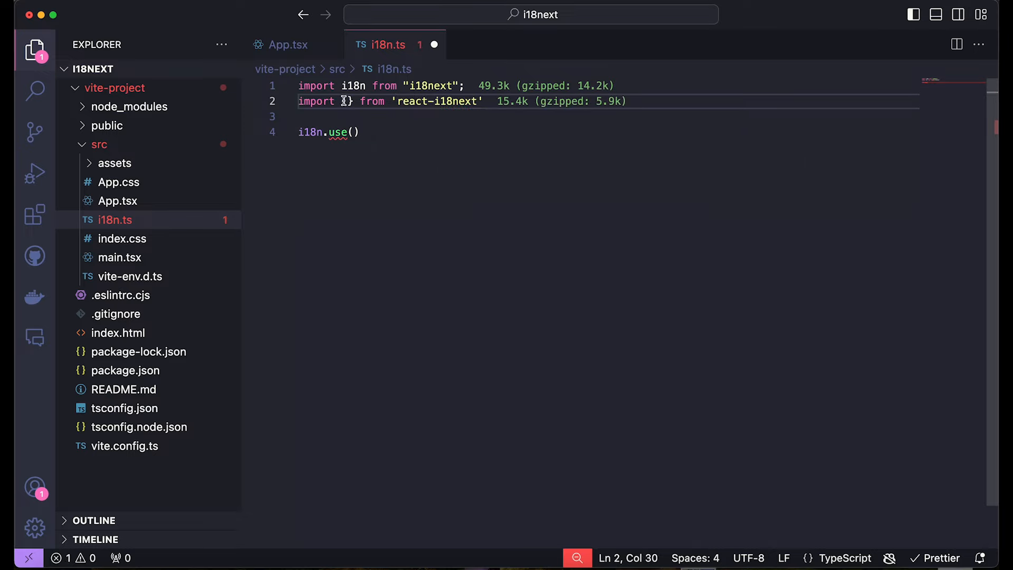
text(initReactI18next)
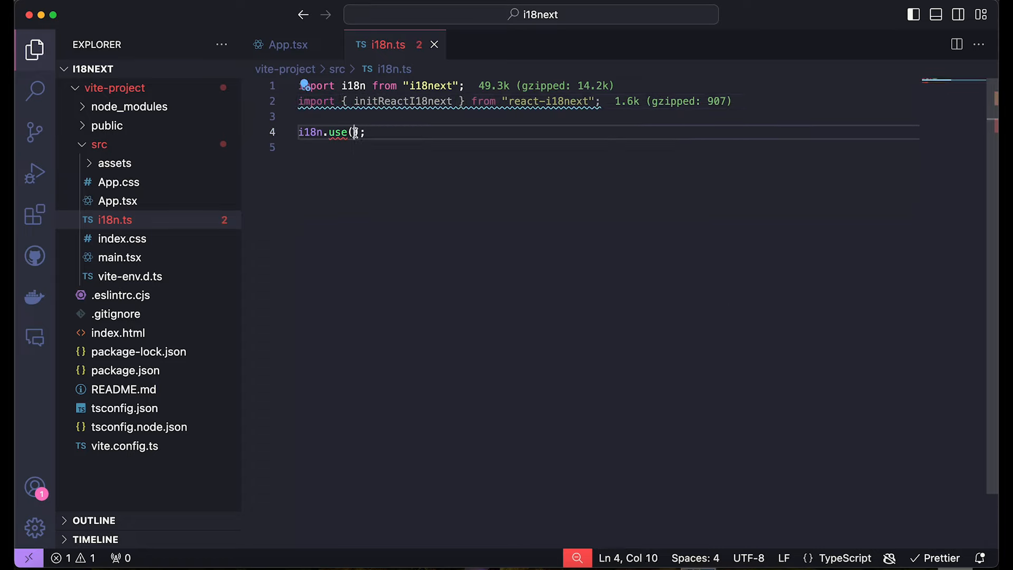
text(initReactI18next)
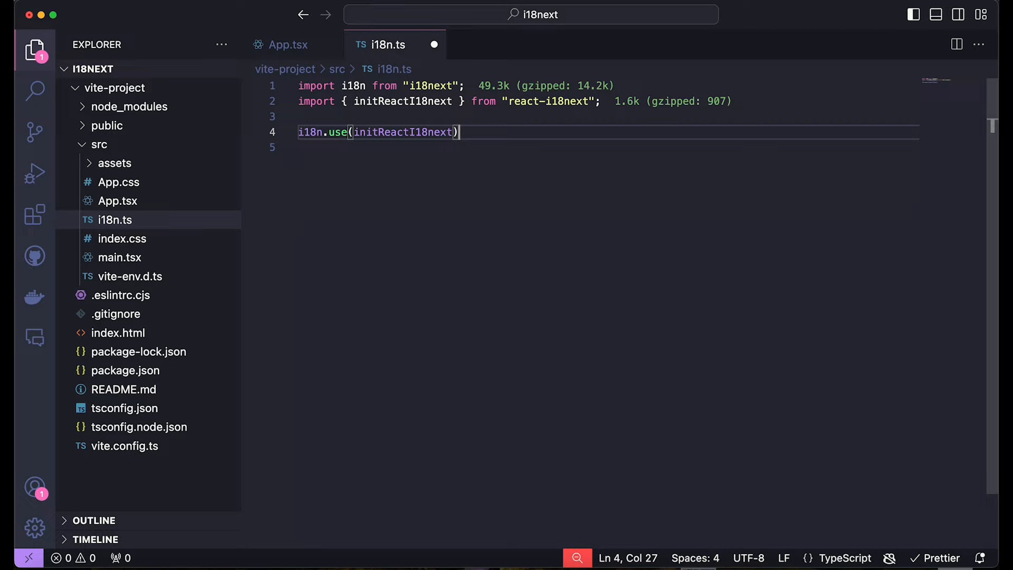
text(.init)
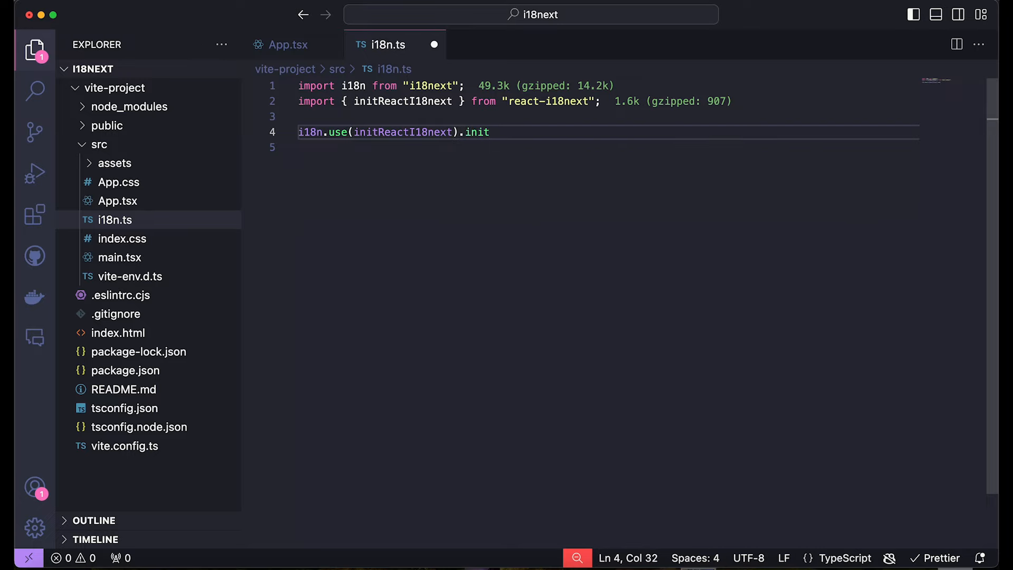
text(({}))
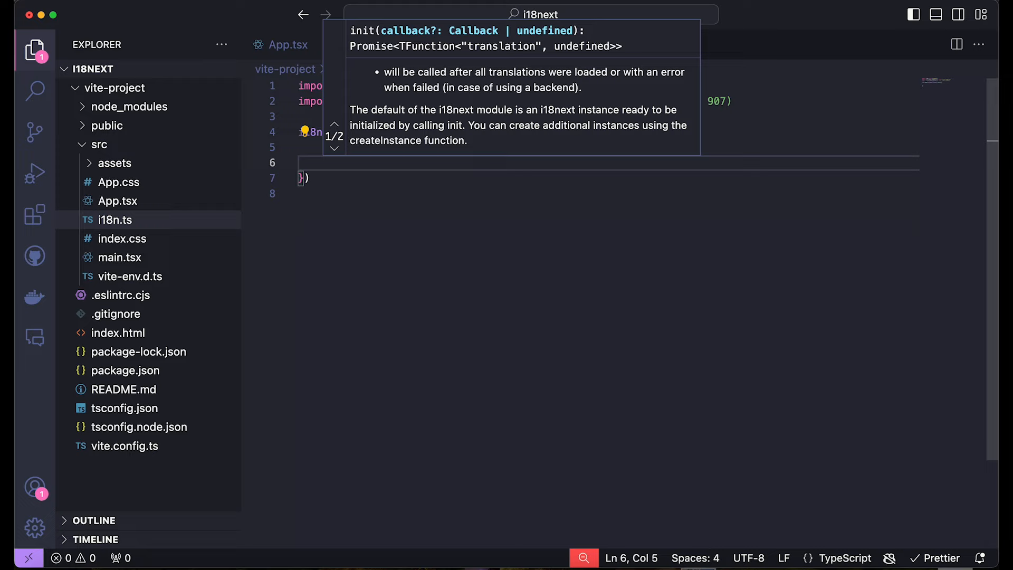
Add a resources object with empty en, pt and es entries, leaving room for options above it
click(372, 194)
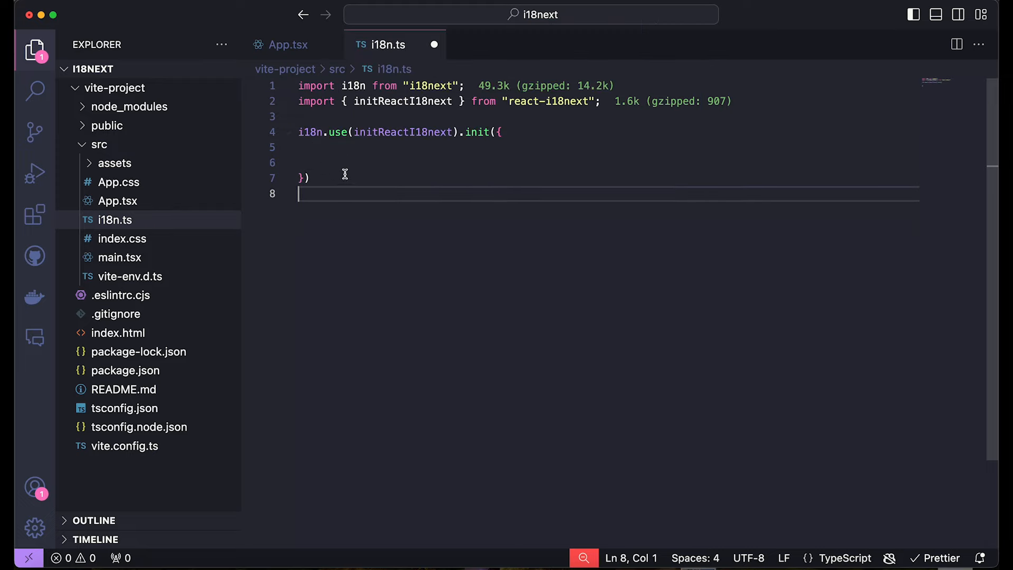
mouse_move(362, 176)
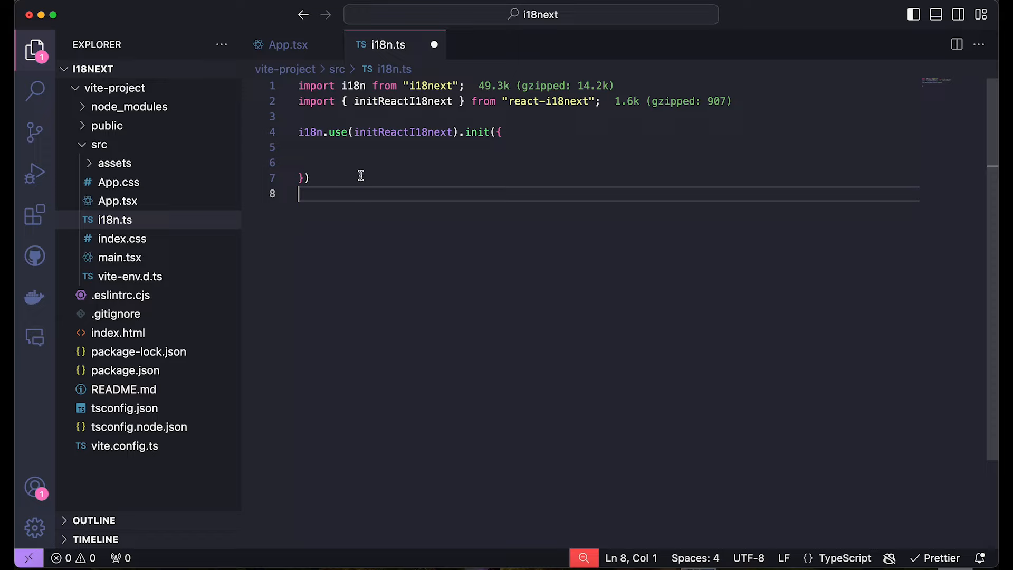
mouse_move(325, 156)
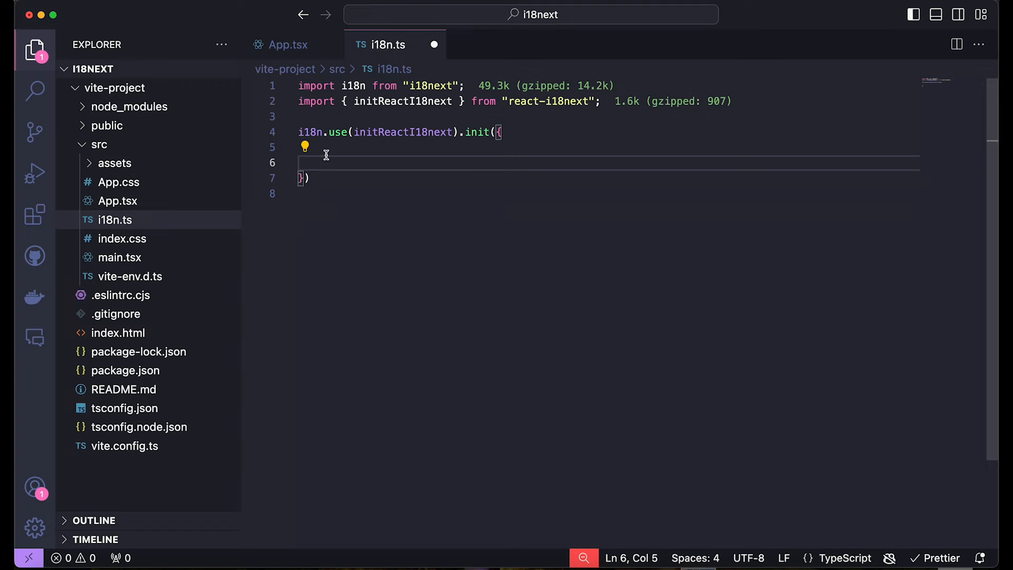
text(resou)
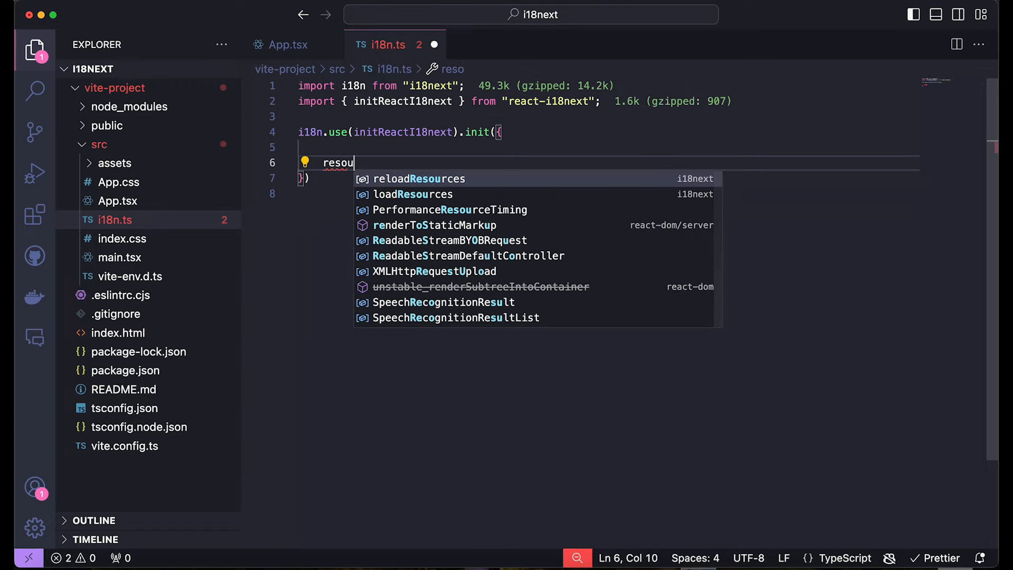
text(rces:)
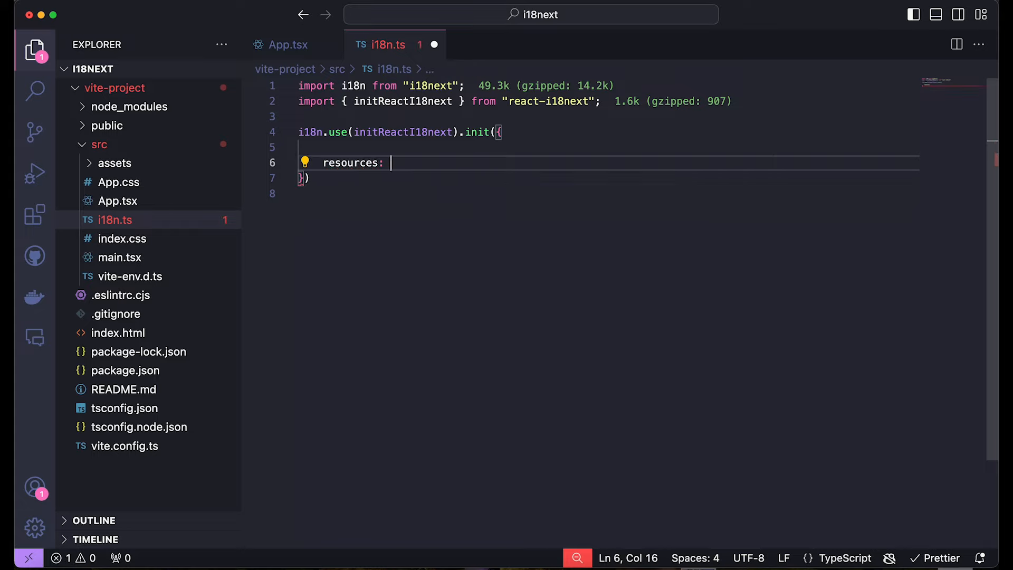
text({)
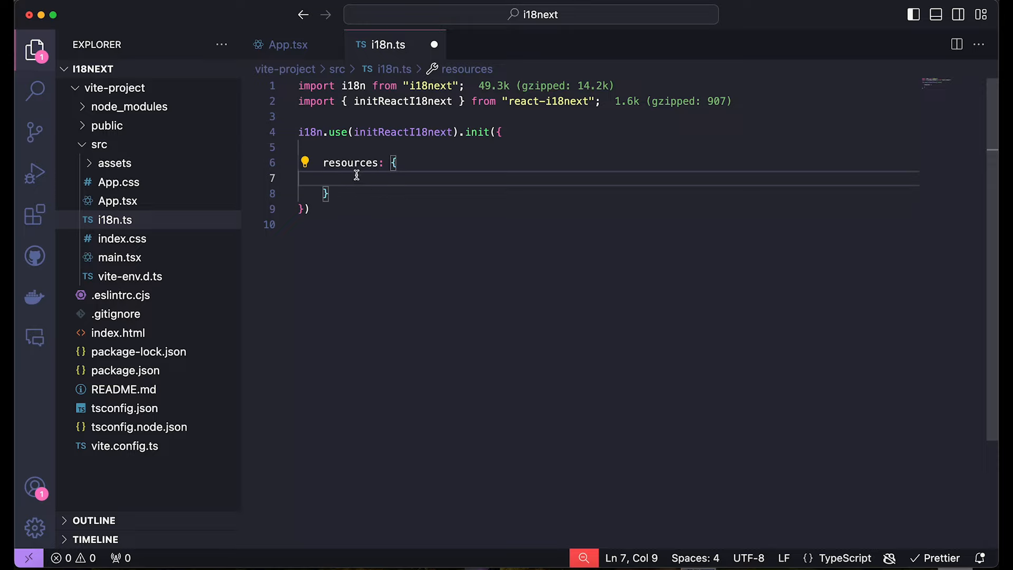
mouse_move(469, 282)
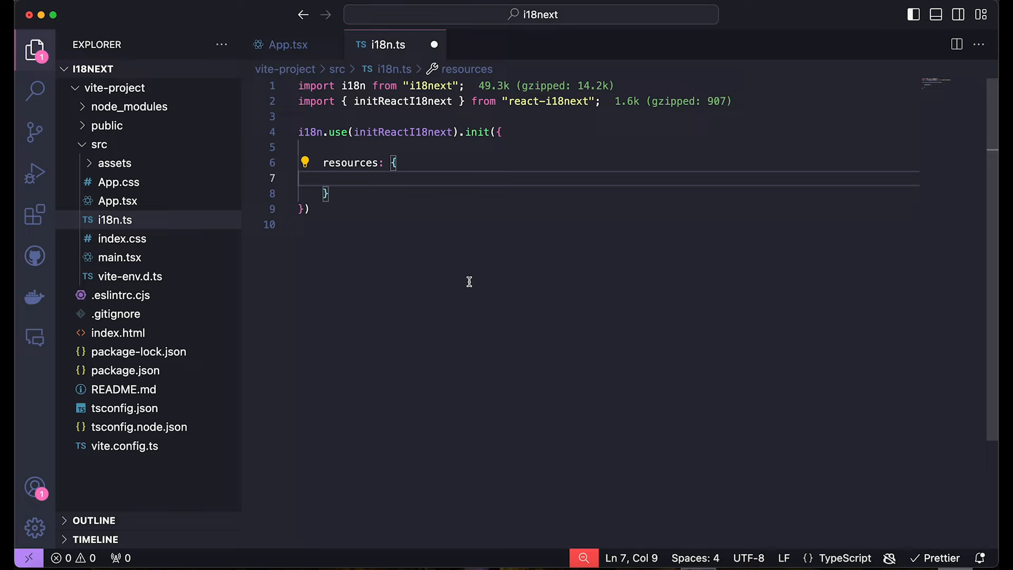
text(en: {)
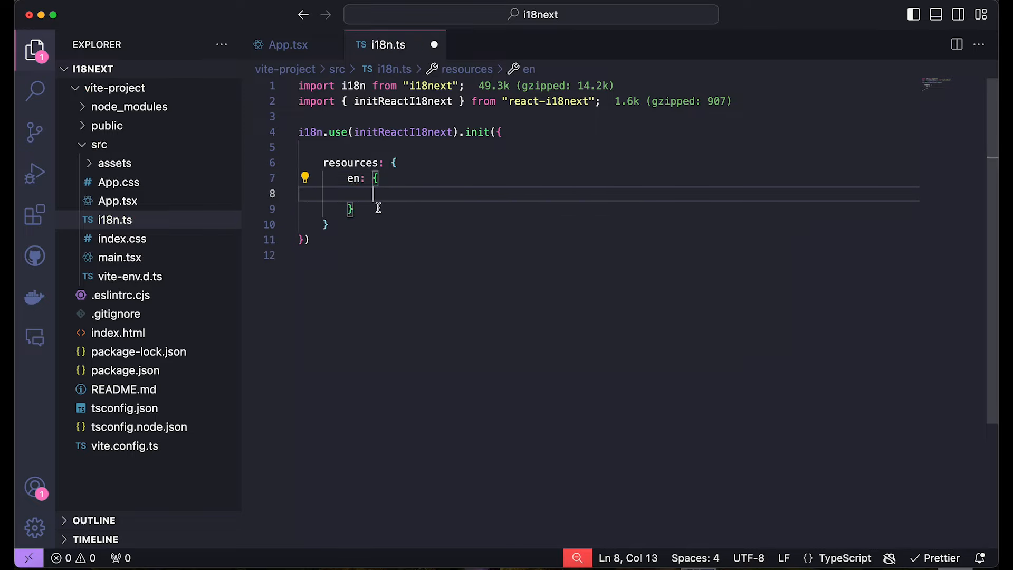
click(360, 207)
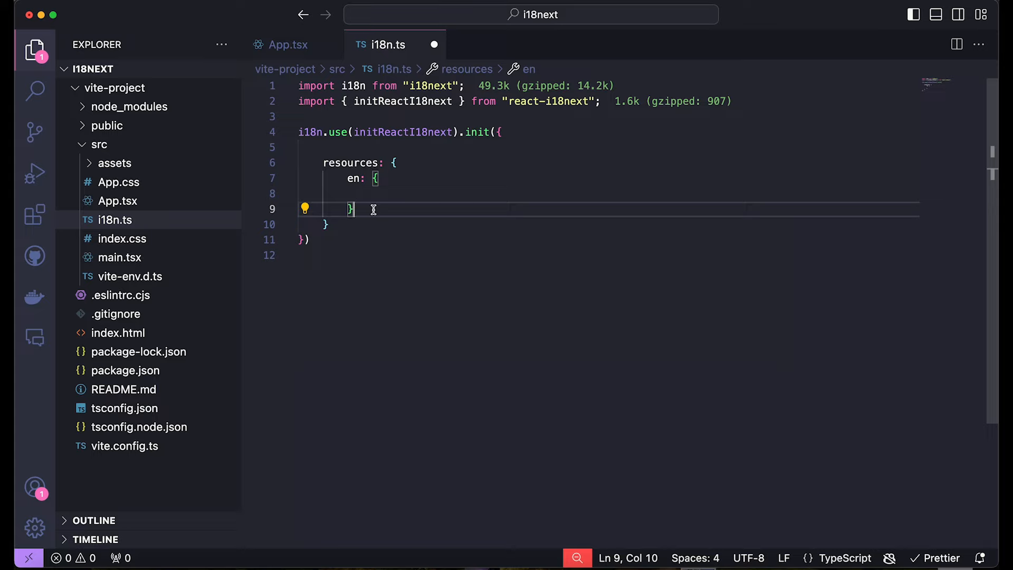
key(Enter)
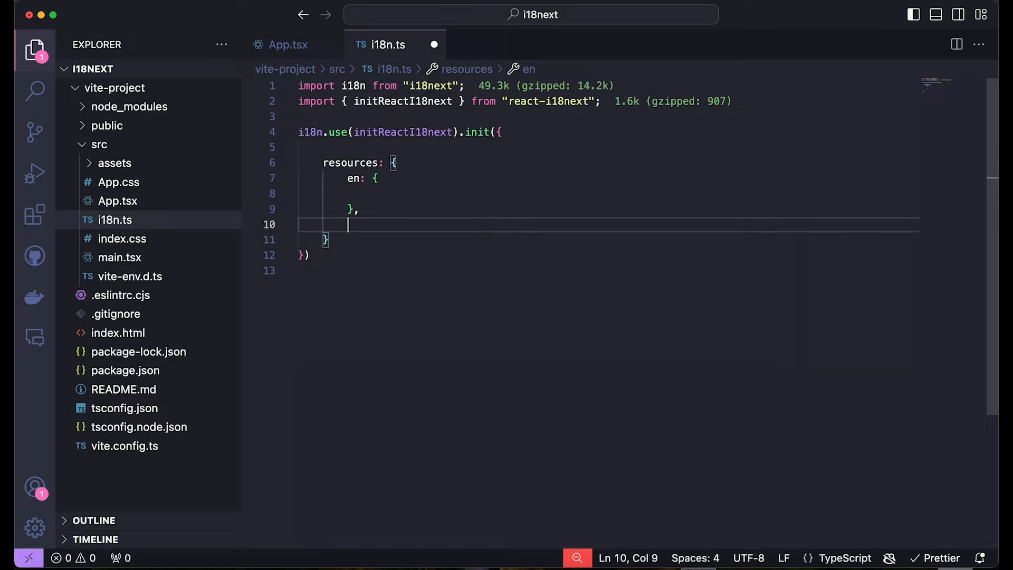
text(pn)
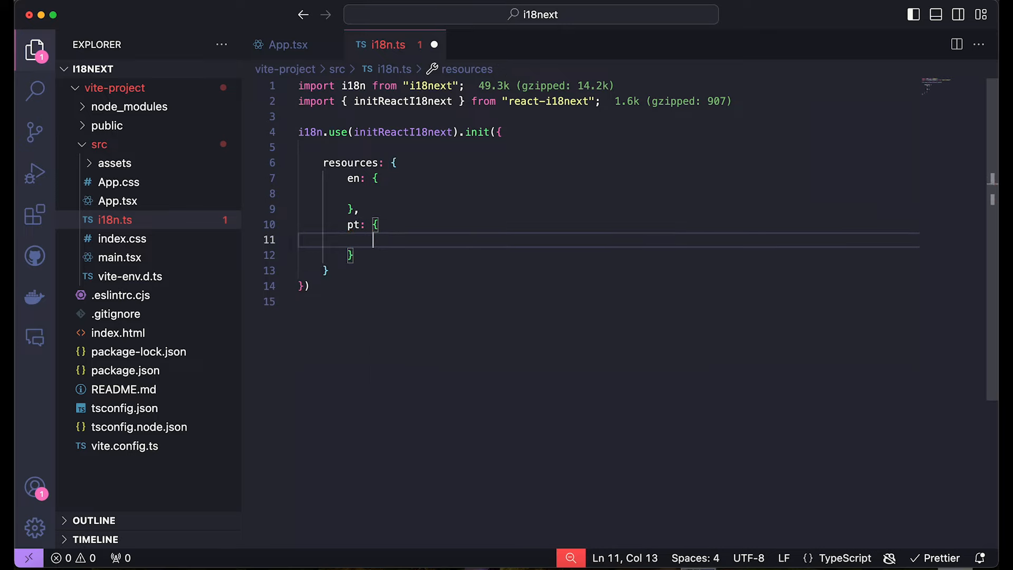
text(},)
text(es: {)
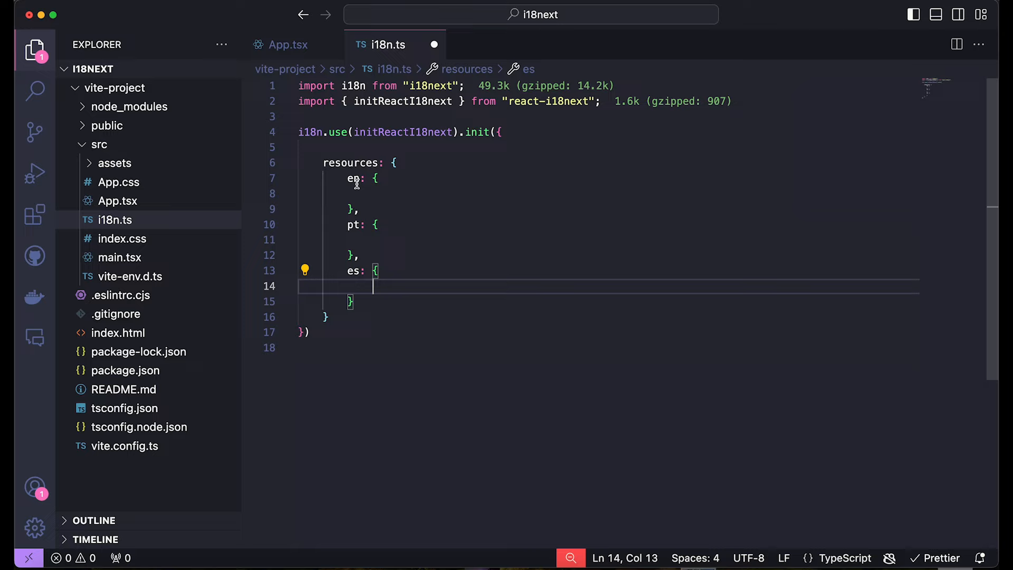
click(446, 202)
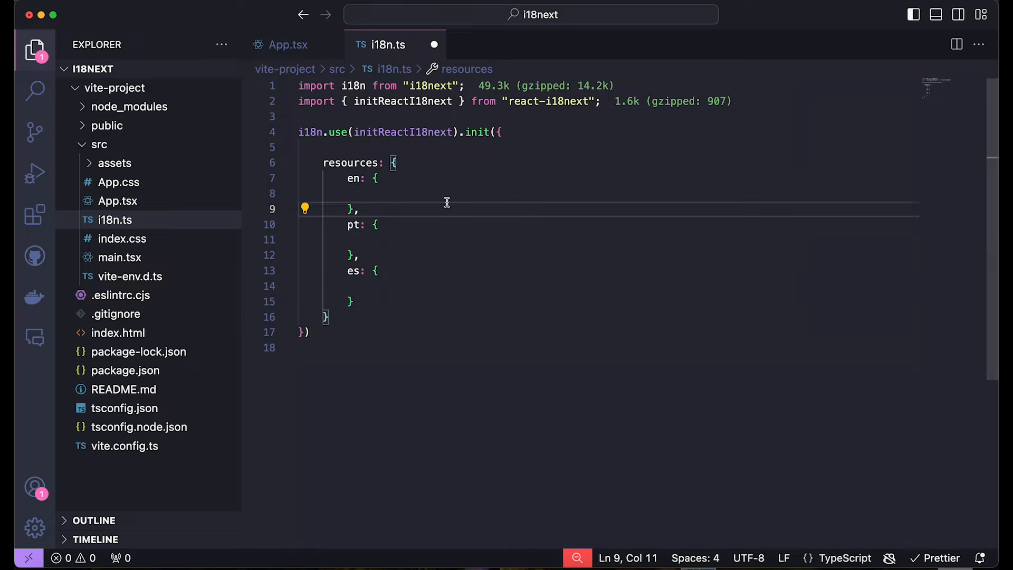
click(500, 132)
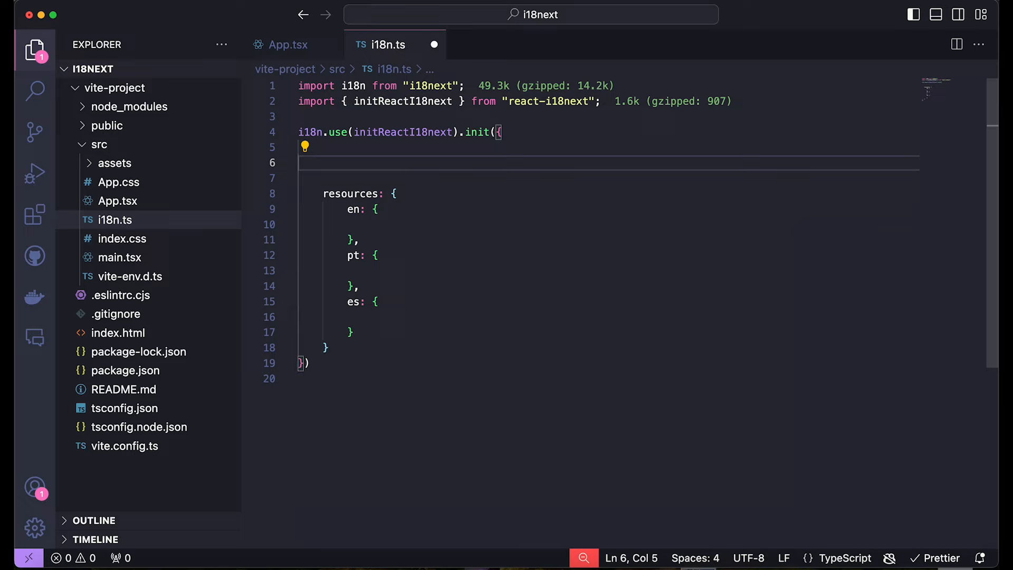
Add debug: true and fallbackLng: 'en' above resources in the init options
text(degu)
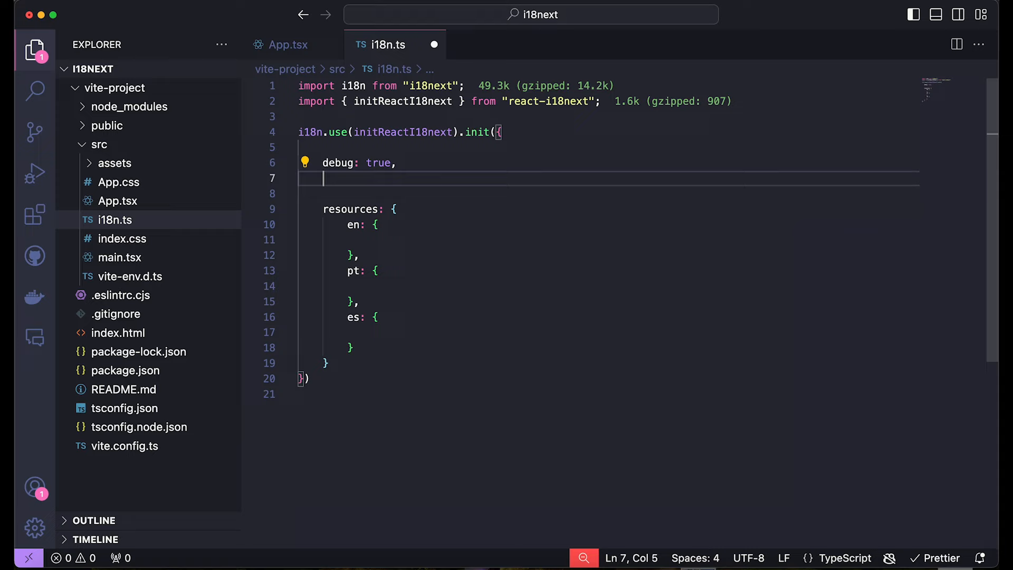
text(fallba)
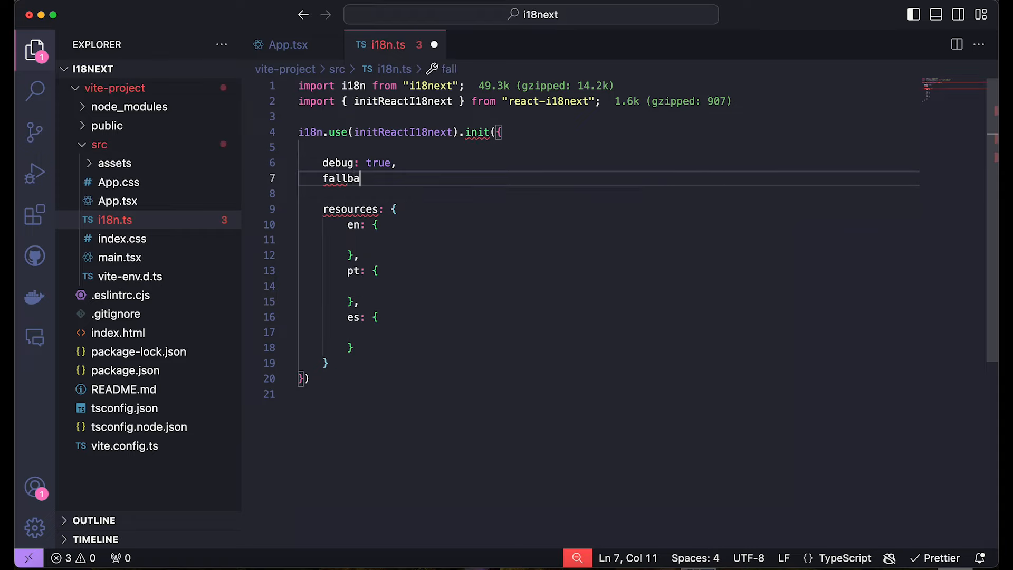
text(ck)
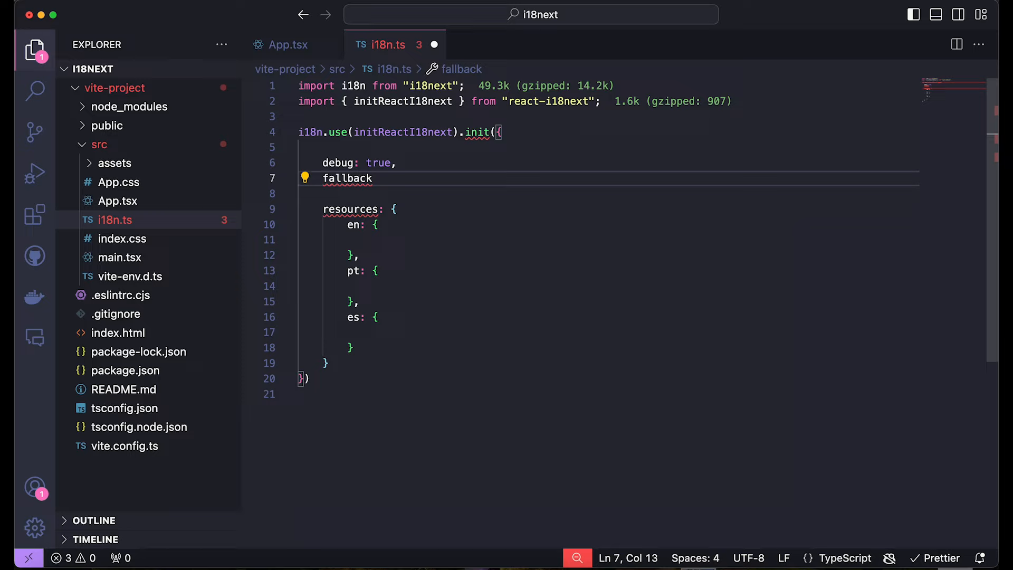
text(Ln)
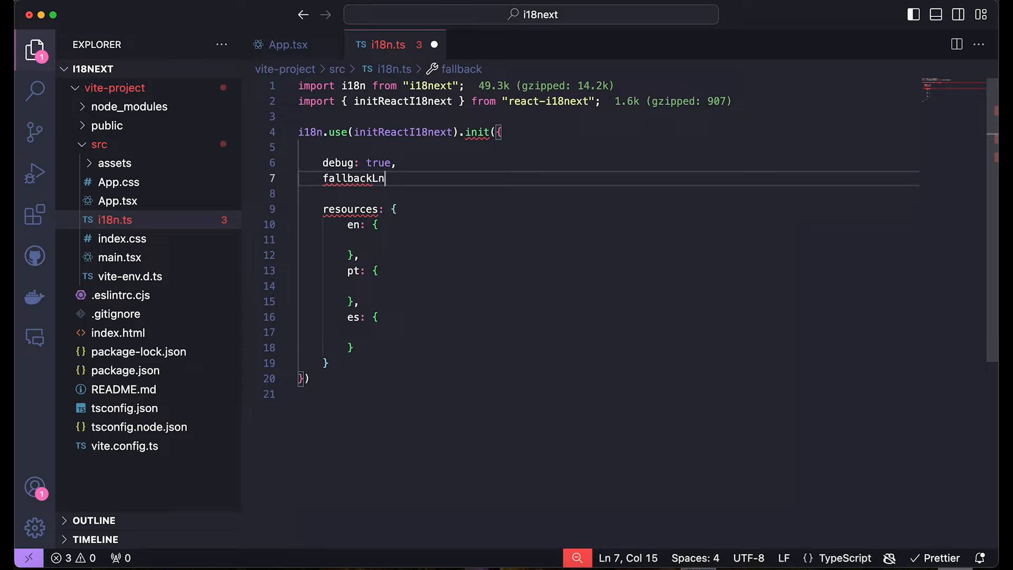
text(g:)
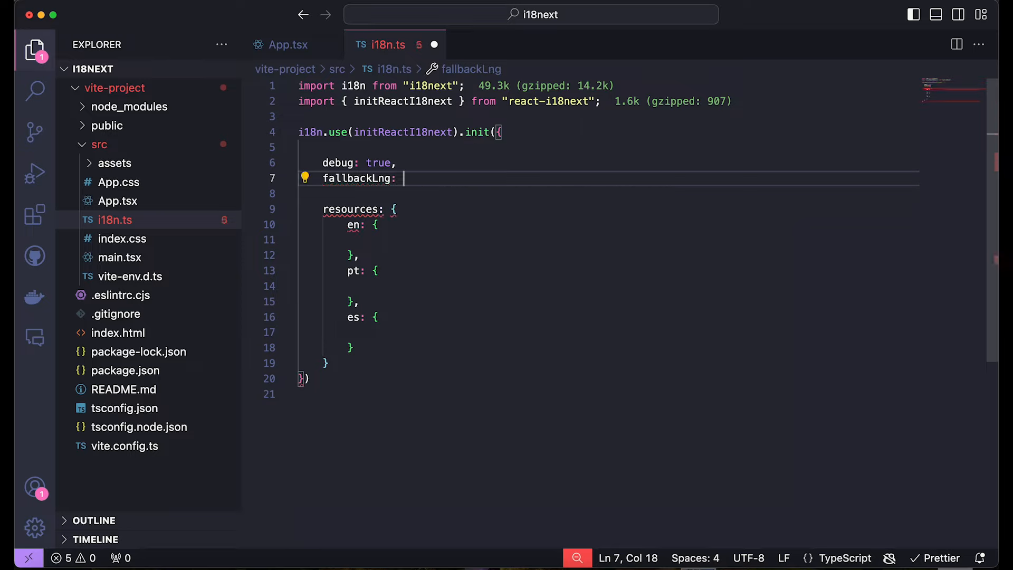
text('en',)
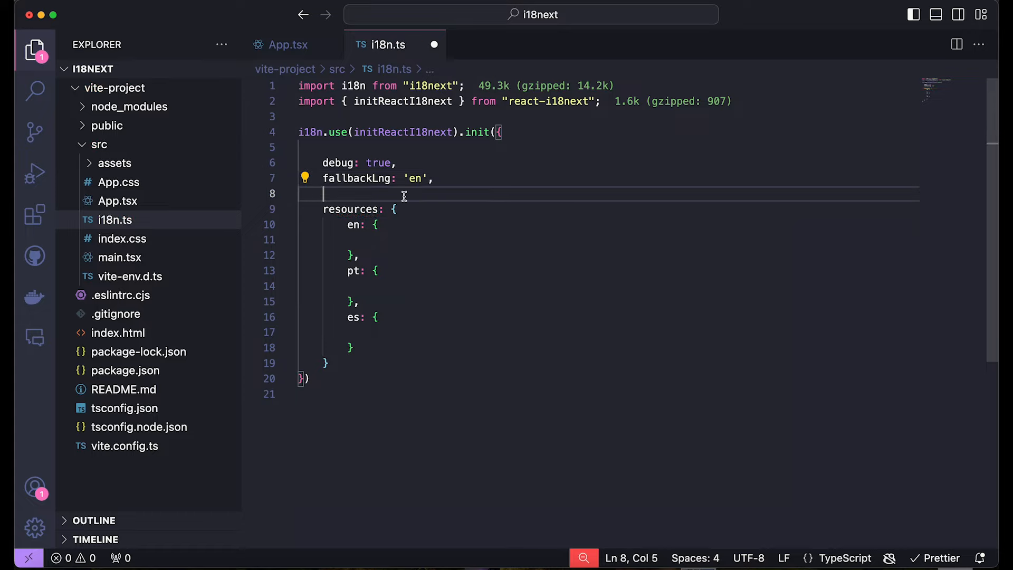
key(Backspace)
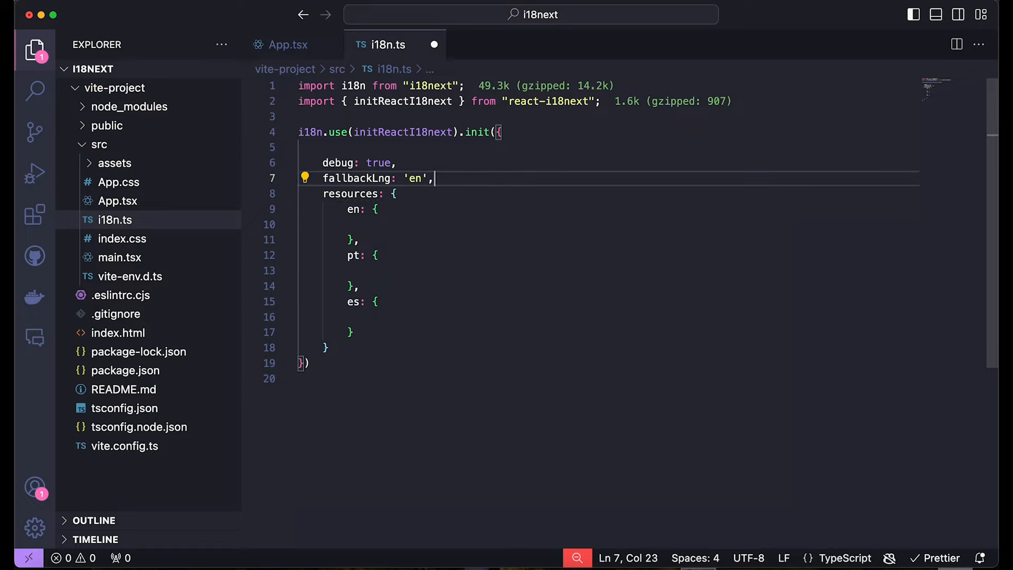
mouse_move(398, 212)
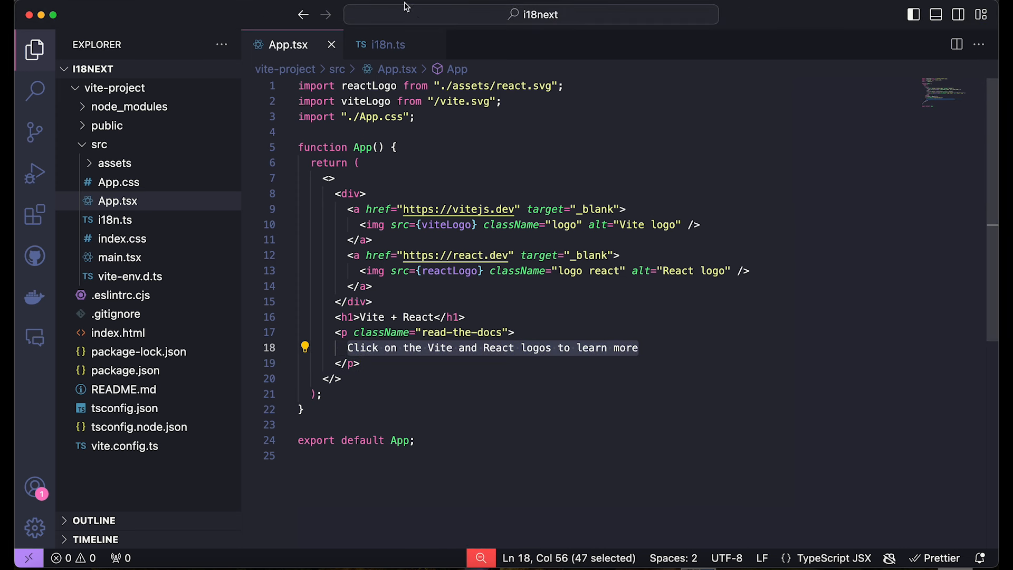
Add an empty translation object inside the en resource of i18n.ts
click(388, 45)
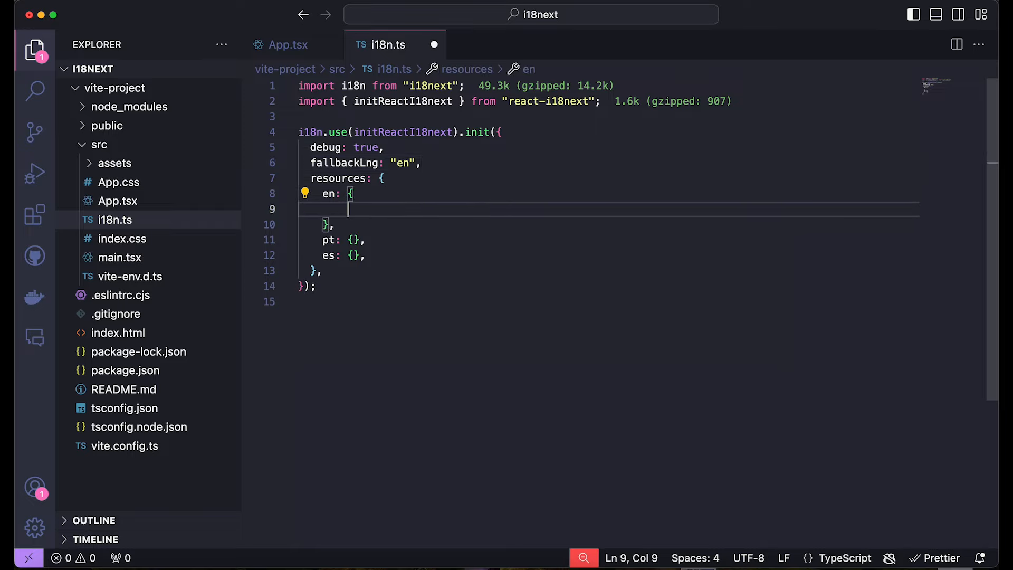
text(trans)
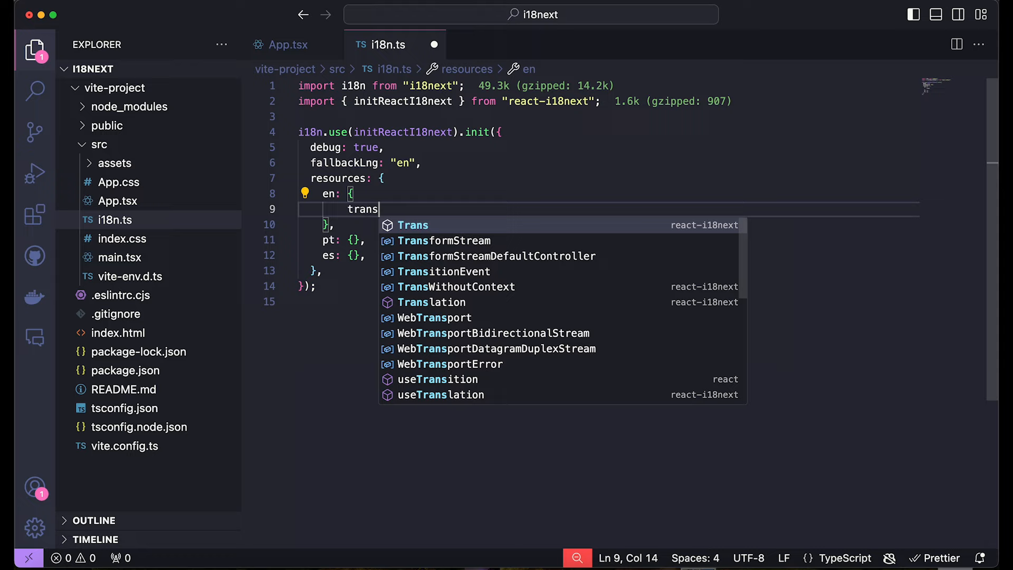
text(lation: {)
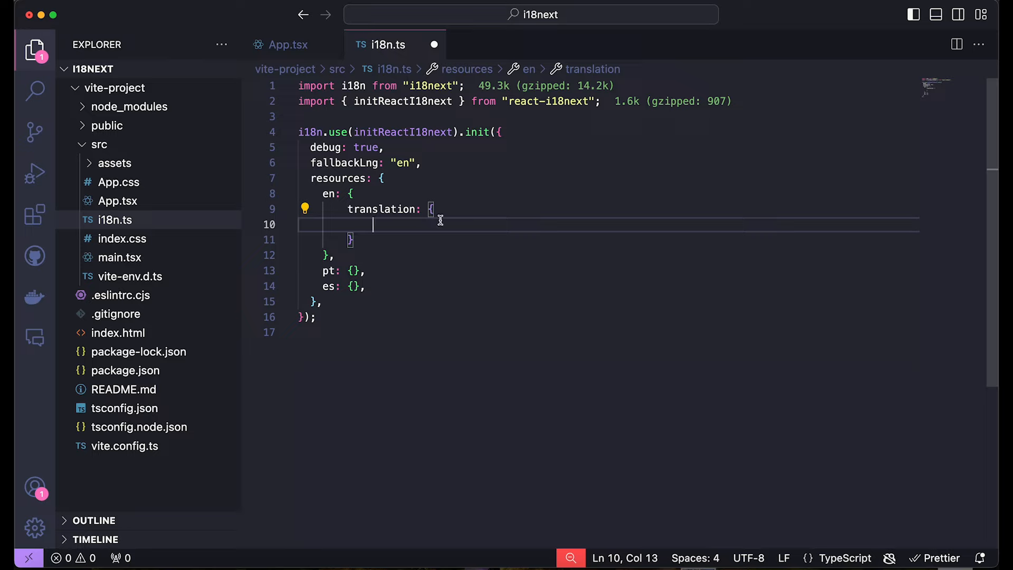
mouse_move(287, 44)
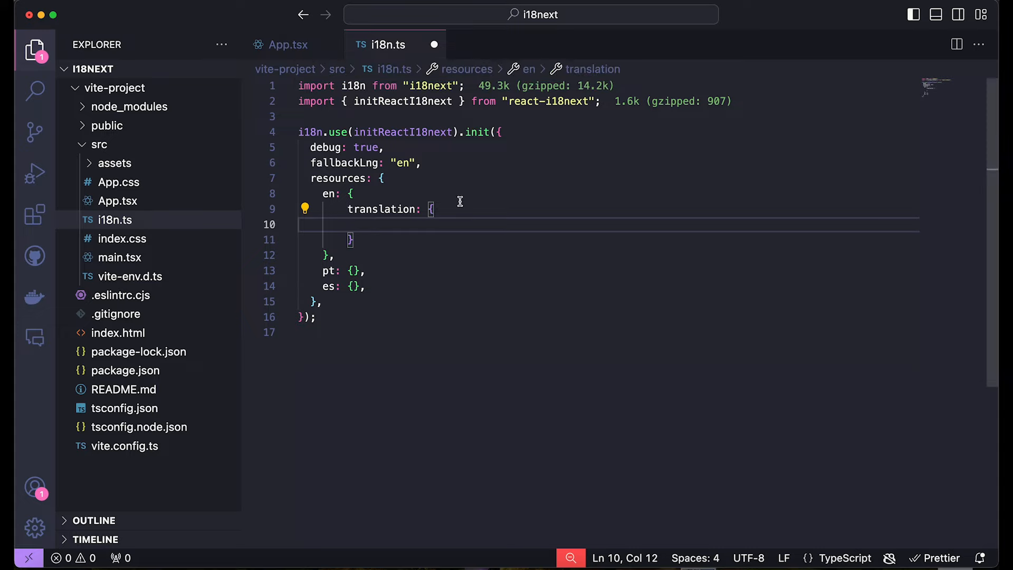
mouse_move(342, 327)
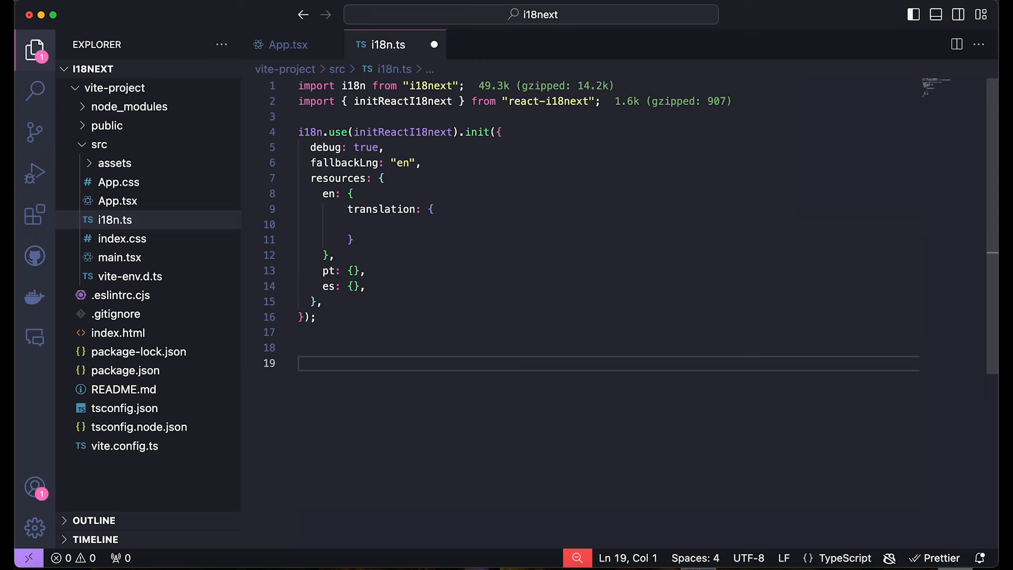
Add export default i18n; at the end of i18n.ts
text(export default)
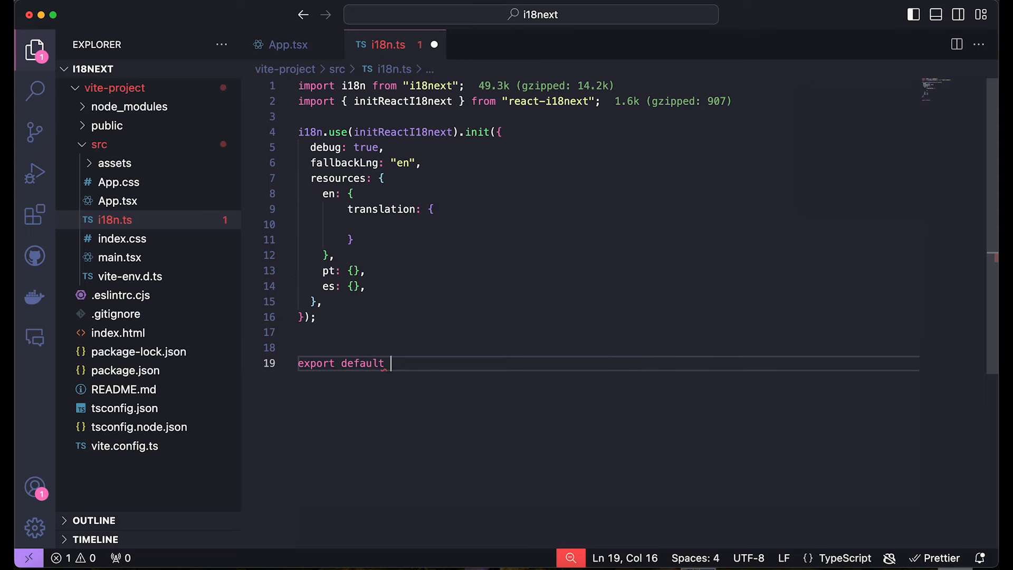
text(i18n;)
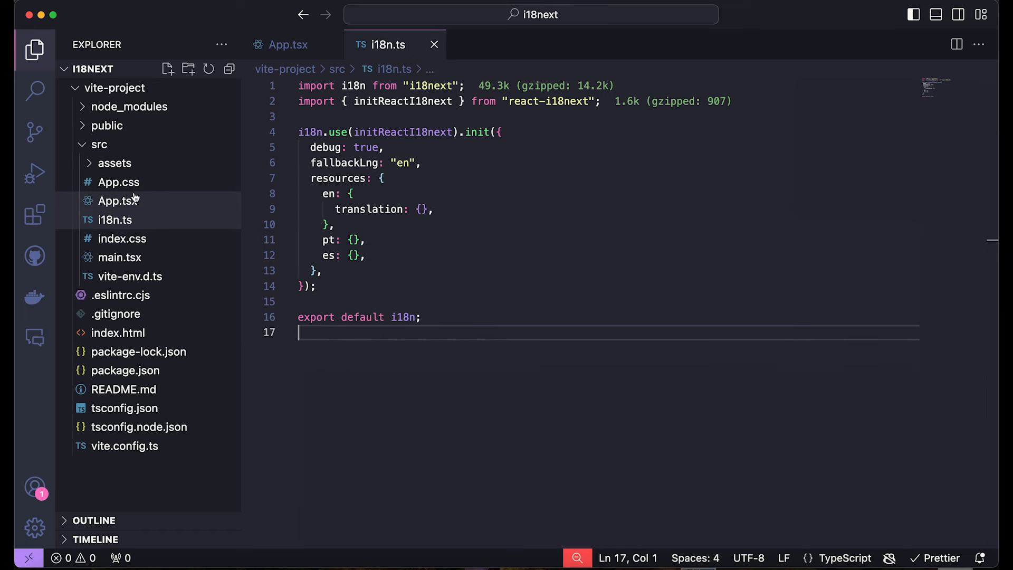
In App.tsx, import "./i18n" and useTranslation from react-i18next
click(288, 44)
text(import '.)
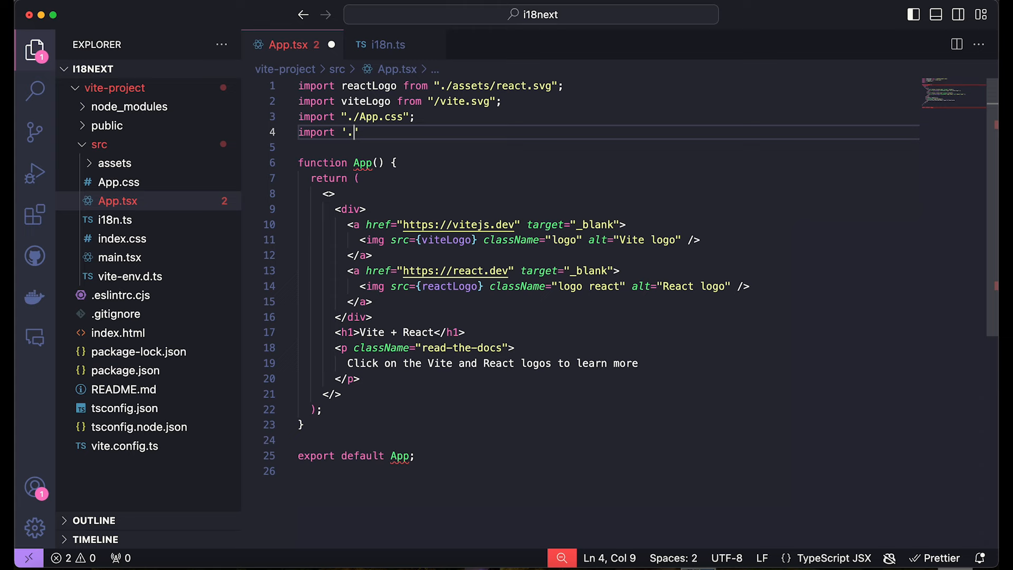
text(/i18n)
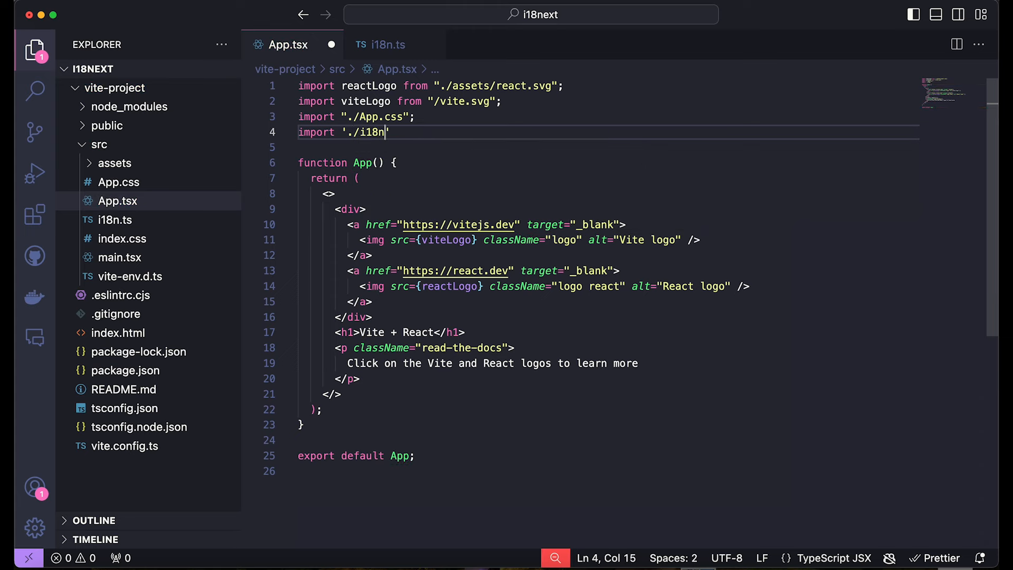
text(";)
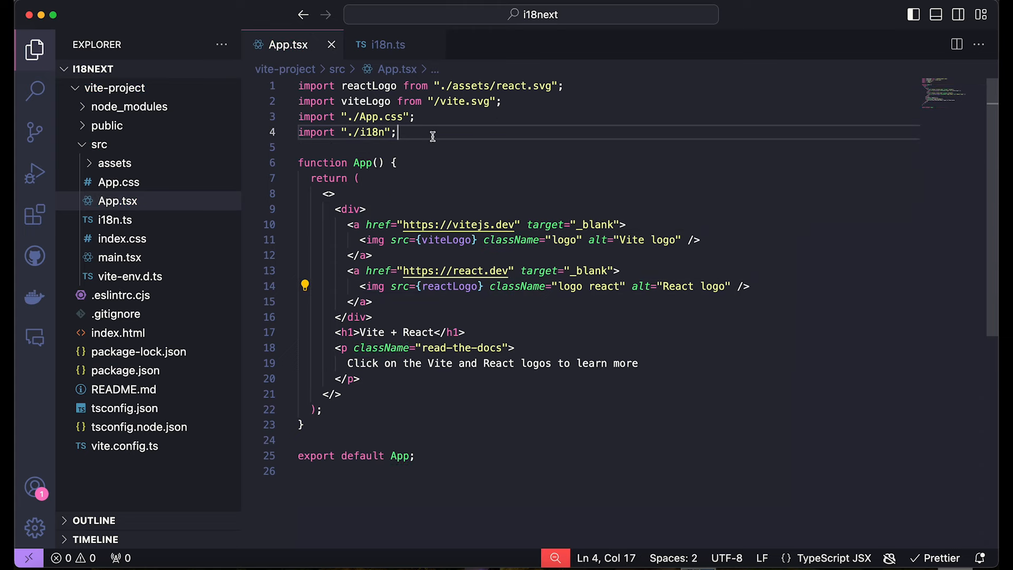
text(import)
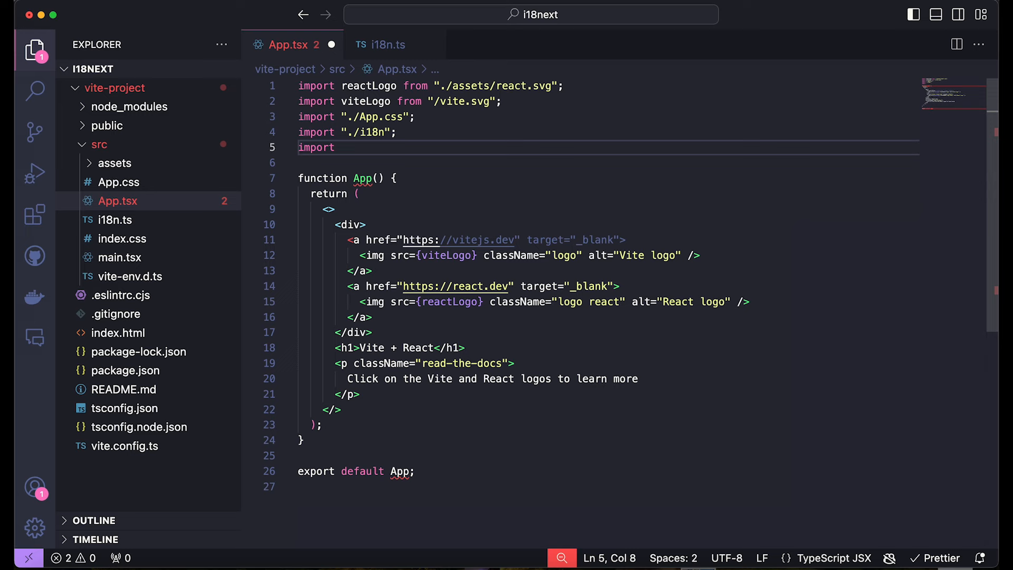
text({use)
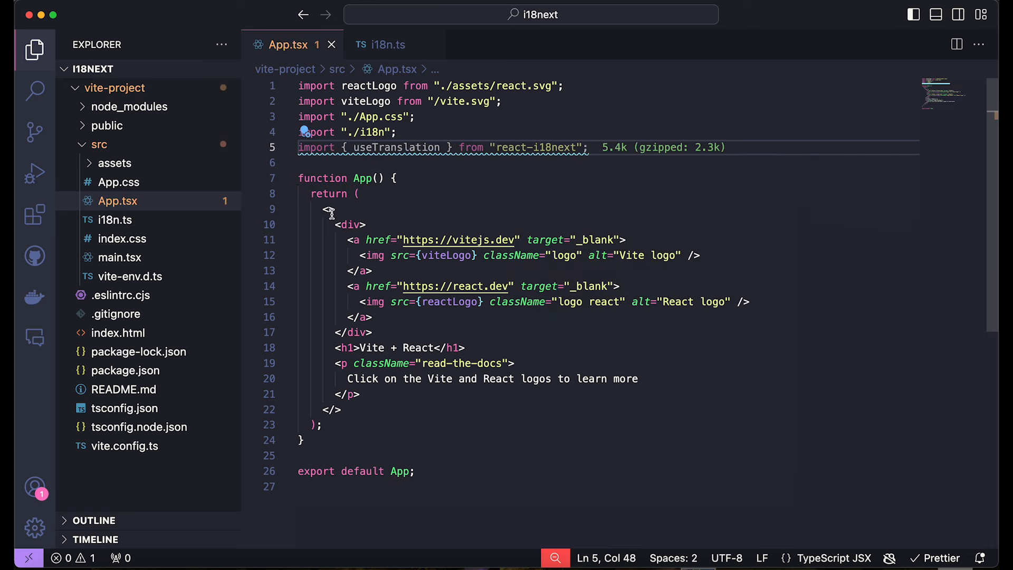
key(Enter)
text(const{)
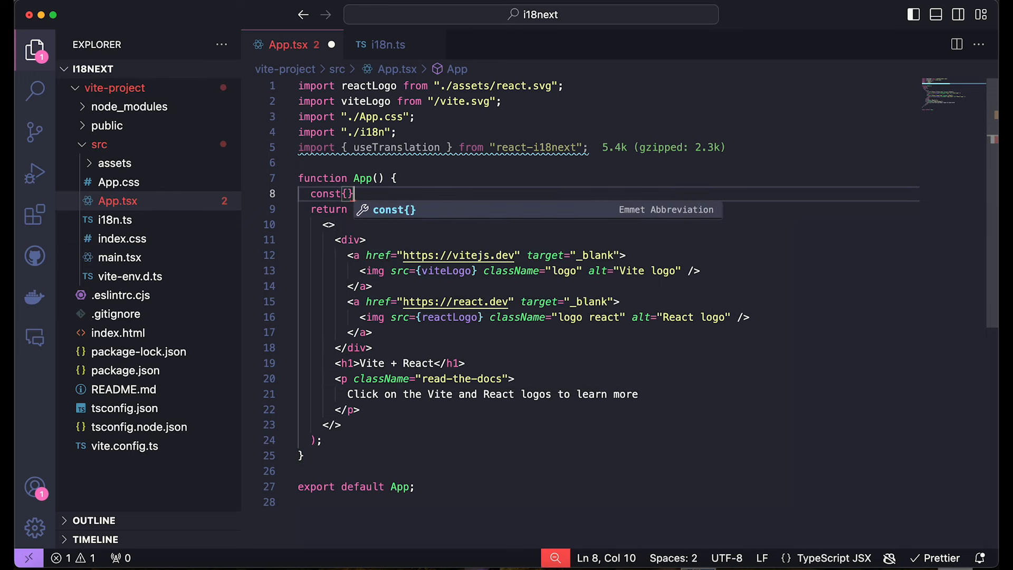
Write const { t, i18n } = useTranslation(); inside the App function
text(= useTranslation();)
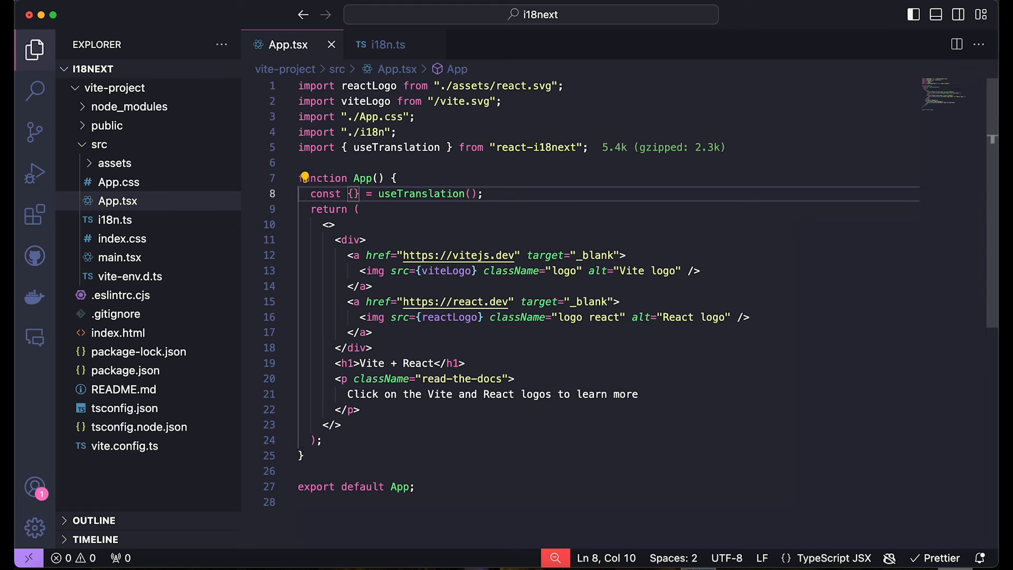
text(i18n)
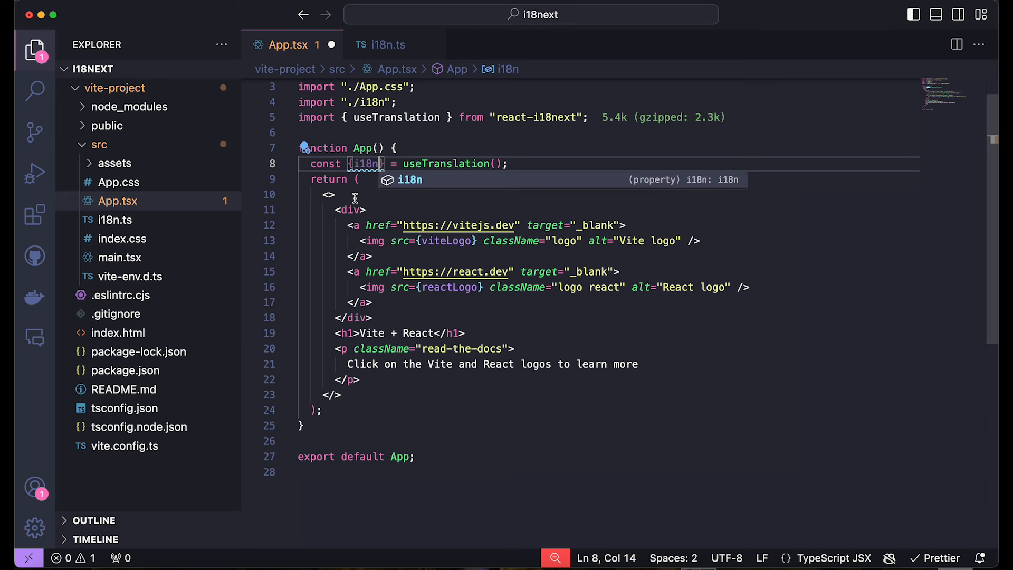
scroll(up, 3)
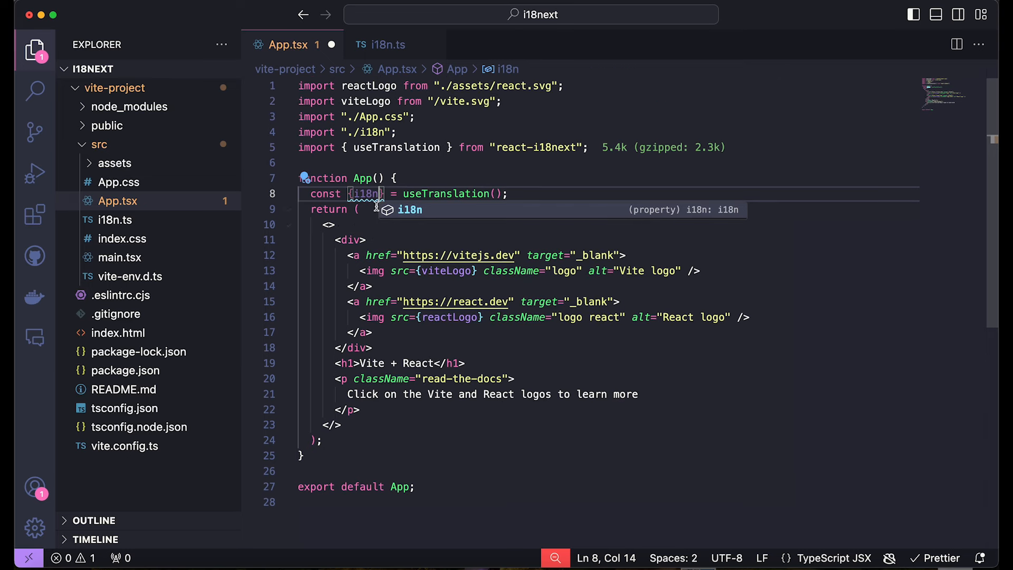
mouse_move(374, 204)
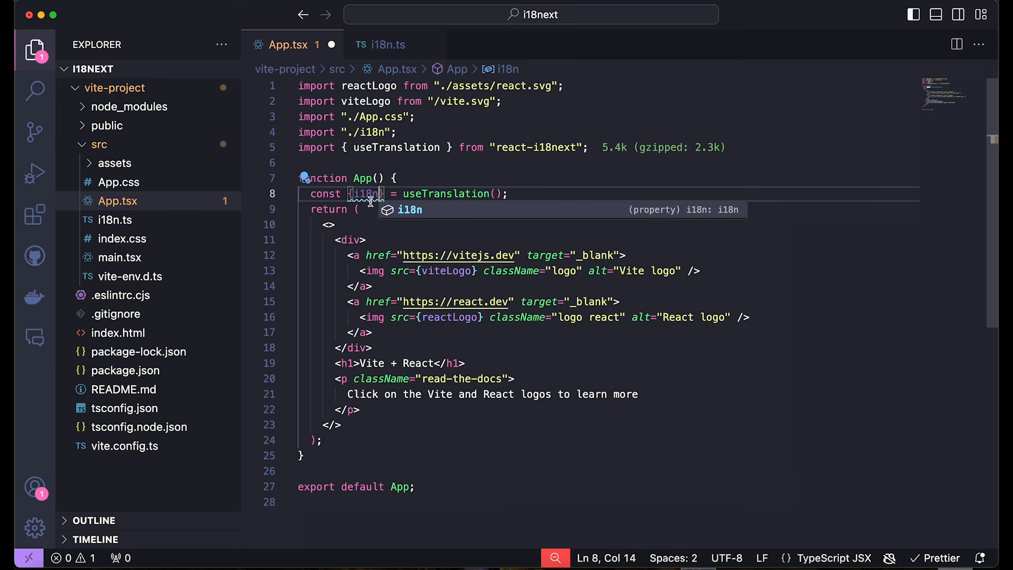
mouse_move(365, 193)
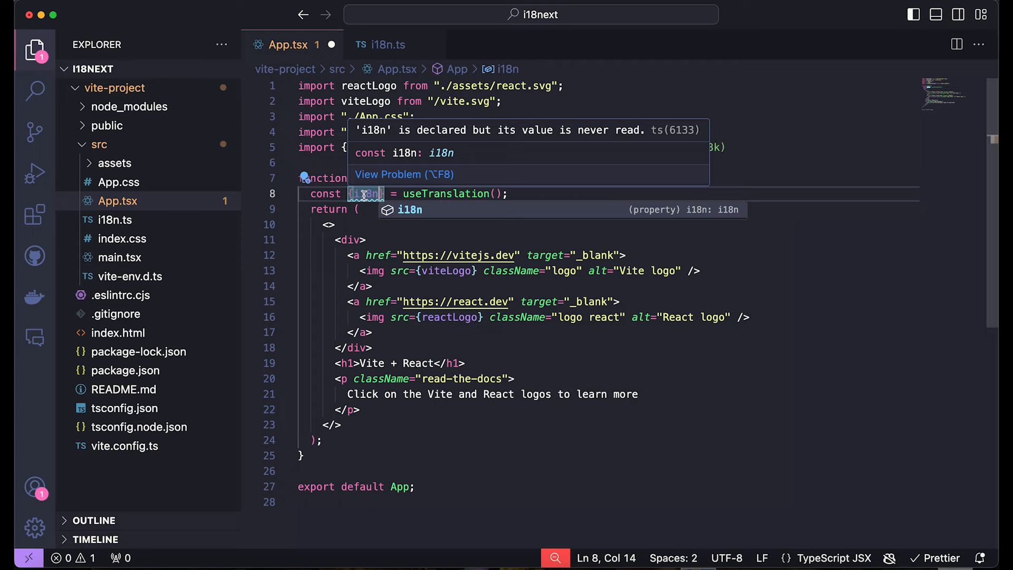
mouse_move(358, 187)
text(, )
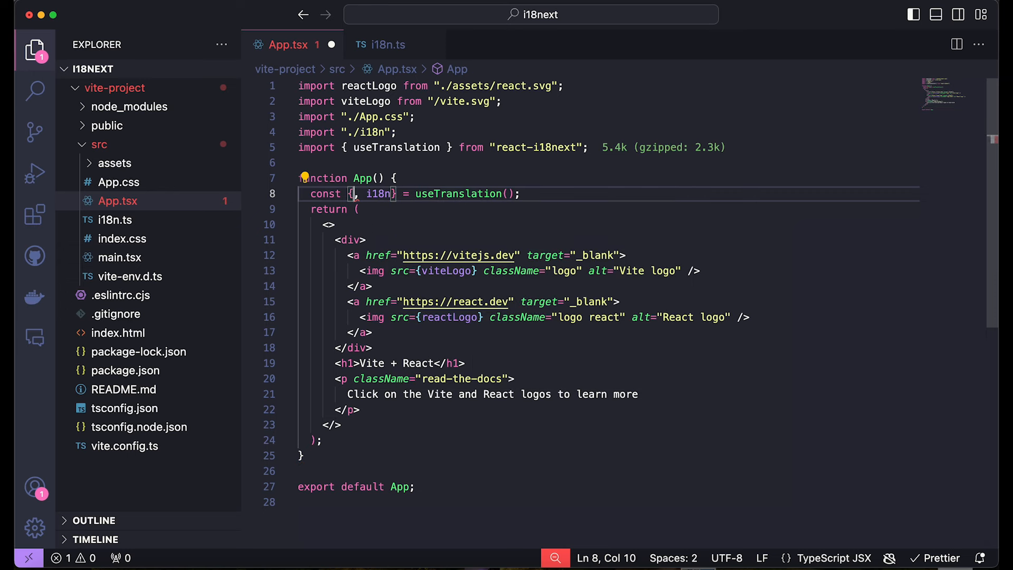
text(t)
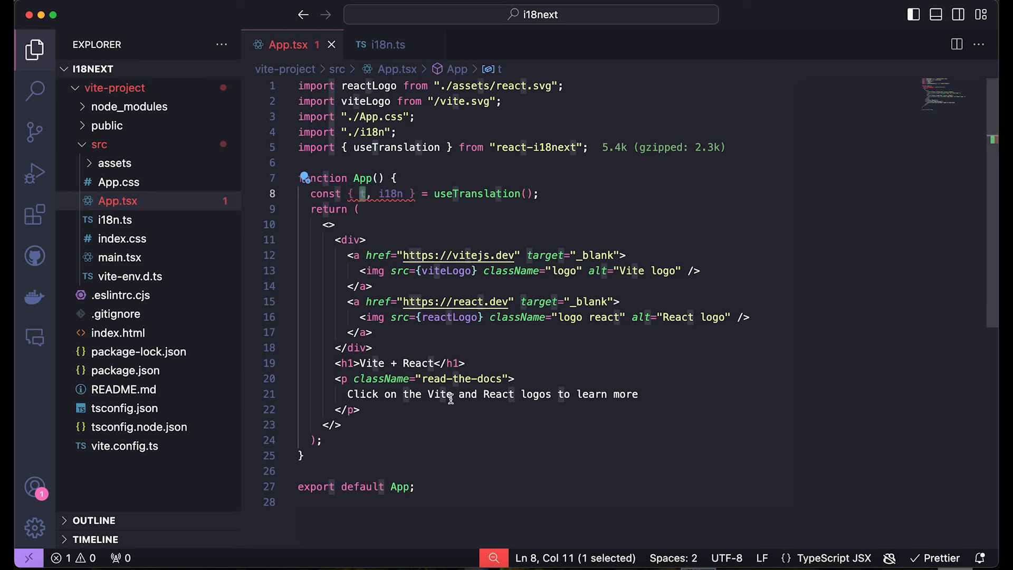
click(347, 394)
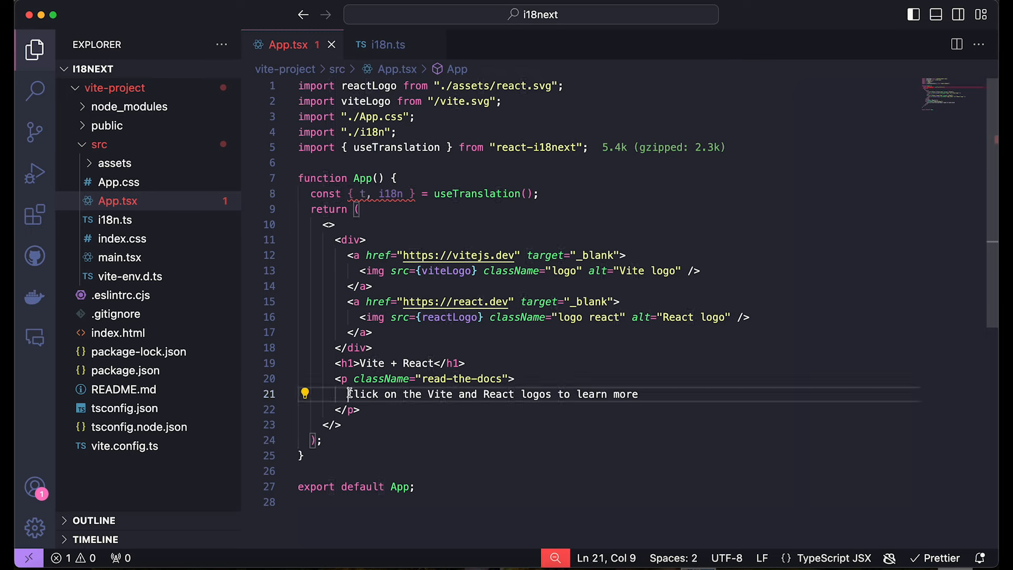
mouse_move(454, 362)
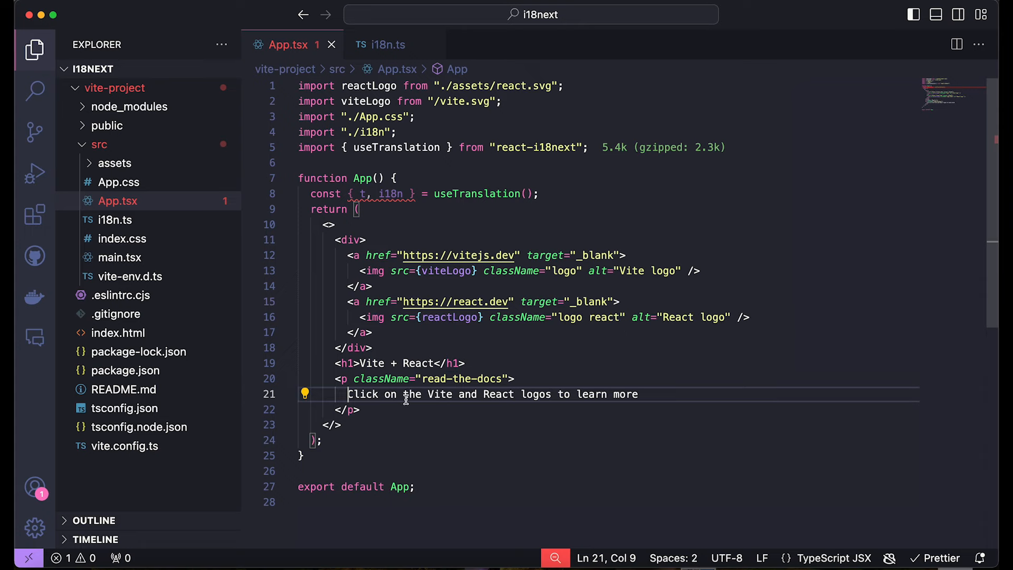
Replace the read-the-docs paragraph text with {t("viteReact")} and switch to i18n.ts
text({t()
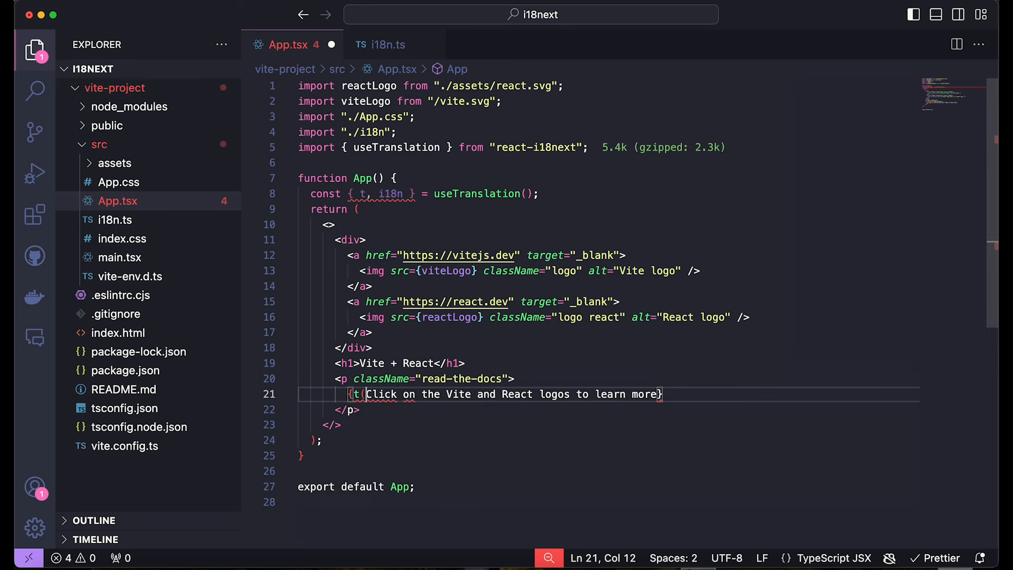
text(')
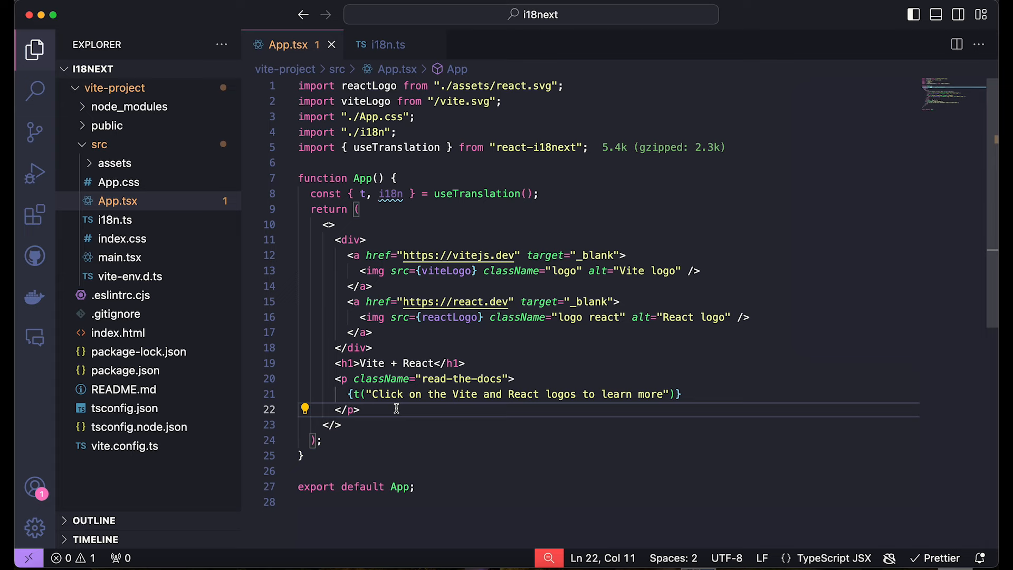
mouse_move(356, 394)
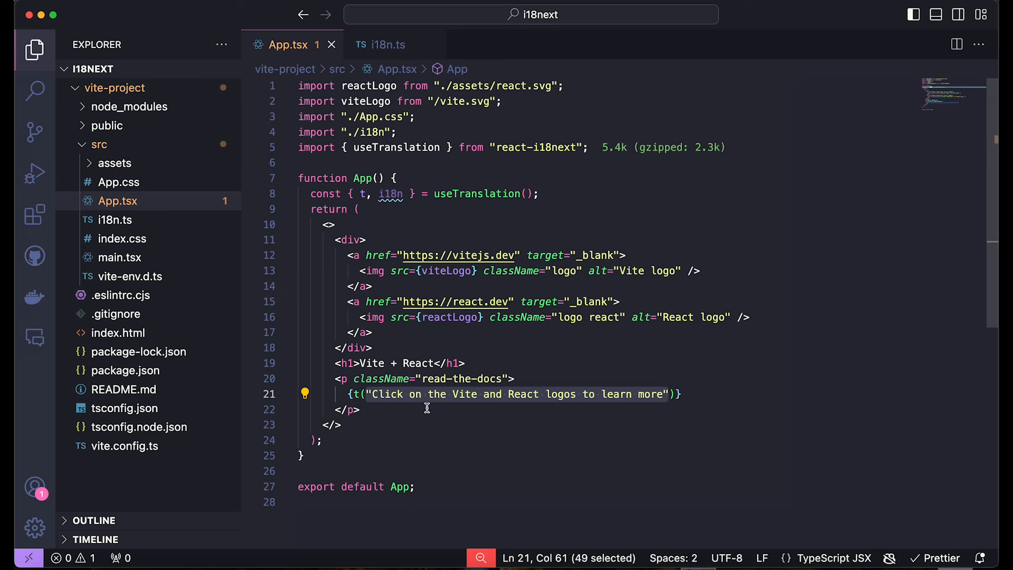
mouse_move(355, 393)
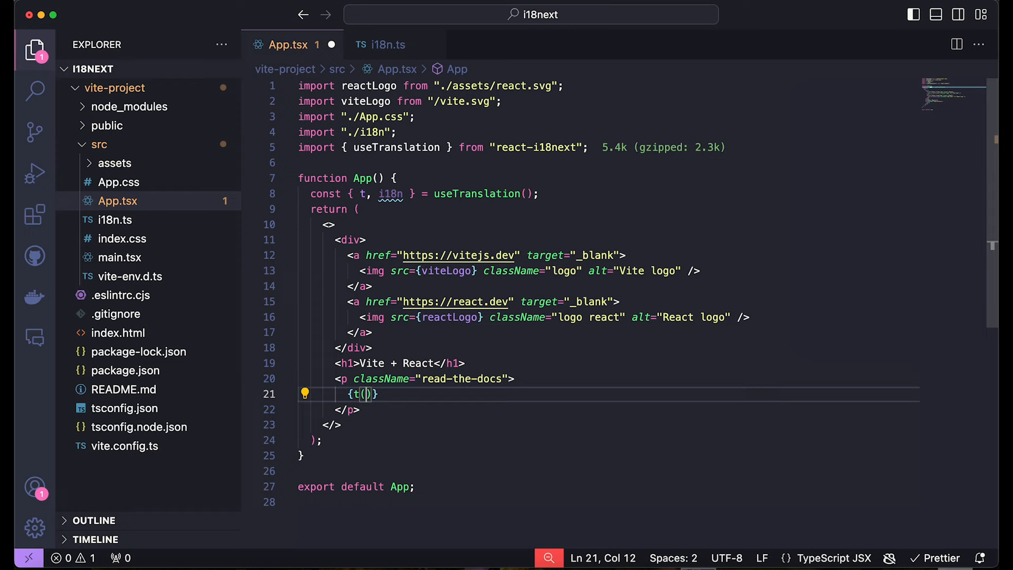
text("")
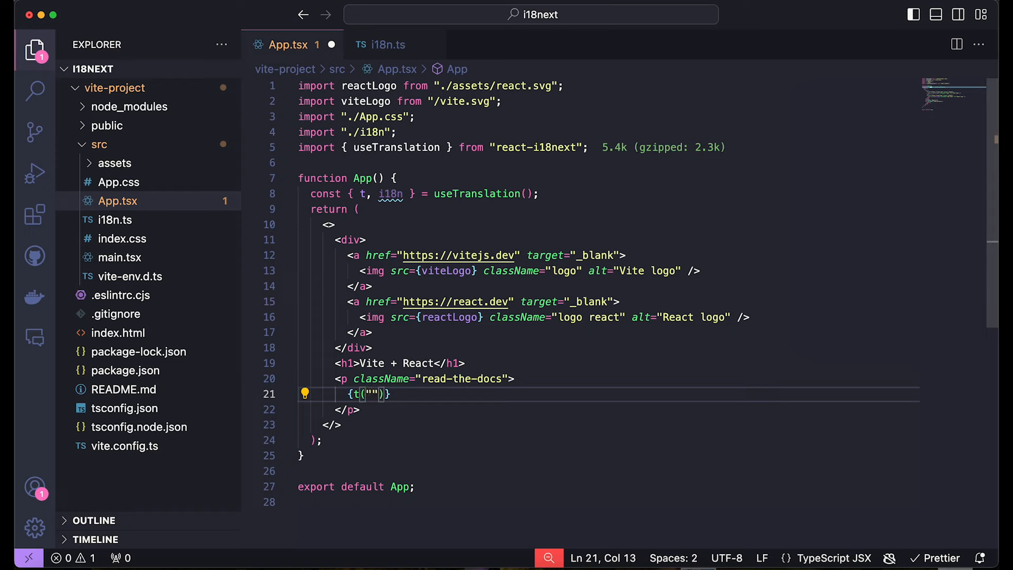
text(Click on the Vite and React logos to learn more)
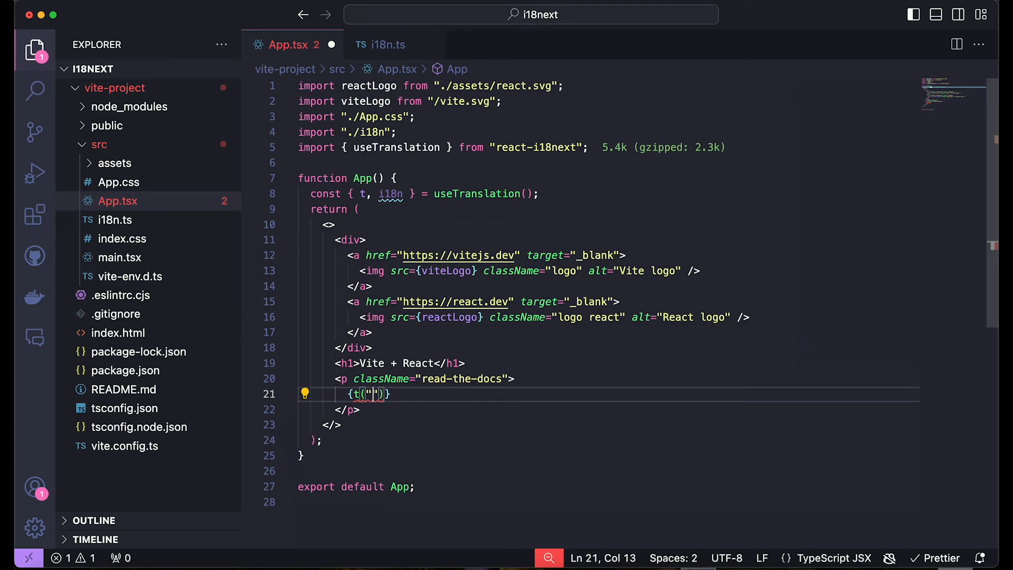
text(vitr)
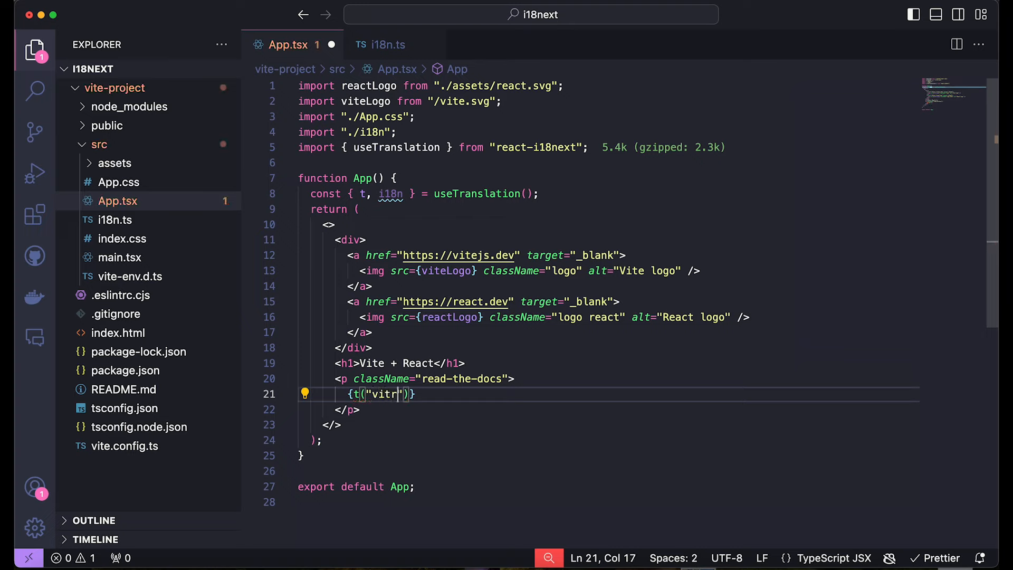
text(eReact)
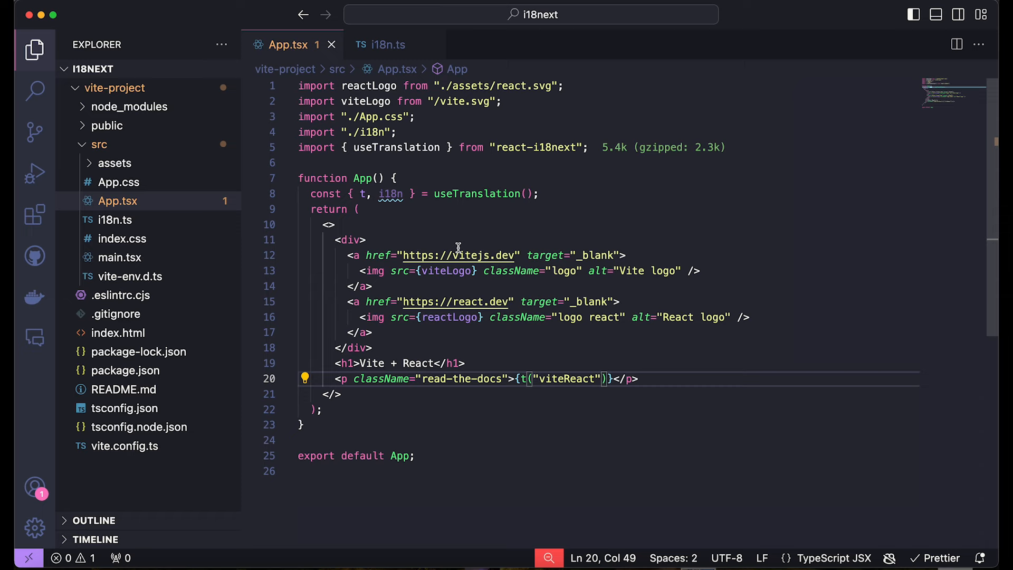
click(387, 44)
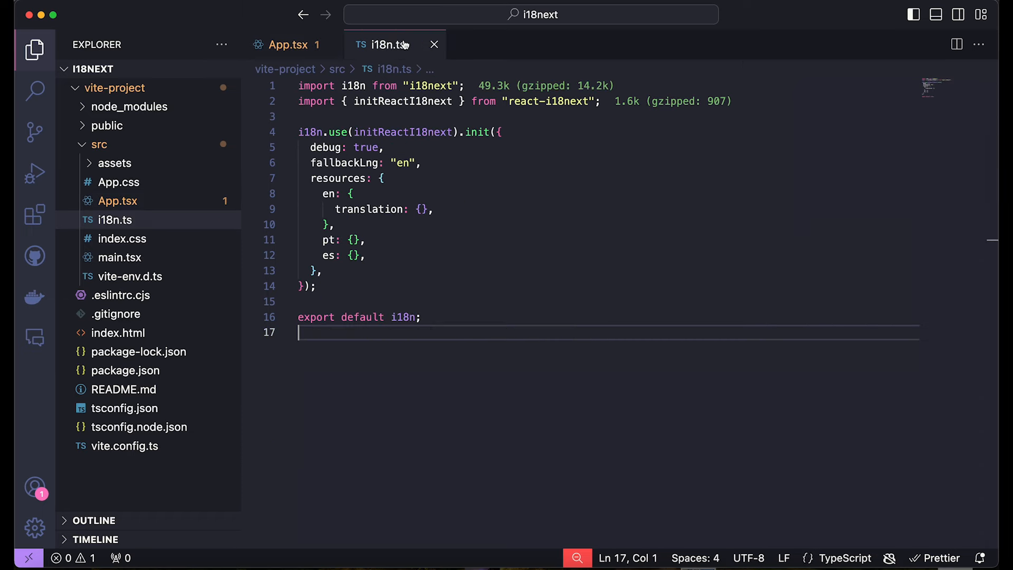
Add viteReact: "Click on the Vite and React logos to learn more" to en.translation and return to App.tsx
click(422, 209)
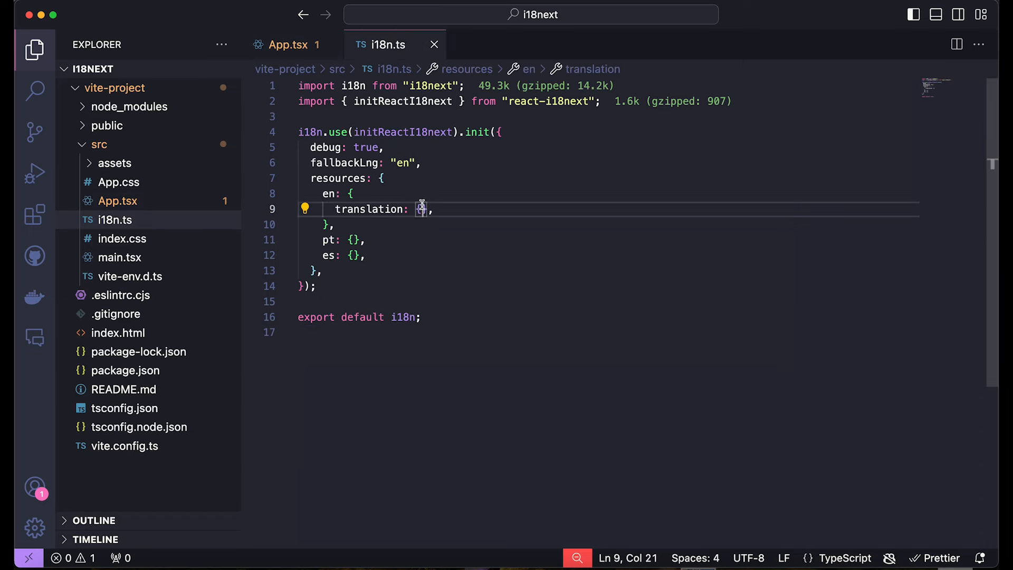
text(viteRe)
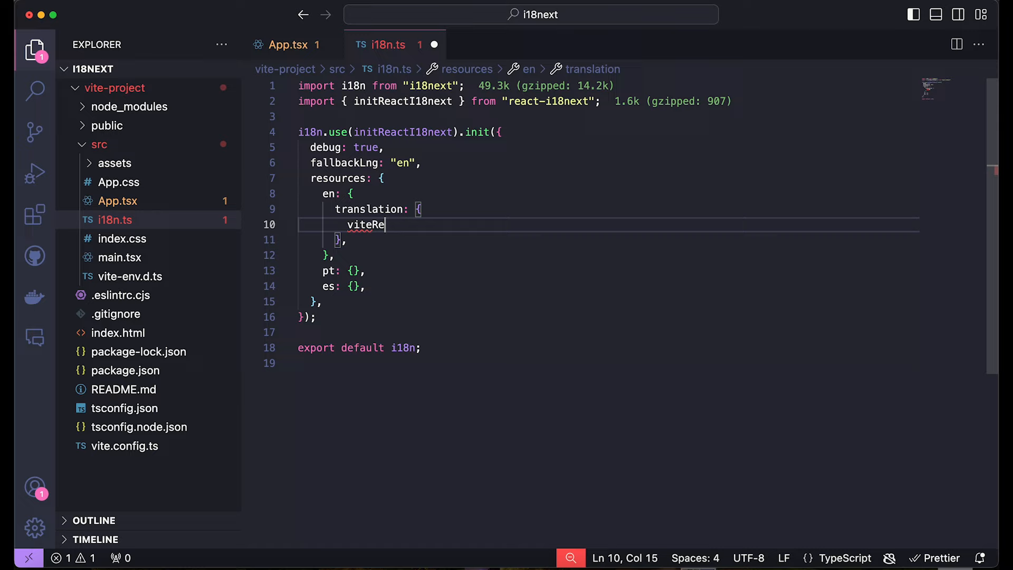
text(act:)
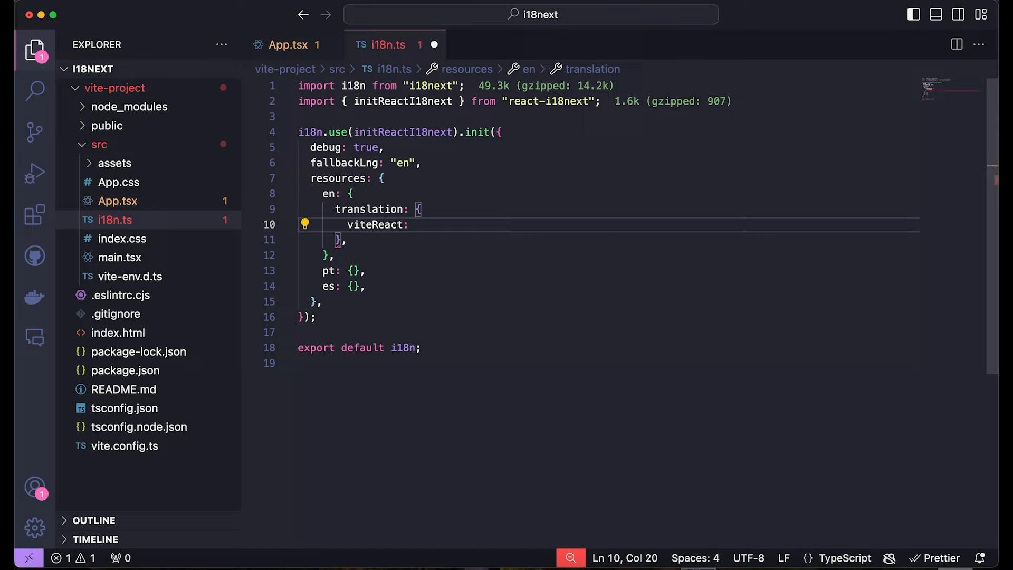
text("Click on the Vite and React logos to learn more"")
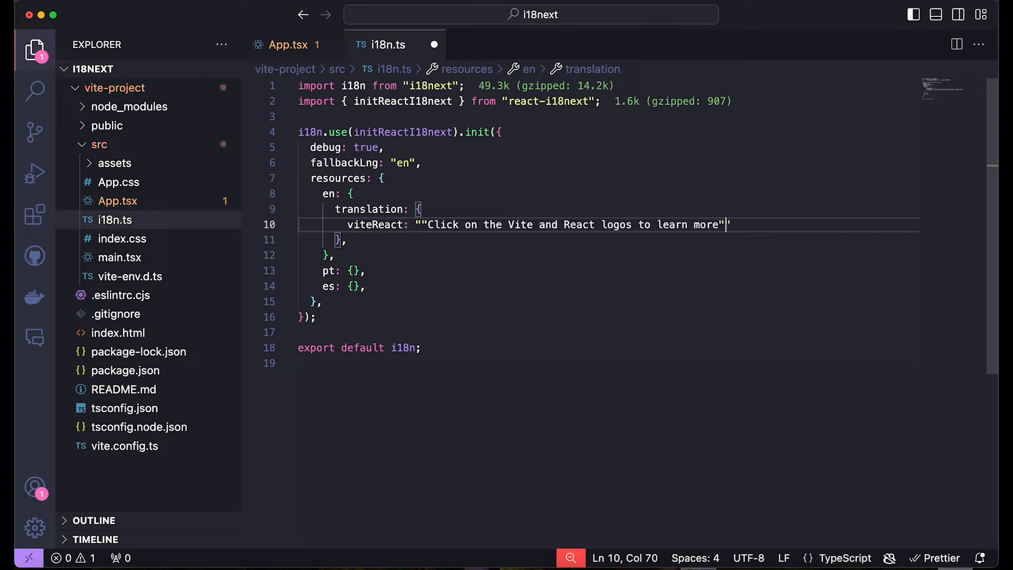
key(Backspace)
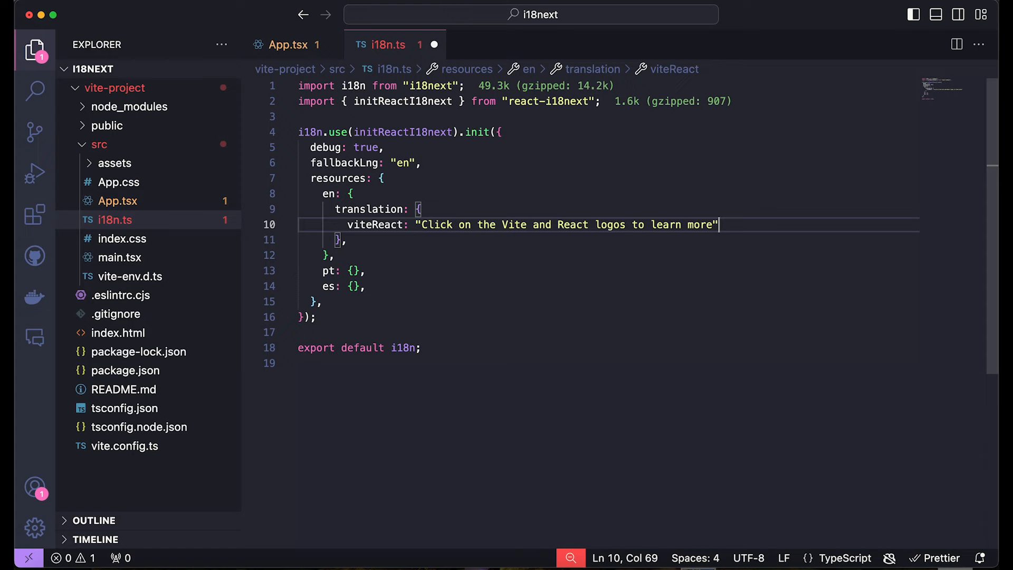
click(289, 45)
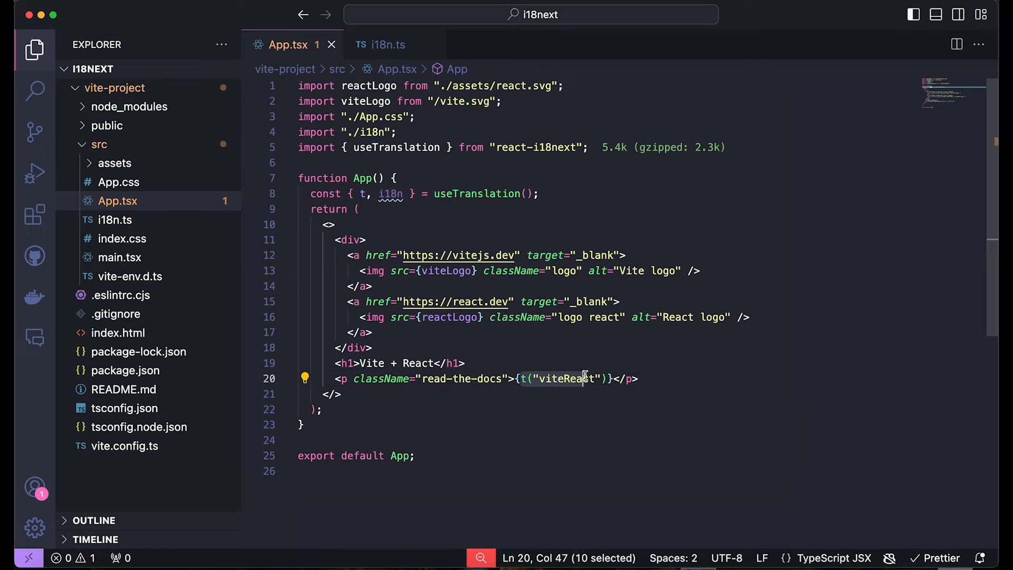
Mistype the viteReact key in App.tsx and see it rendered as raw text in the browser
click(335, 394)
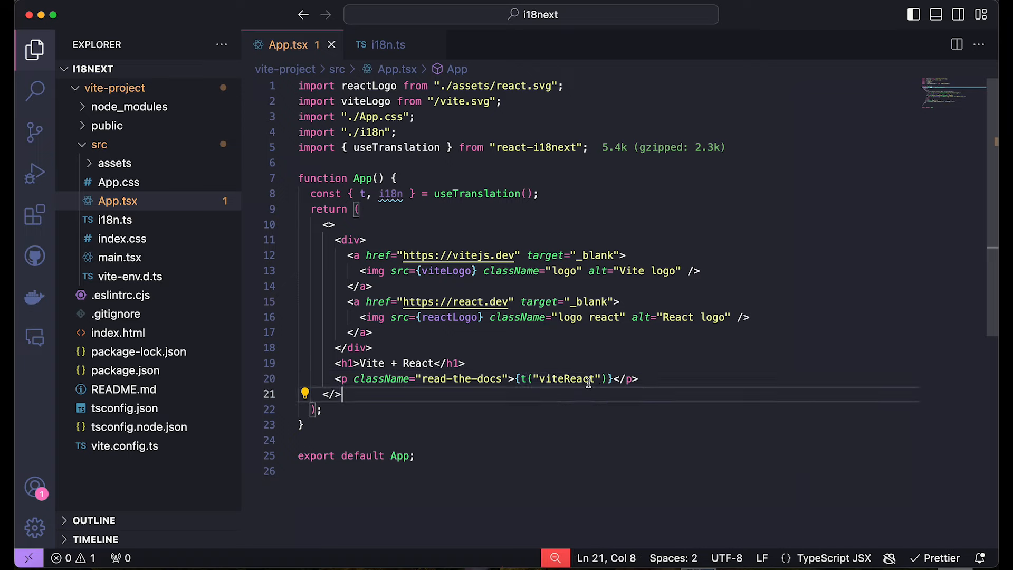
text(as)
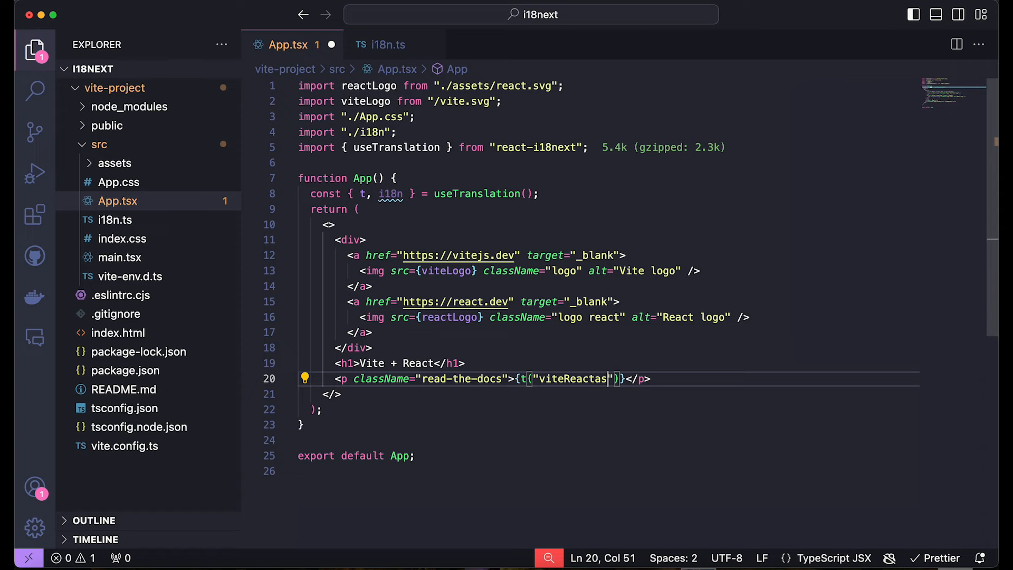
click(380, 44)
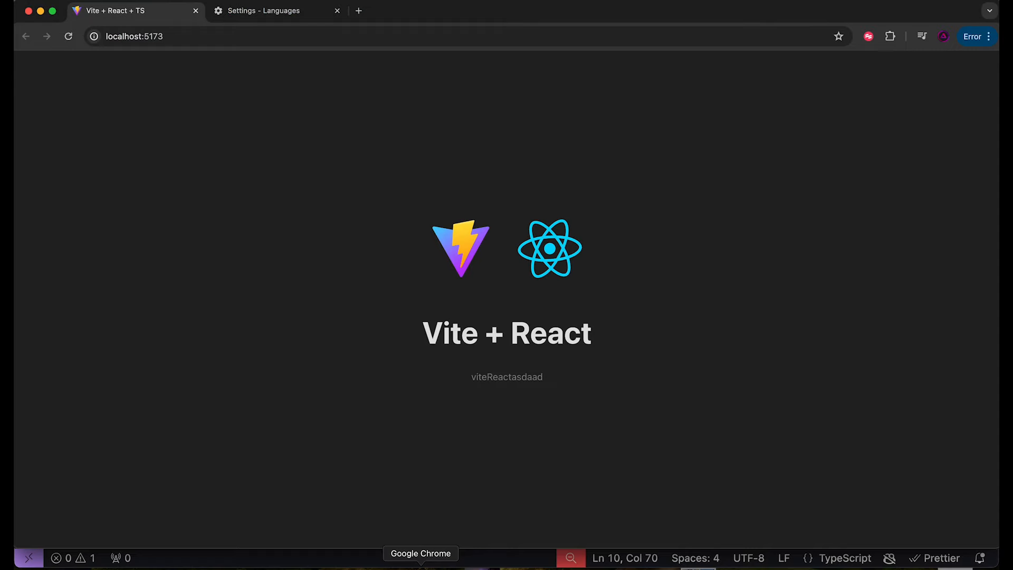
double_click(506, 376)
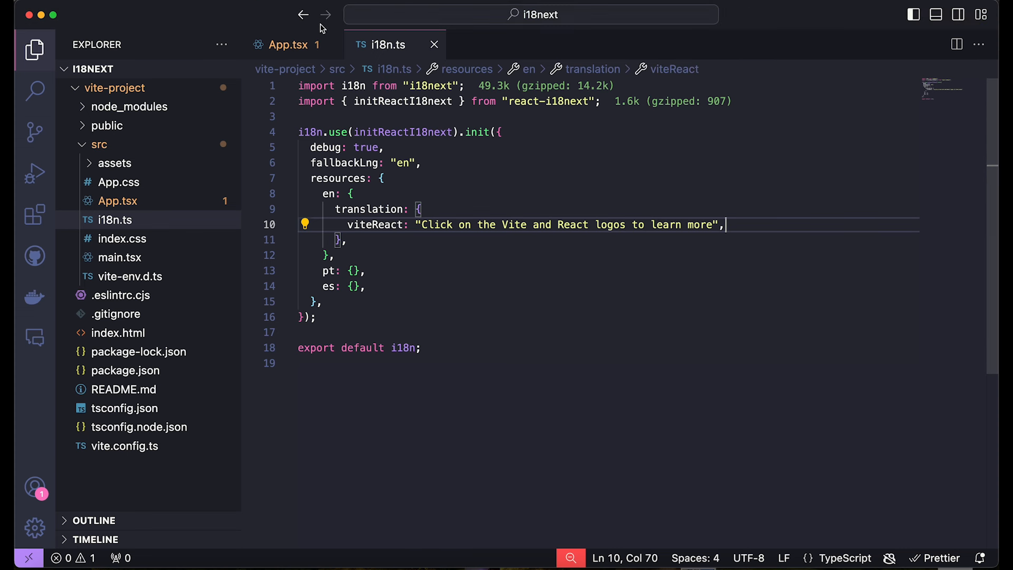
Restore t("viteReact") in App.tsx and select the English viteReact sentence in i18n.ts
click(288, 44)
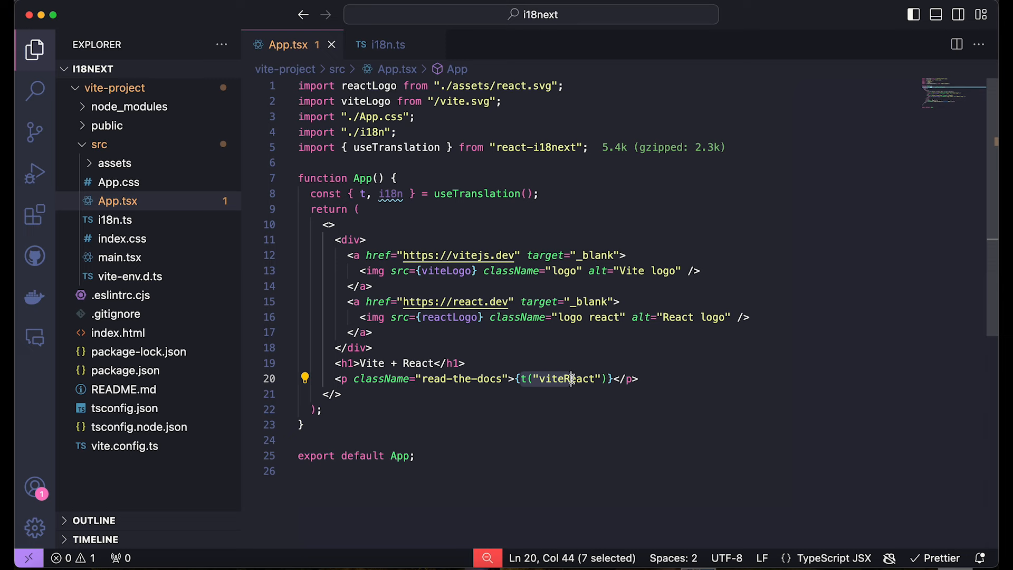
click(387, 44)
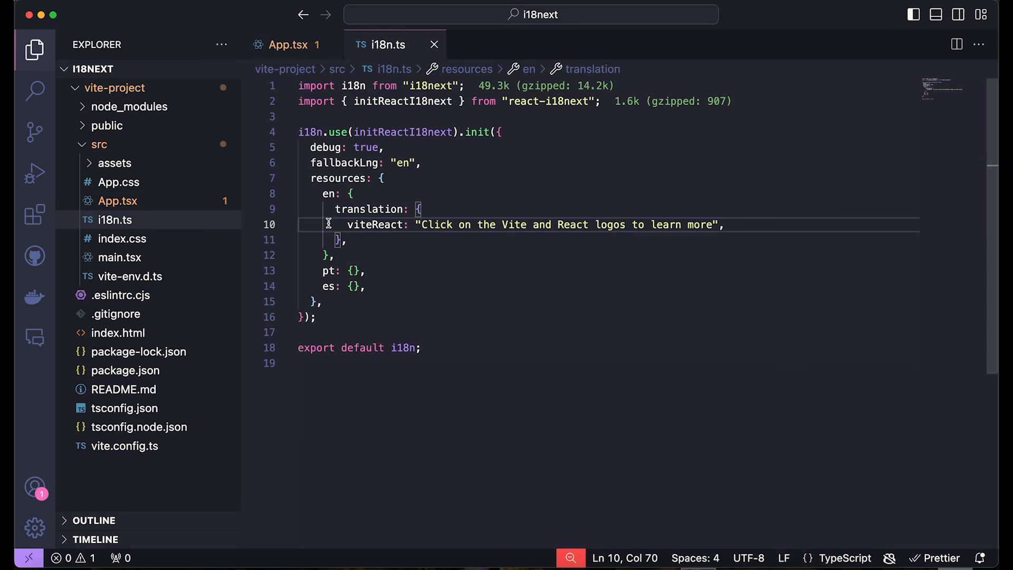
double_click(375, 224)
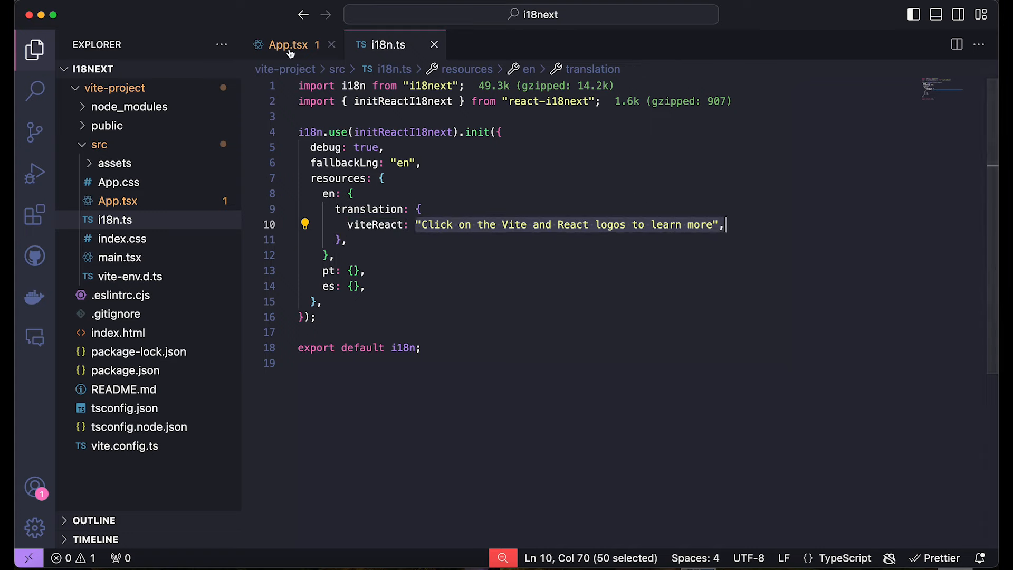
mouse_move(287, 45)
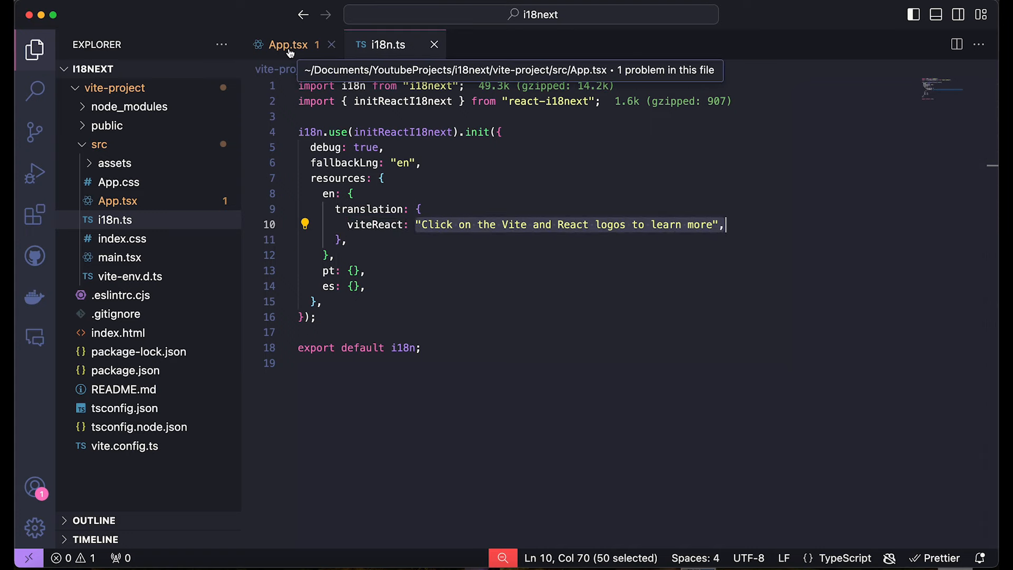
mouse_move(342, 212)
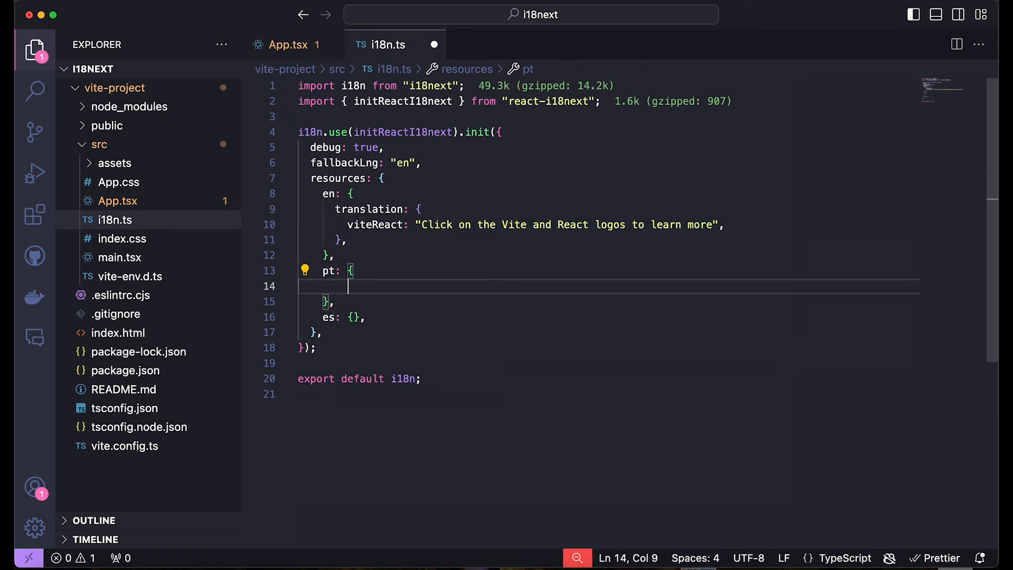
Give pt a translation object with viteReact "Clique no icone do Vite ou React pra aprender mais"
text(transal)
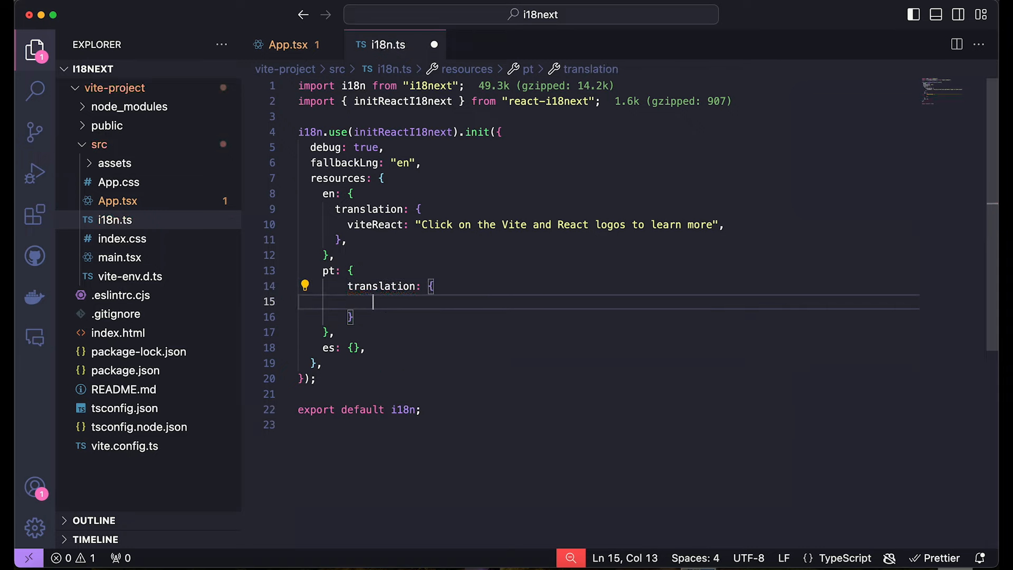
text(viteReact: "Click on the Vite and React logos to learn more",)
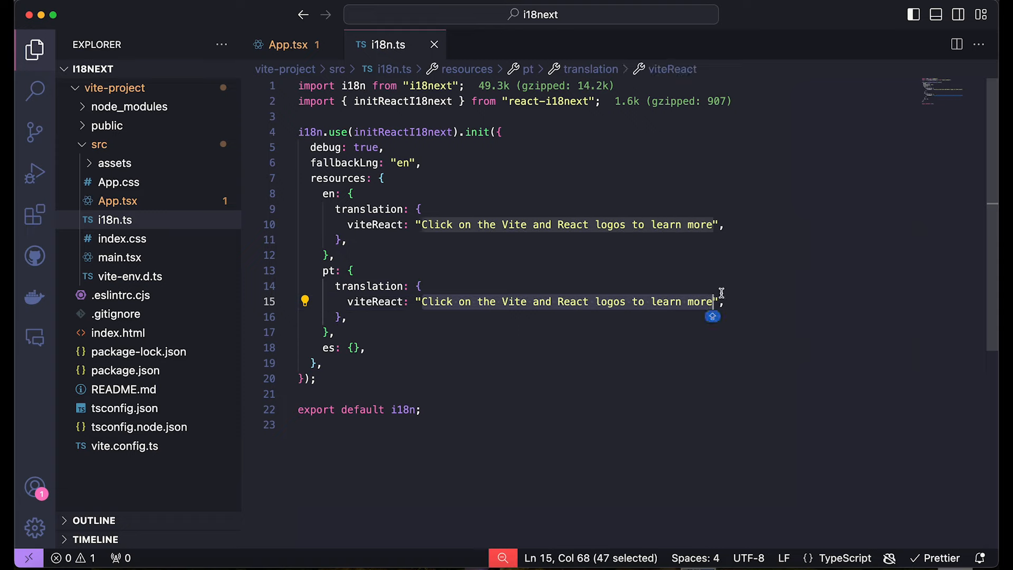
text(Clique no icone do Vite ou React pra aprender mais)
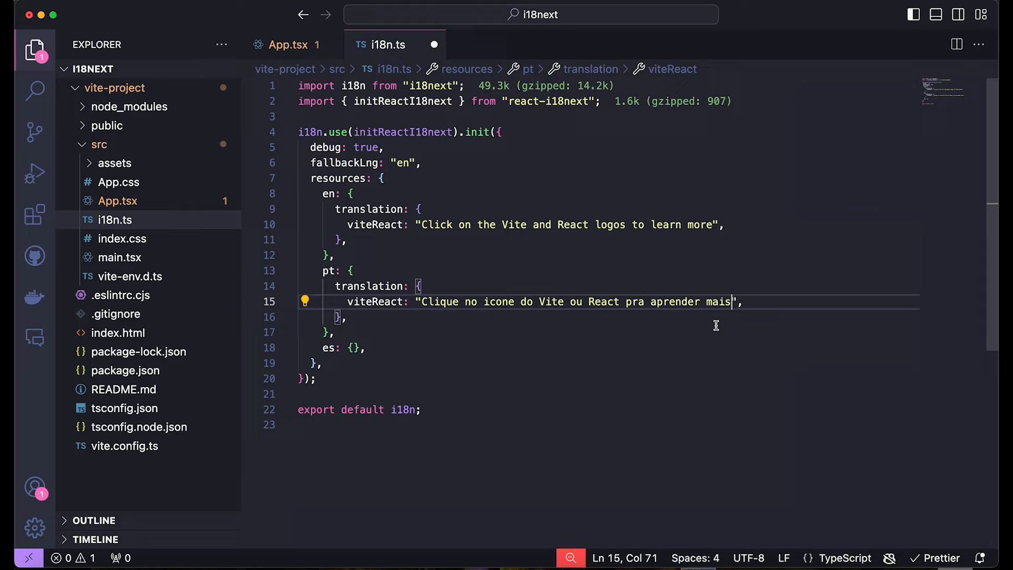
mouse_move(754, 319)
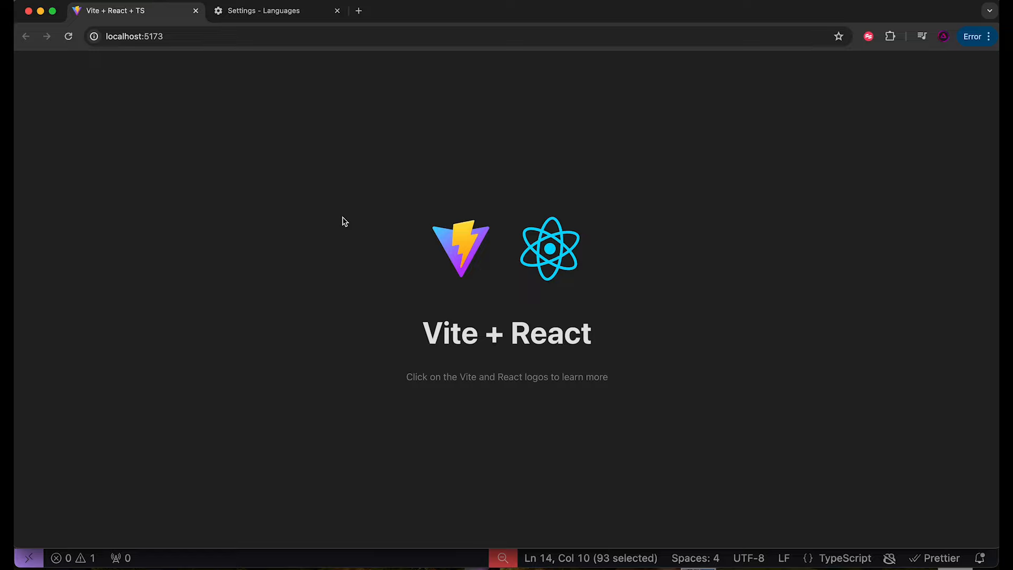
Check Chrome's preferred languages (English US above Portuguese Brazil), then reopen App.tsx
click(272, 10)
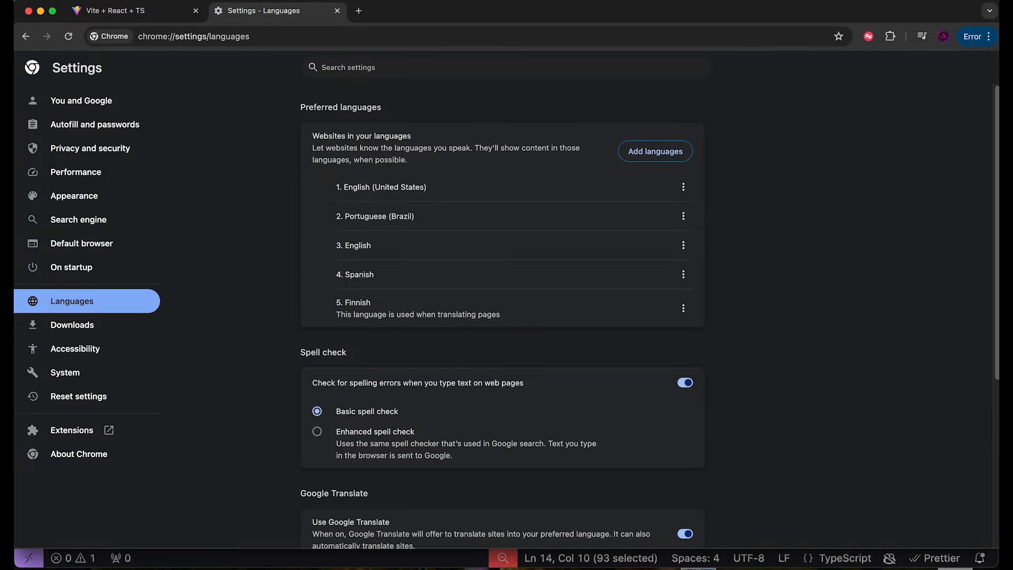
click(129, 11)
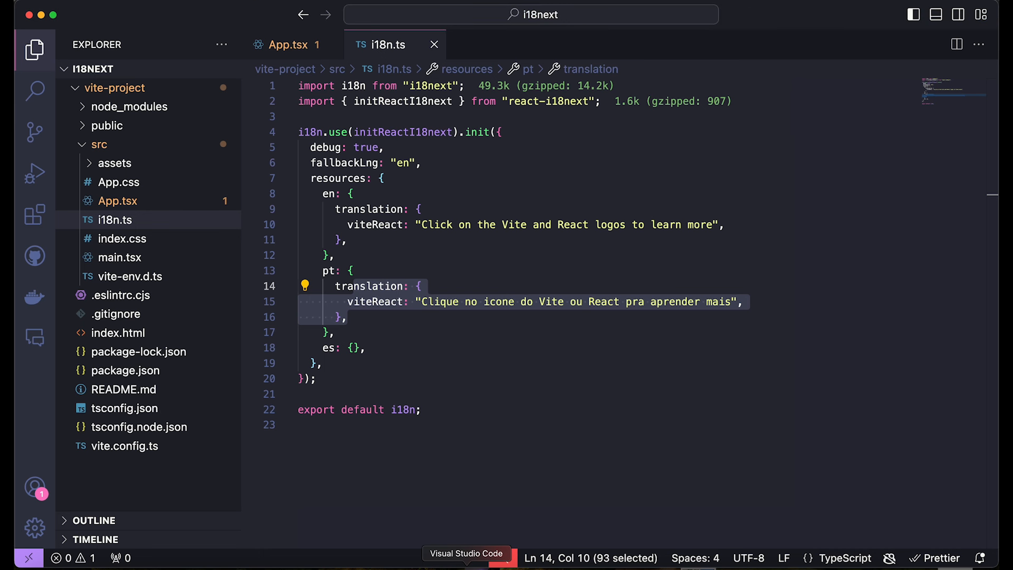
mouse_move(327, 205)
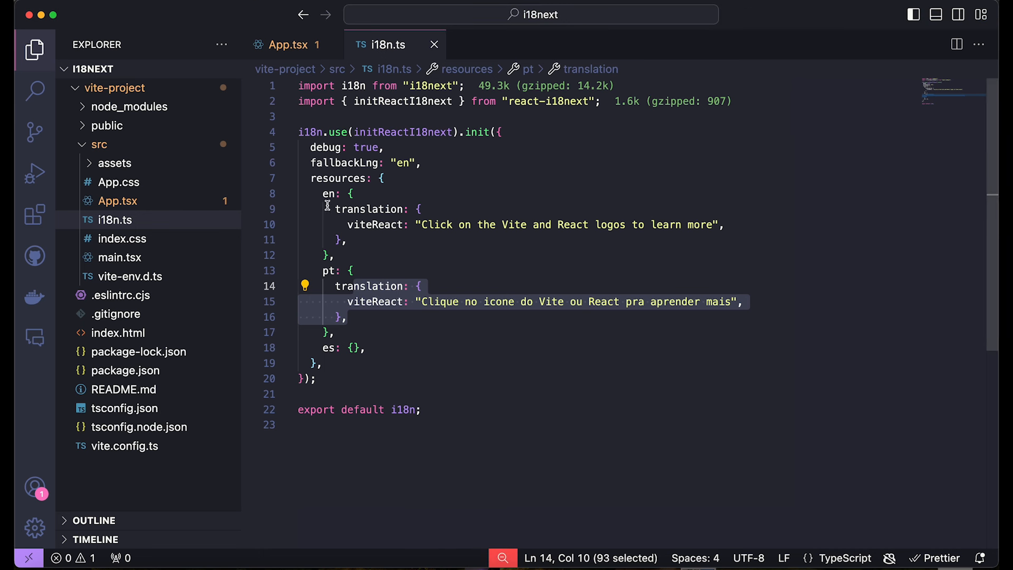
click(287, 44)
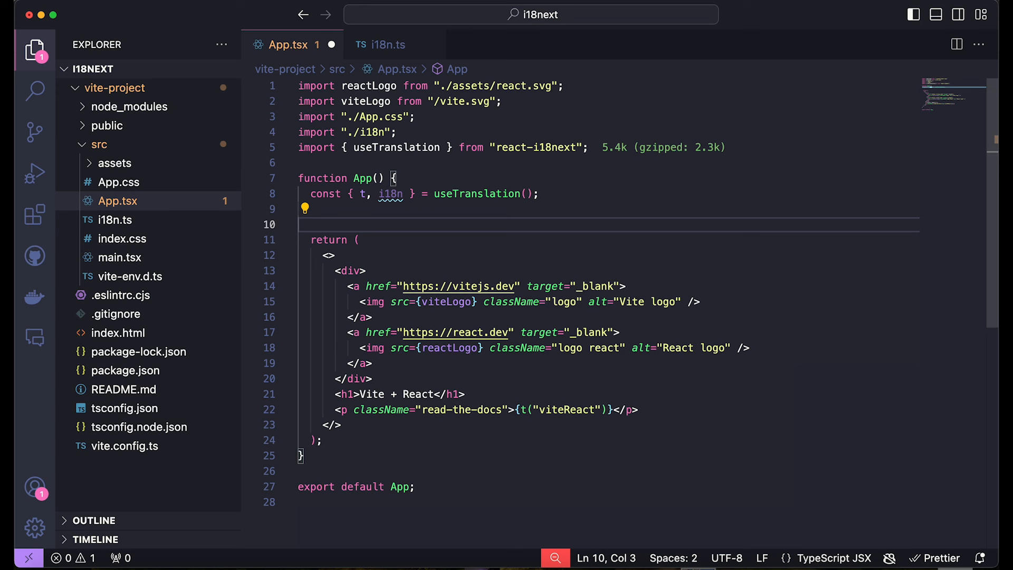
Add useEffect(() => { i18n.changeLanguage(navigator.language) }, []) to App with useEffect imported
text(useEffect(() =>)
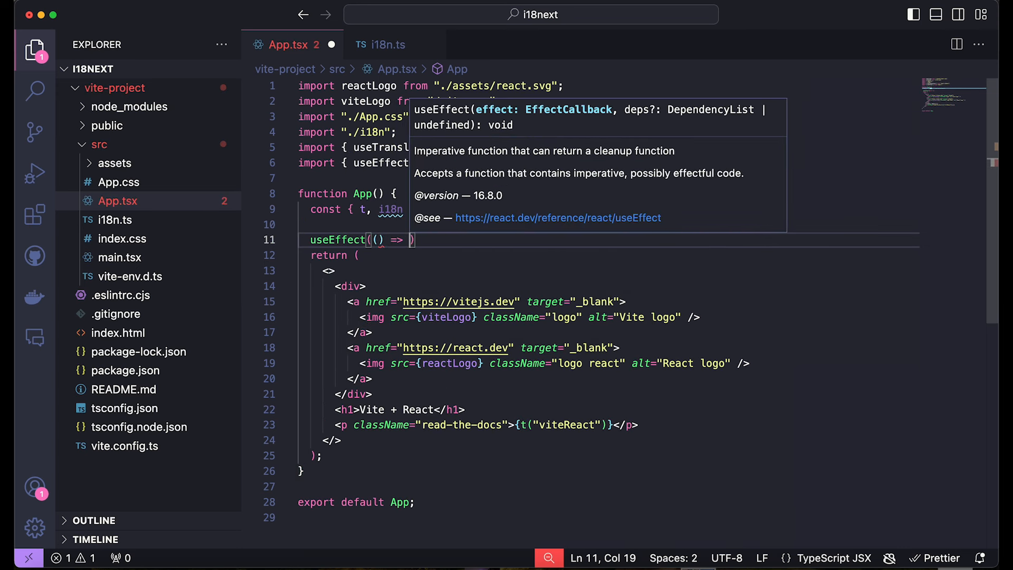
key(Enter)
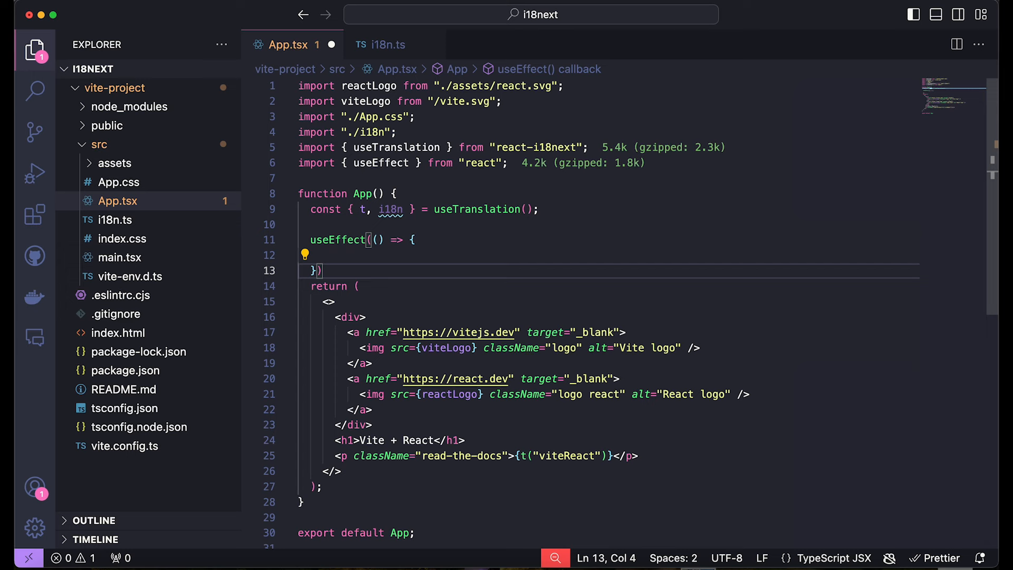
text(, [])
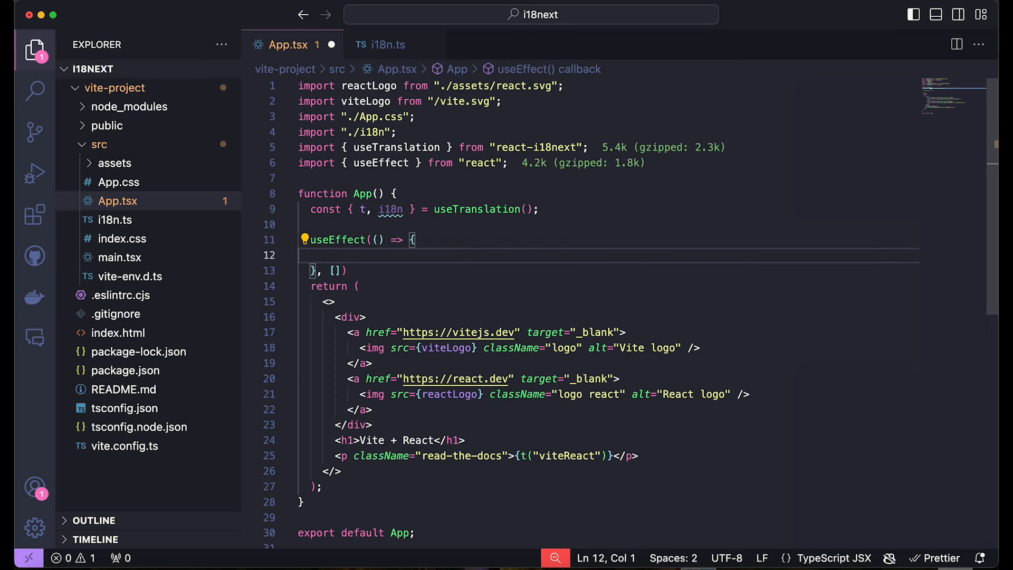
text(i18n)
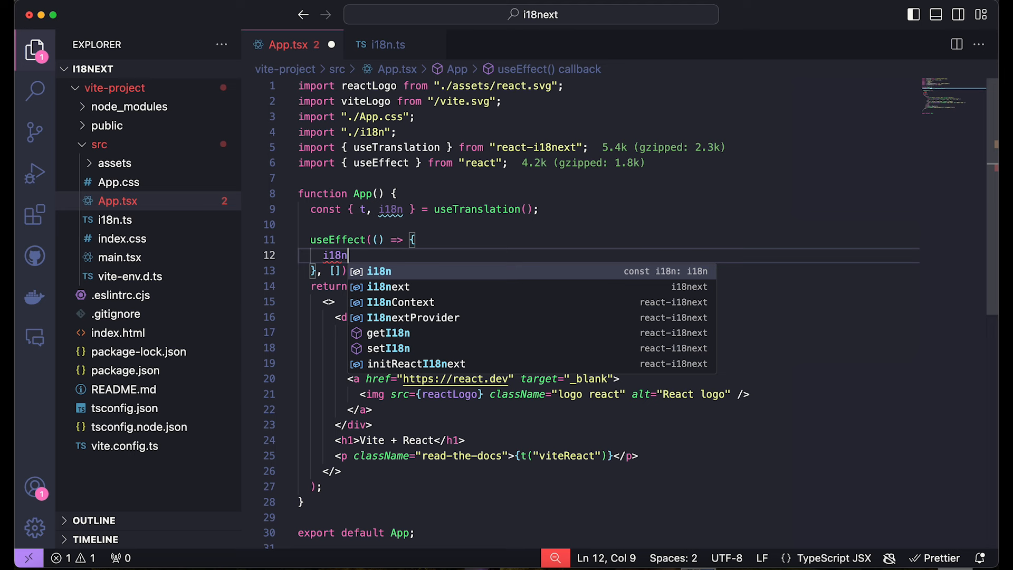
text(.changeLanguage()
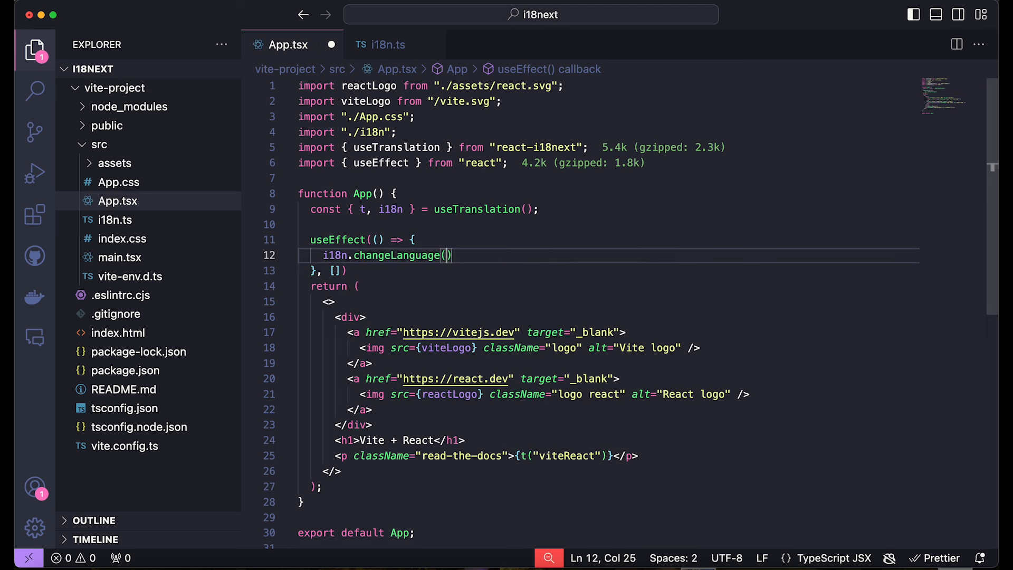
text(navigator.)
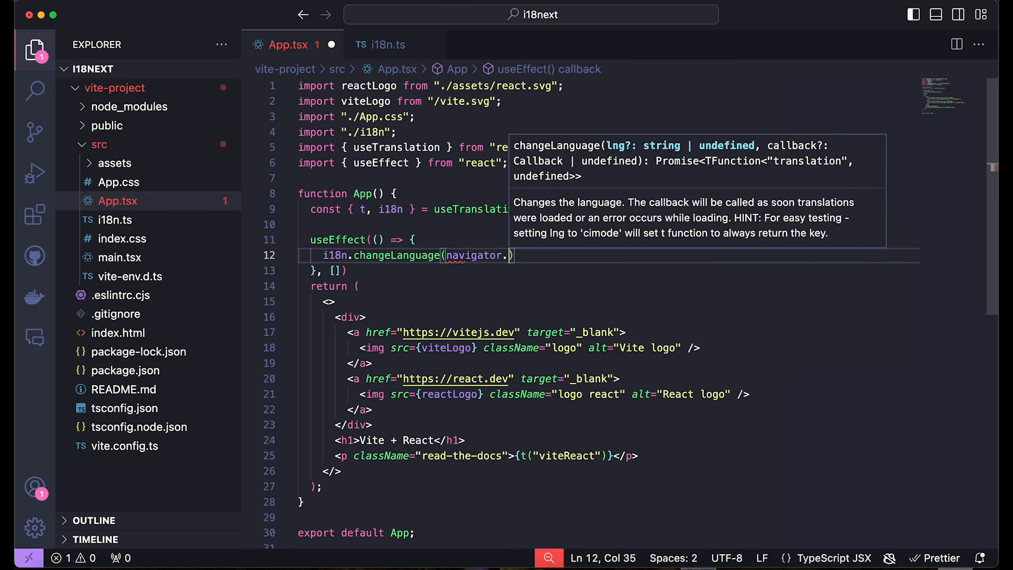
text(language)
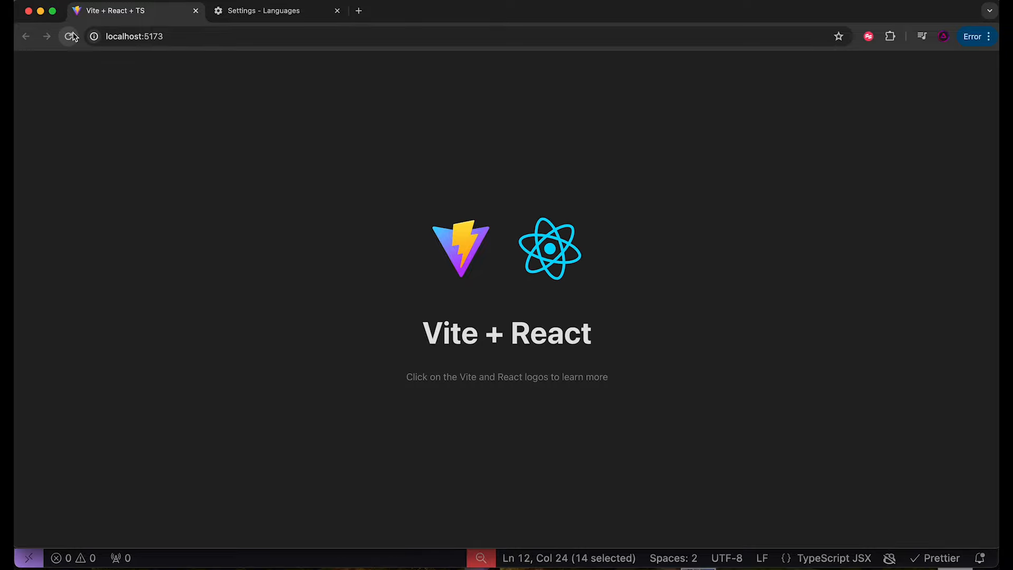
Move Portuguese (Brazil) to the top of Chrome's languages and see the app in Portuguese
click(278, 10)
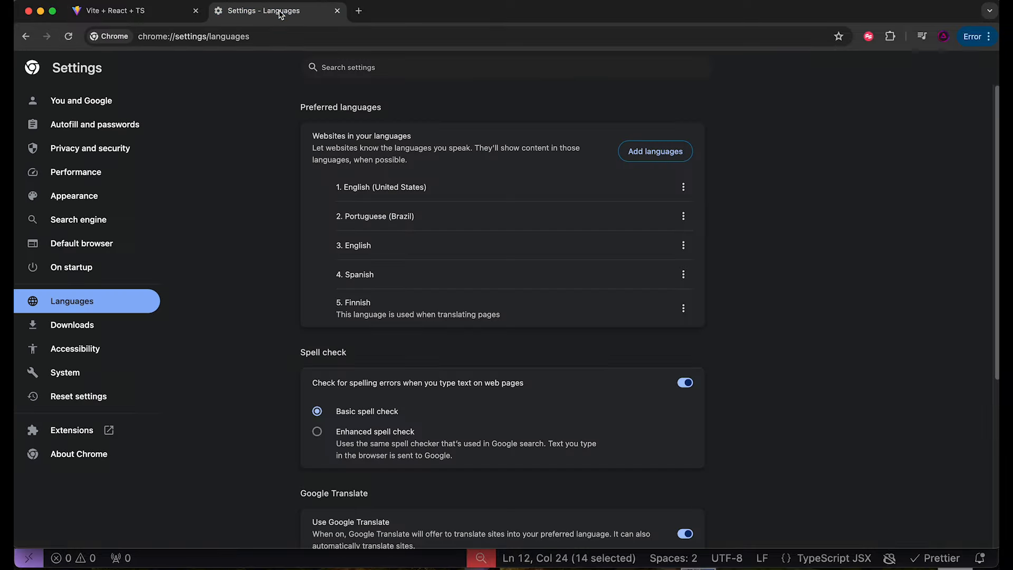
click(683, 215)
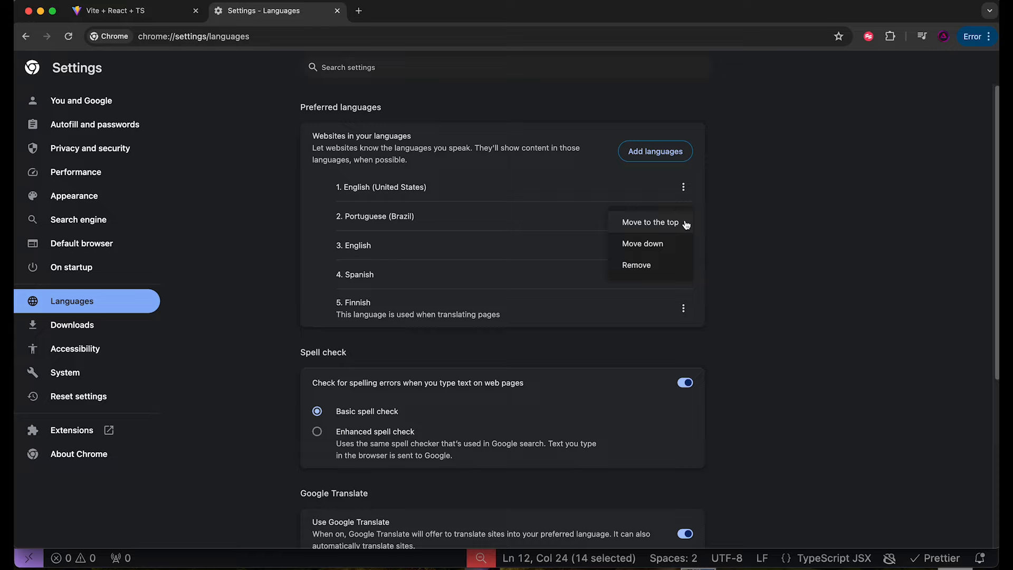
click(651, 222)
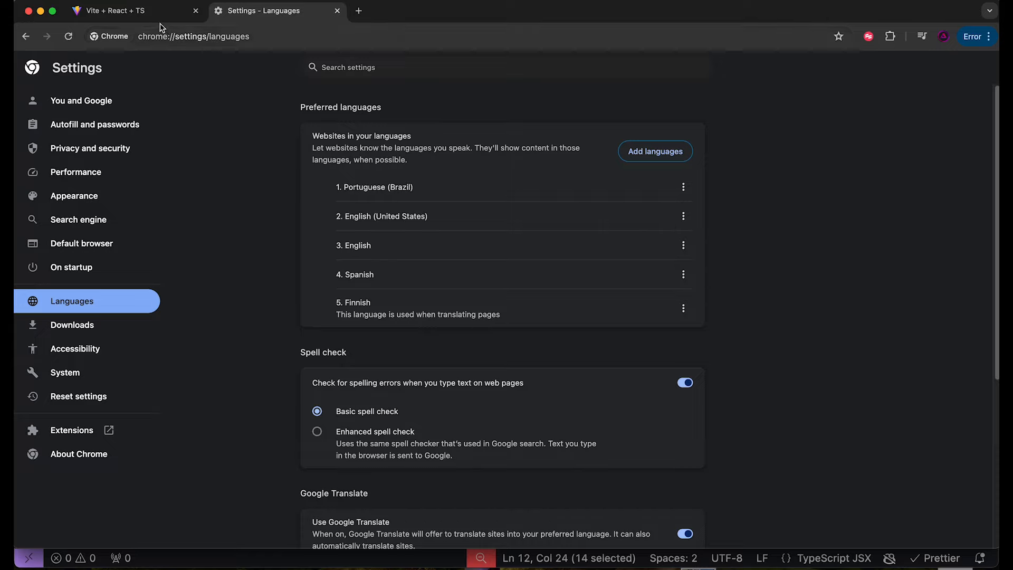
click(116, 10)
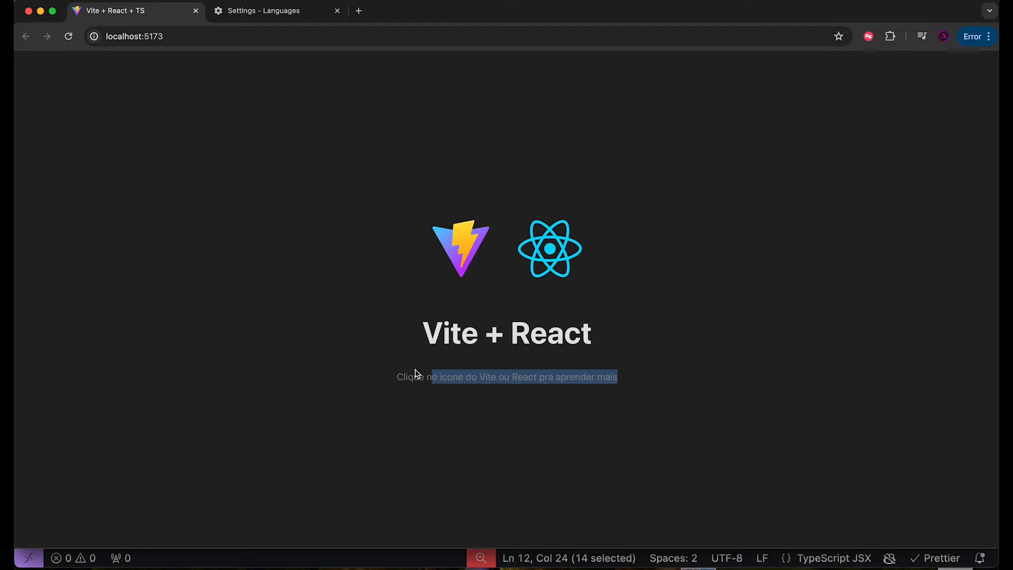
Move Spanish to the top of the preferred languages and check the app again
click(263, 11)
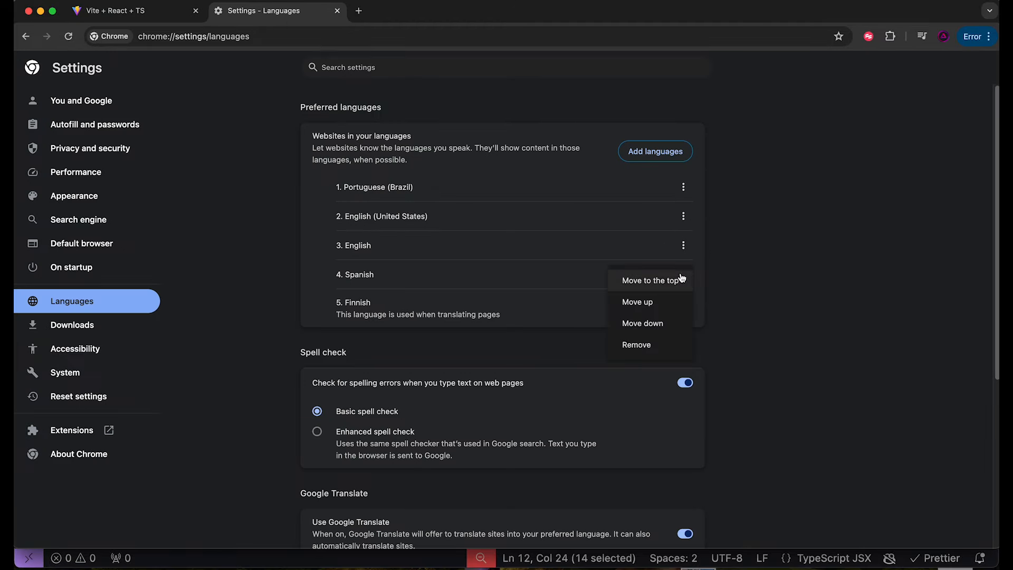
click(649, 280)
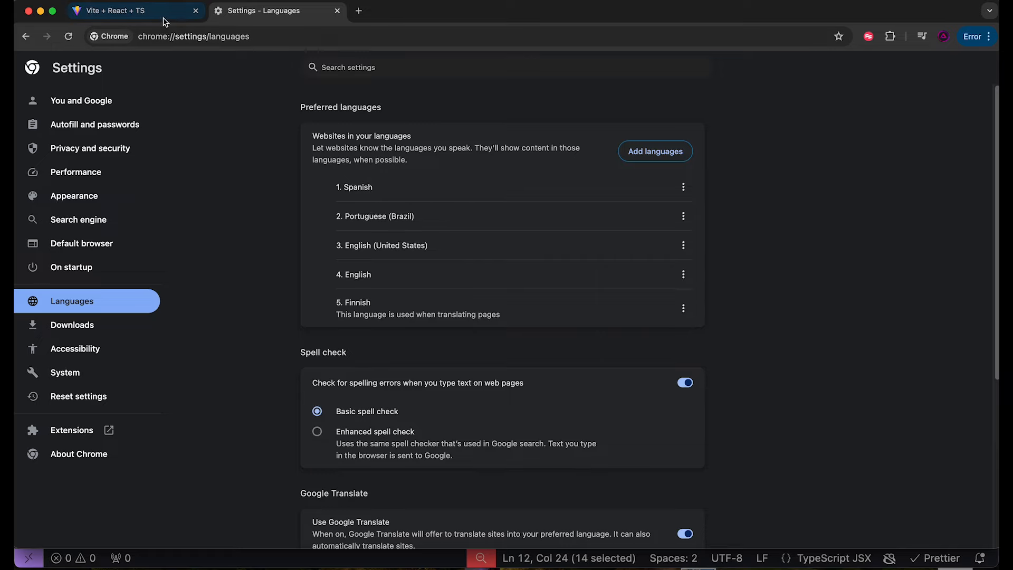
click(129, 11)
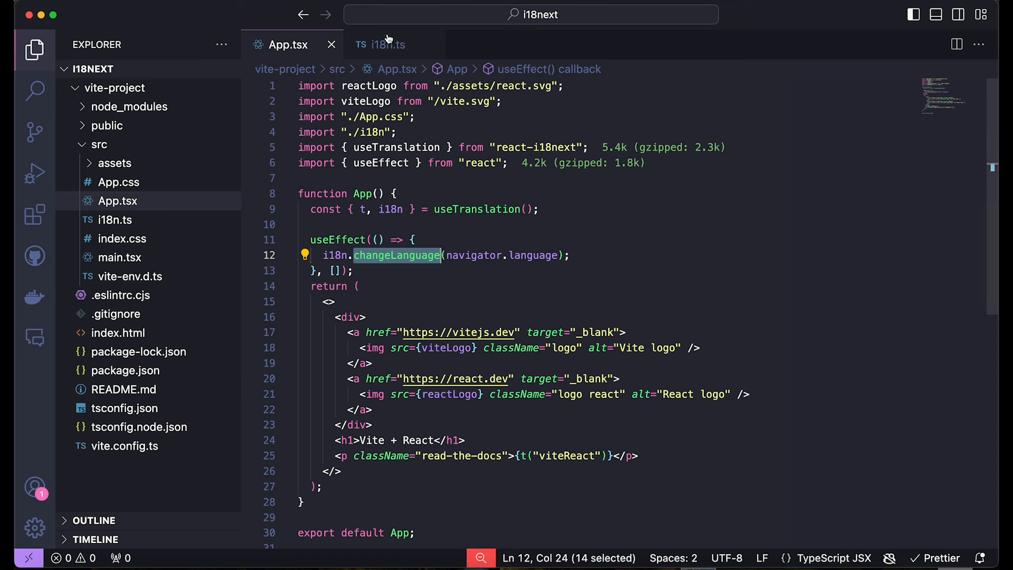
Give es a viteReact translation "Haga clic en los logotipos de Vite y React para obtener más información." and preview it
click(380, 44)
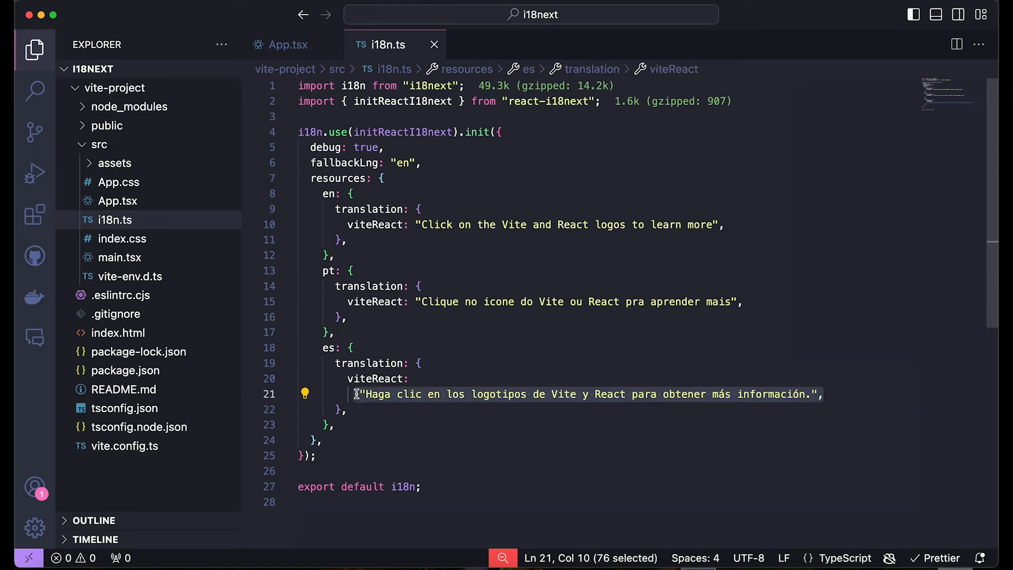
click(362, 394)
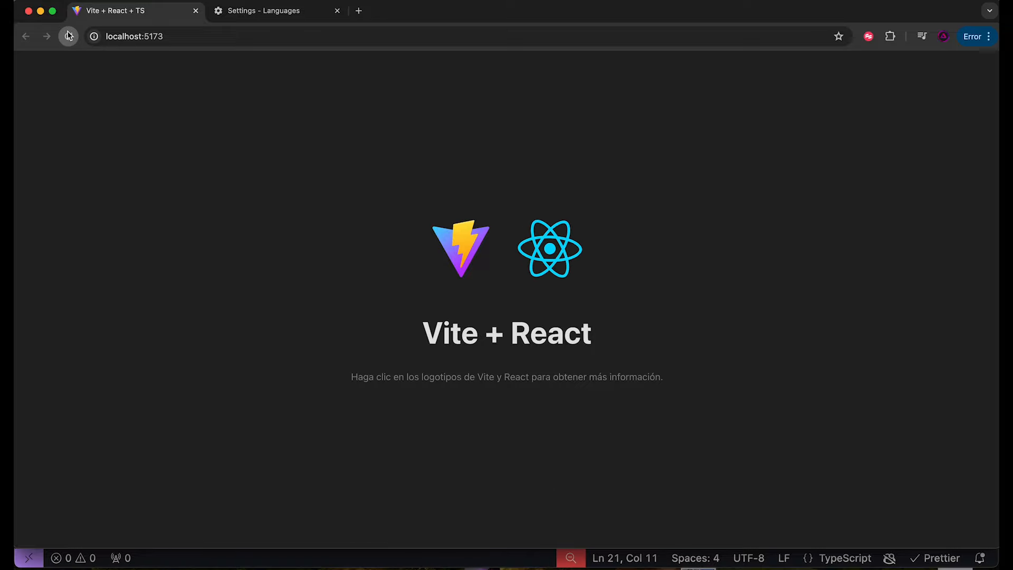
Confirm Chrome lists Spanish first and Portuguese (Brazil) second after the Spanish text shows
click(271, 11)
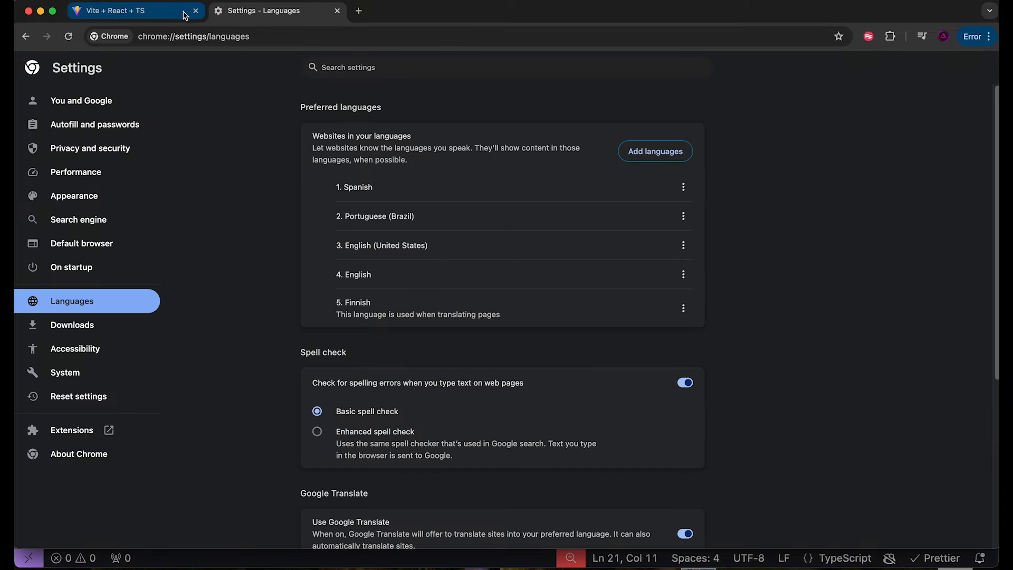
mouse_move(465, 569)
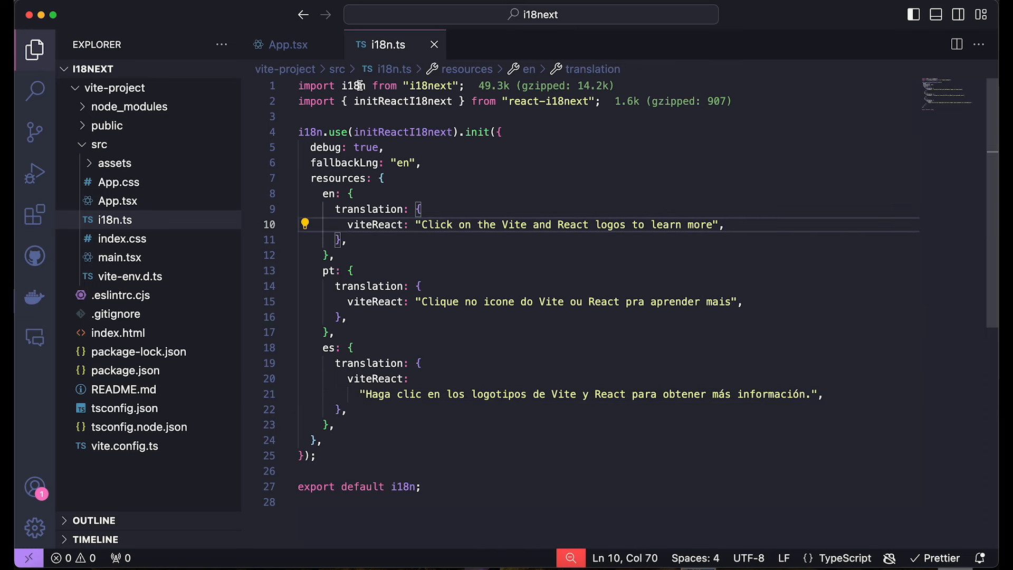
Copy the English sentence from i18n.ts and use it as the t() key in App.tsx
click(287, 45)
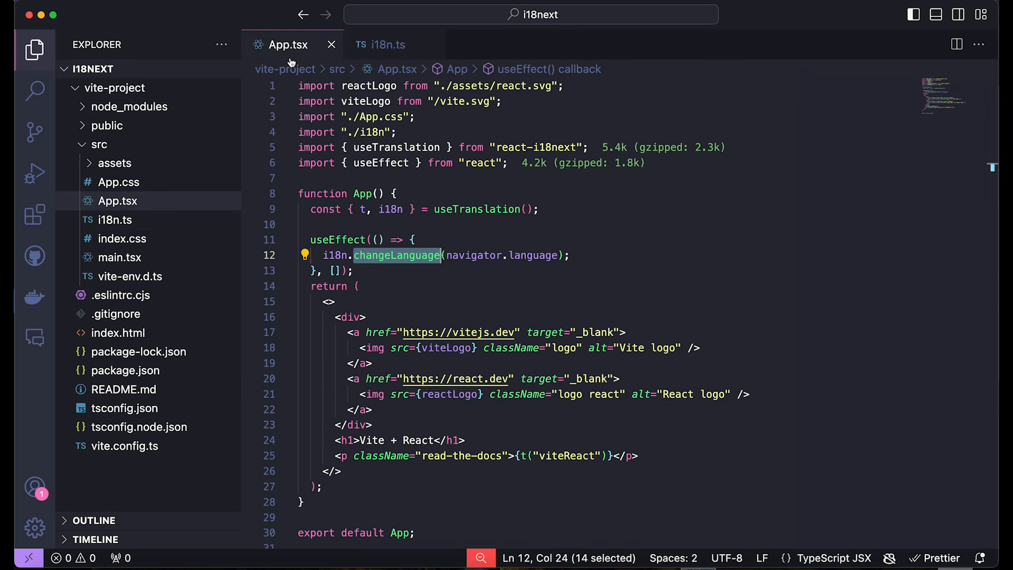
click(387, 44)
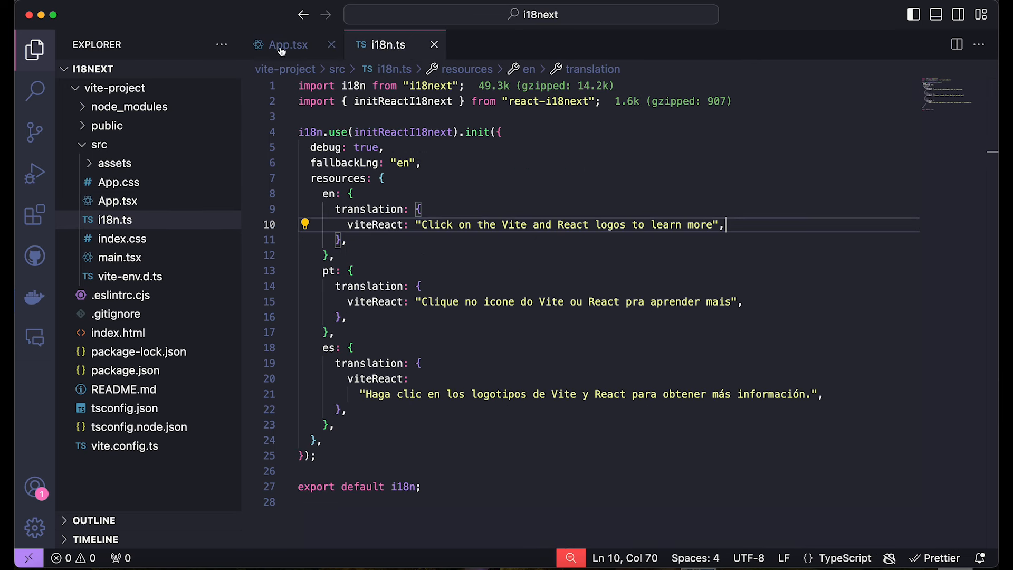
mouse_move(287, 44)
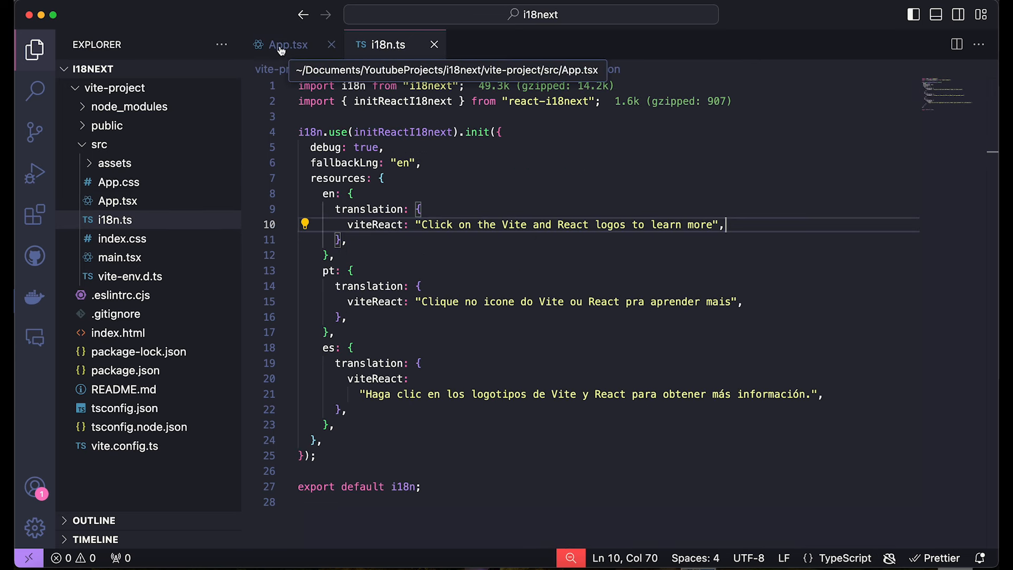
click(286, 44)
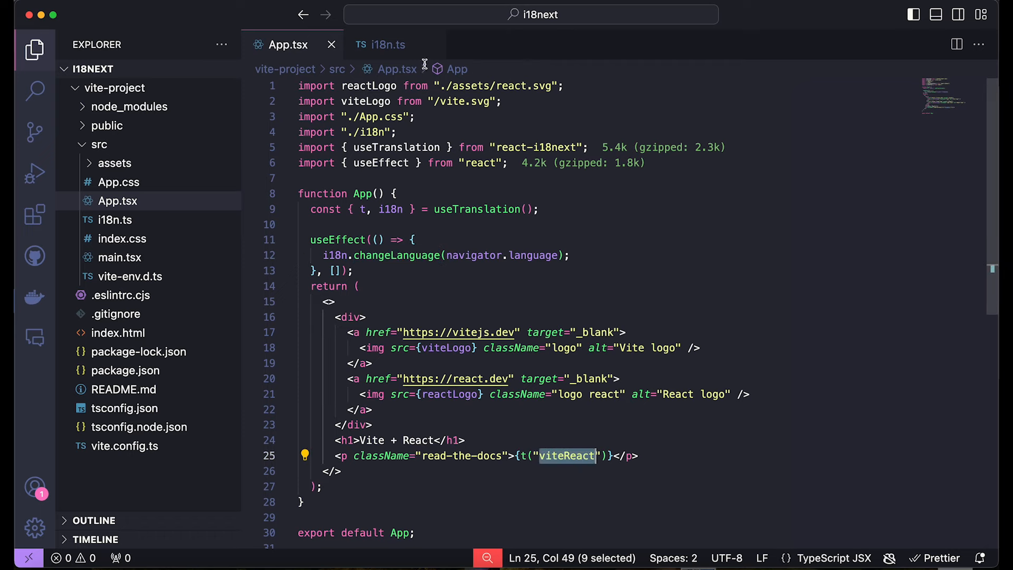
click(386, 44)
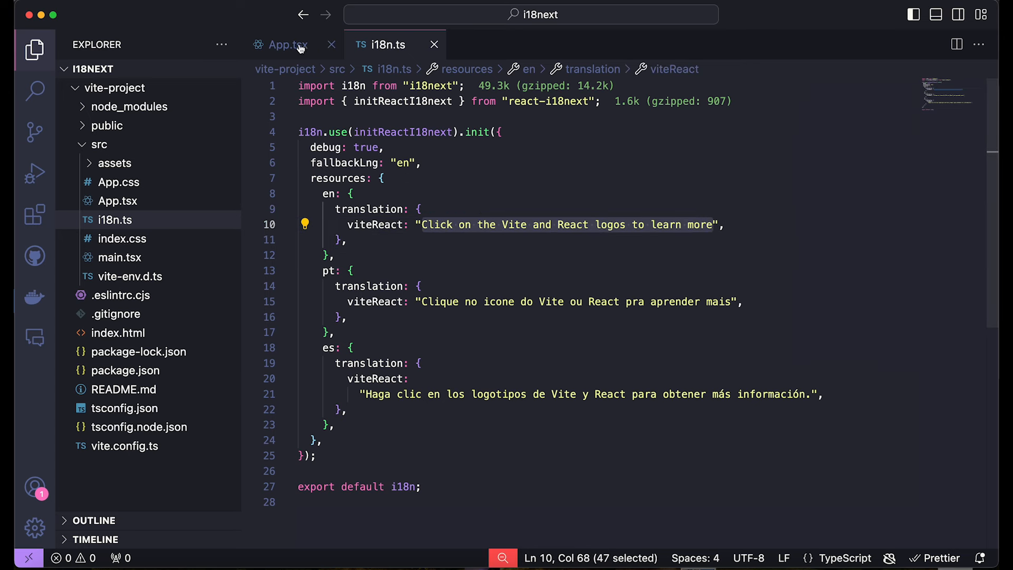
click(288, 45)
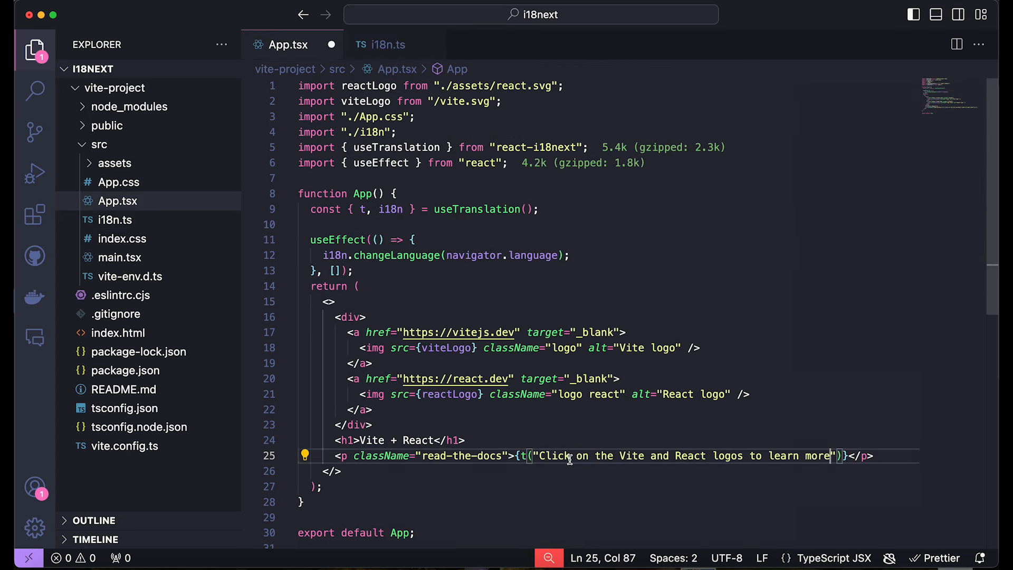
Replace the en viteReact key in i18n.ts with the full English sentence
click(387, 45)
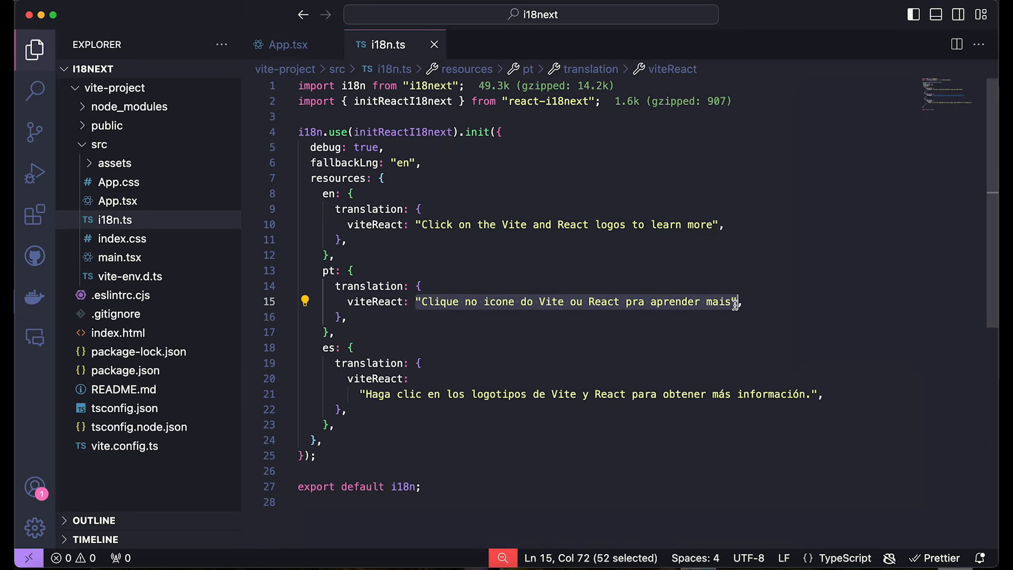
click(363, 223)
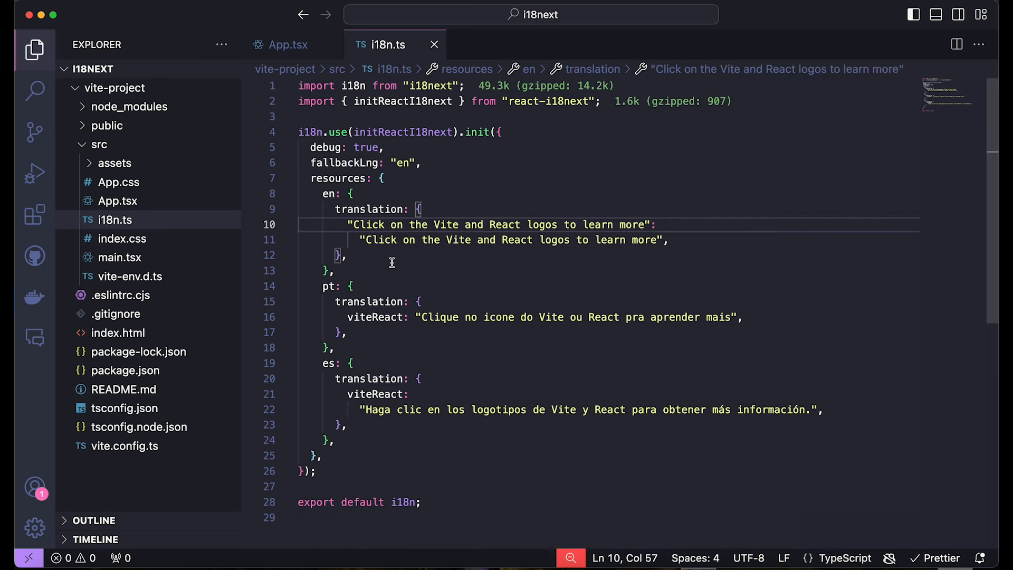
double_click(382, 318)
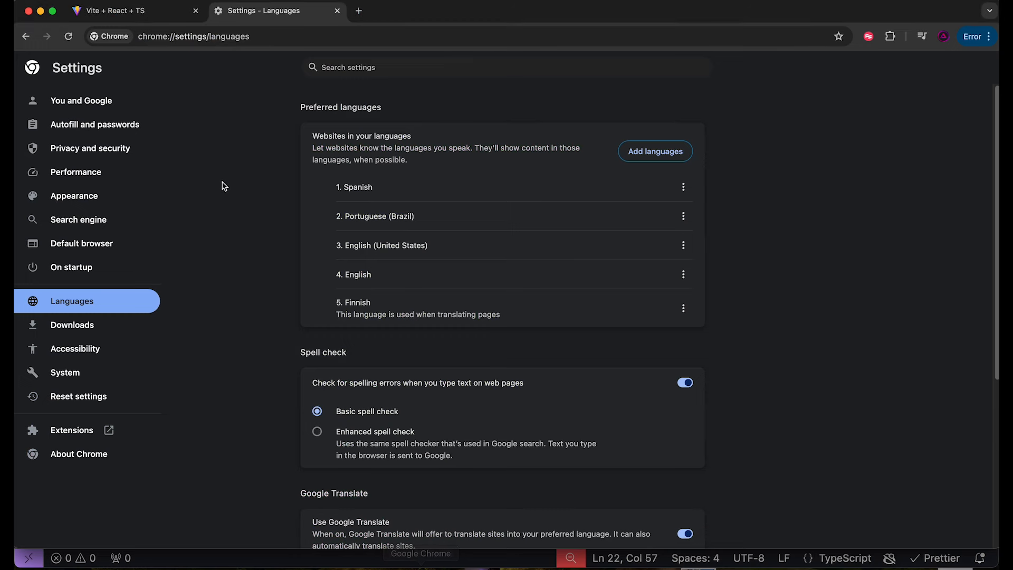
View the Spanish app text, then move Portuguese (Brazil) to the top of Chrome's languages
click(123, 10)
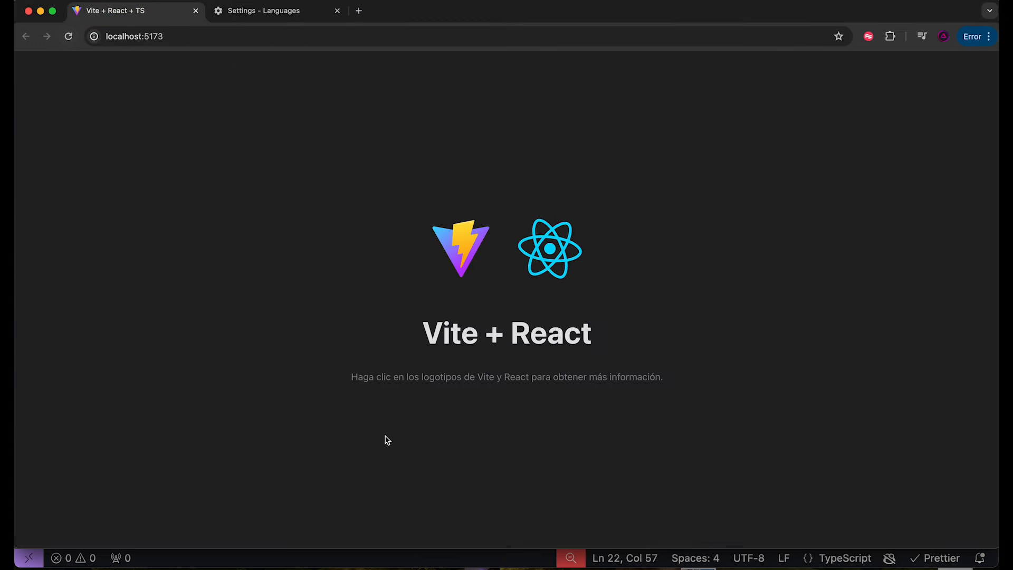
click(277, 10)
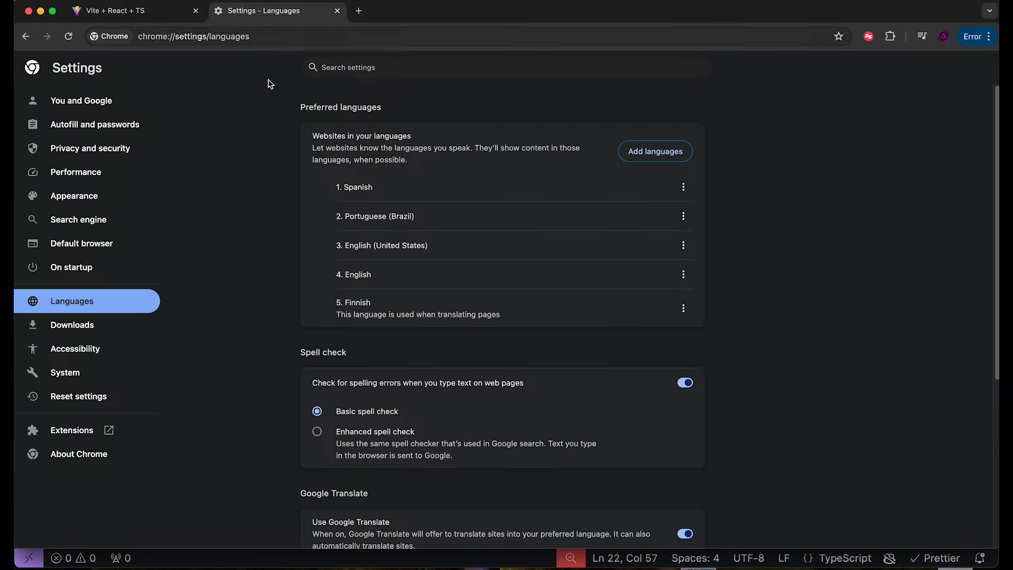
mouse_move(684, 215)
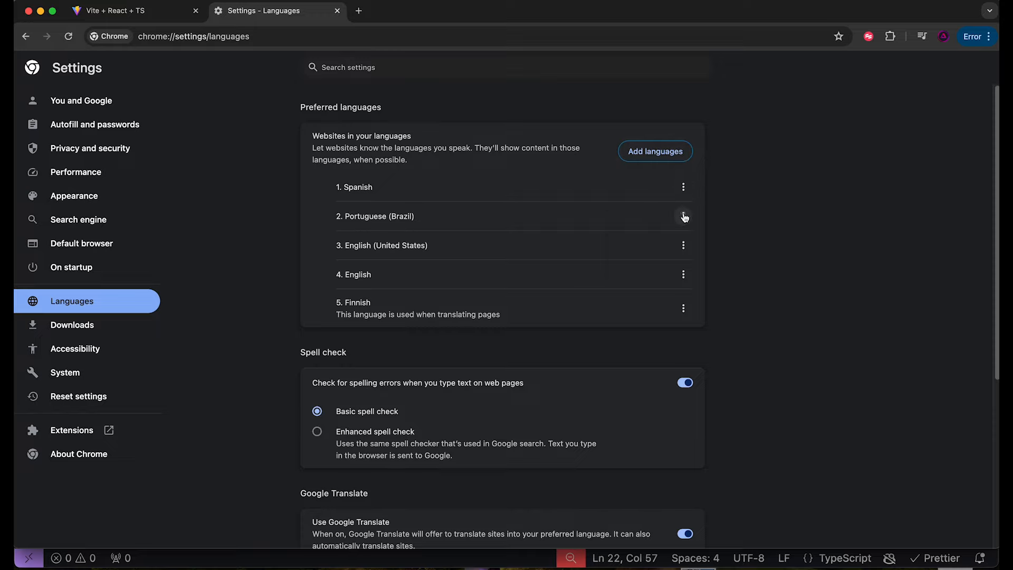
click(683, 216)
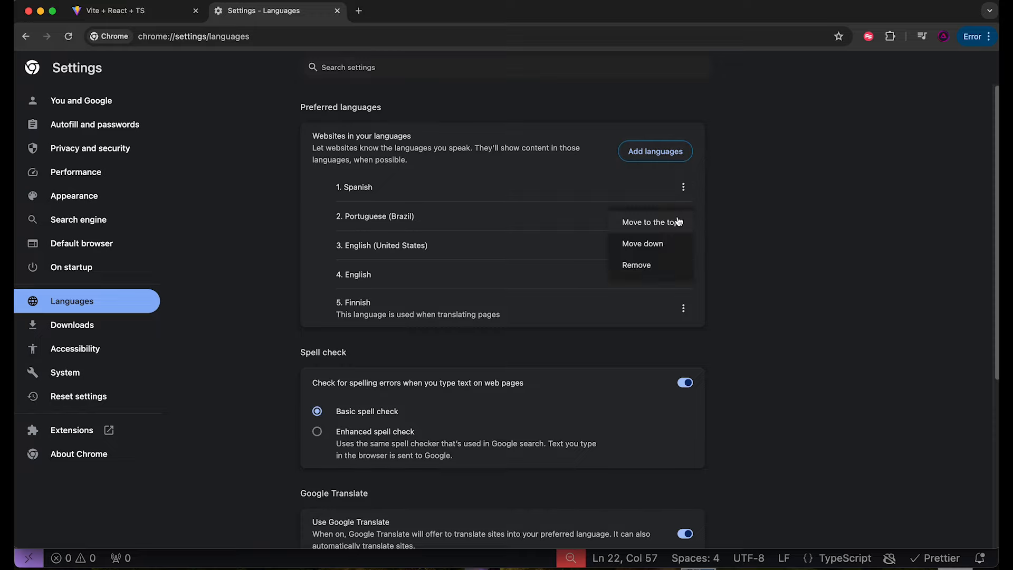
click(116, 10)
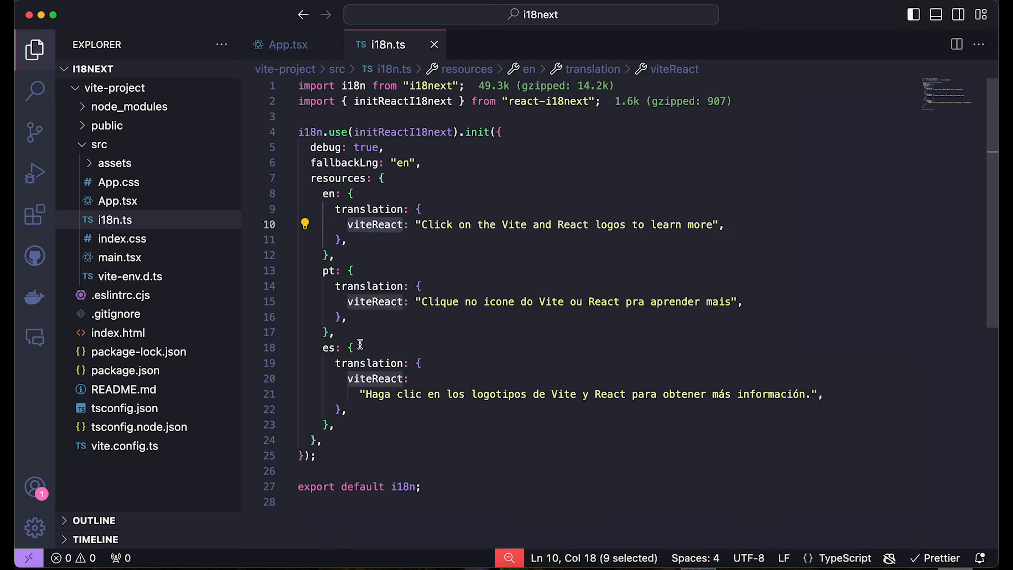
Revert the i18n.ts key edit and return to the App.tsx component file
click(335, 332)
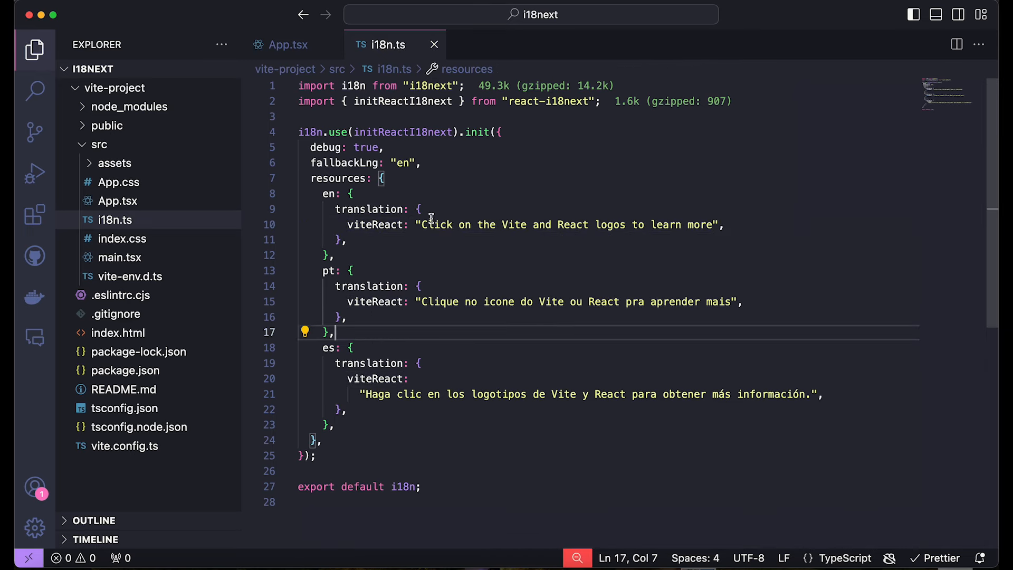
click(287, 44)
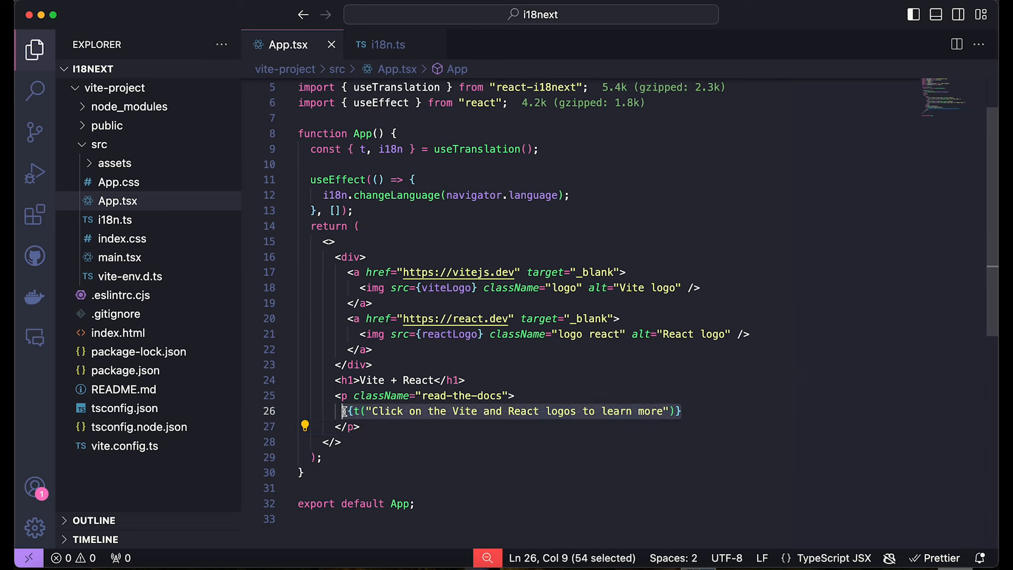
Wrap the read-the-docs paragraph in <div className="div1"> and begin a second div after it
click(471, 371)
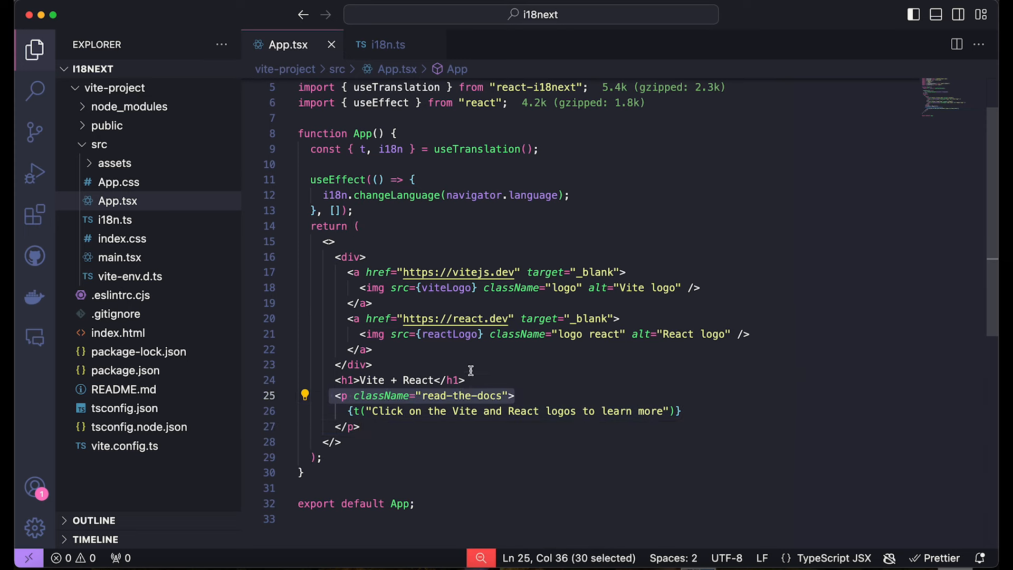
text(<div>)
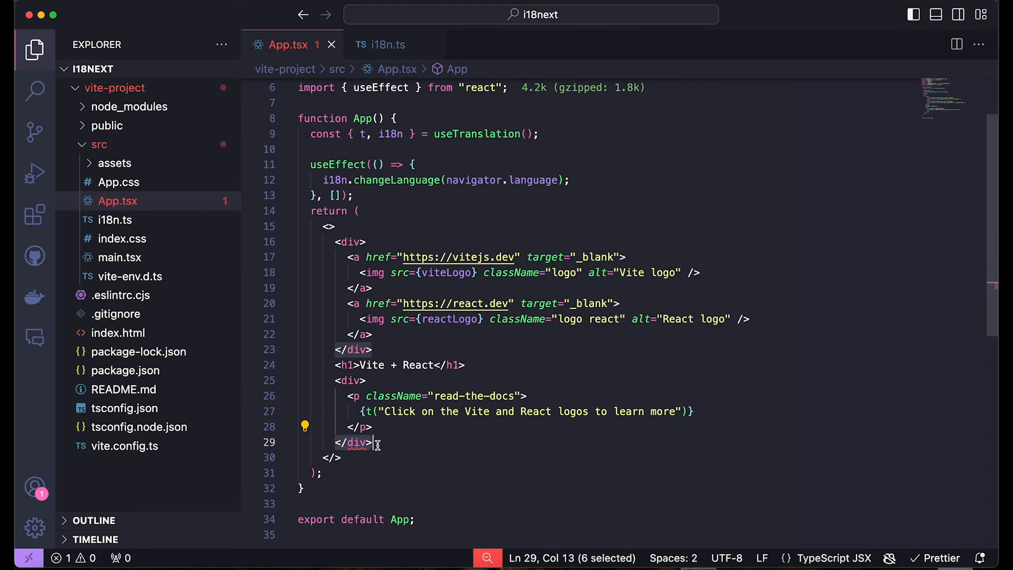
text(className=")
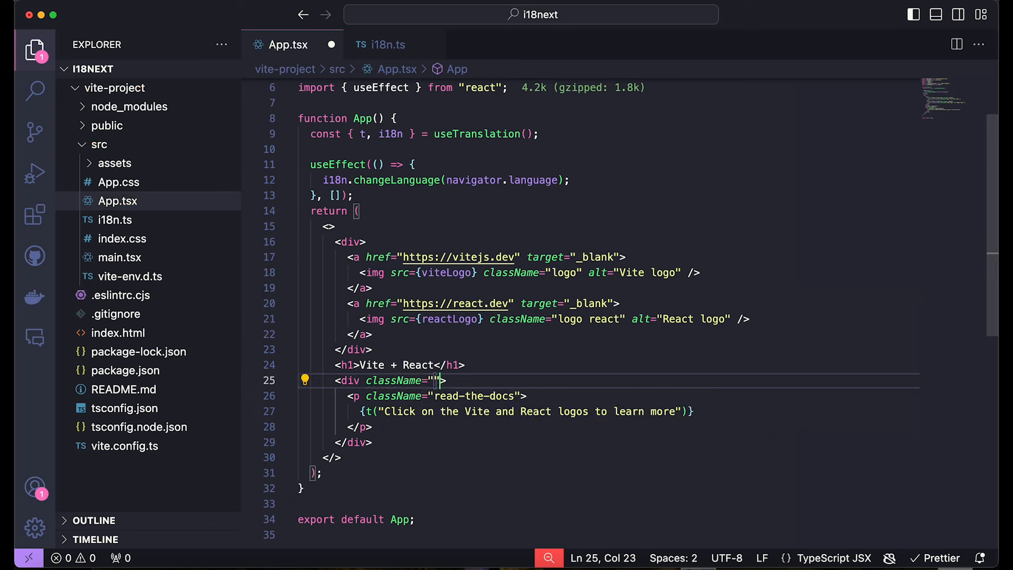
text(div1)
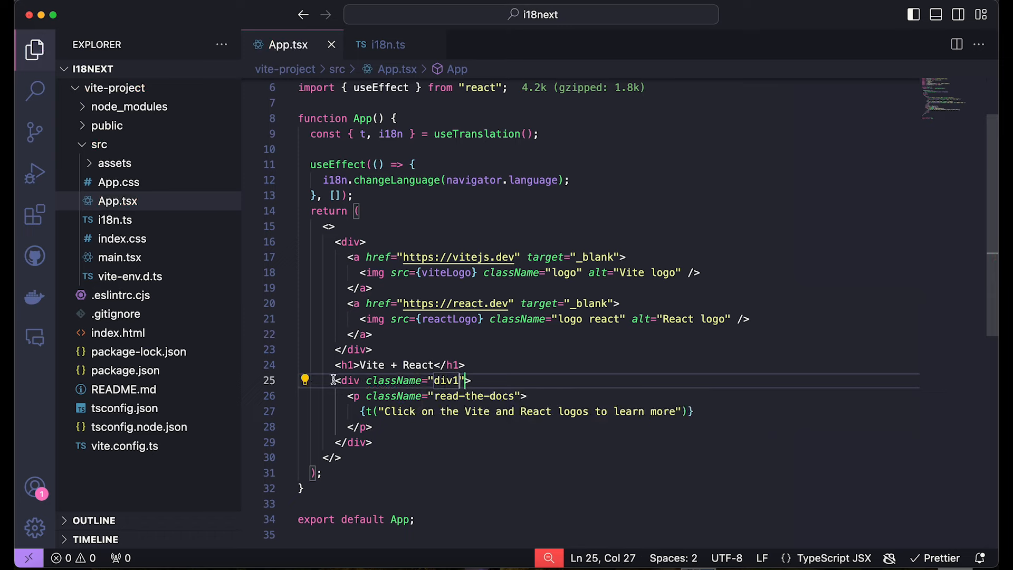
click(378, 442)
text(<div className="div1">)
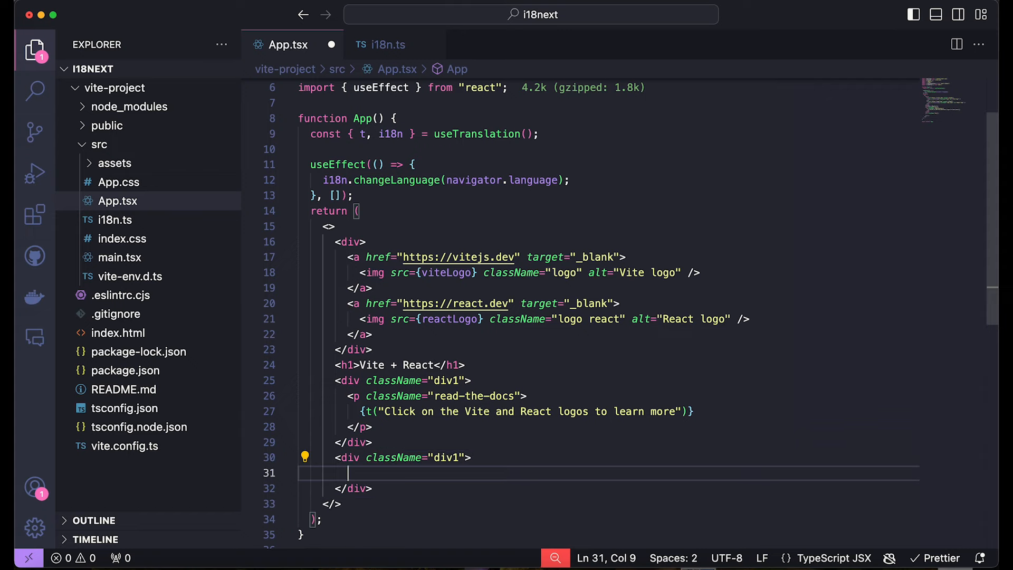
click(454, 457)
text(<p>{}</p>)
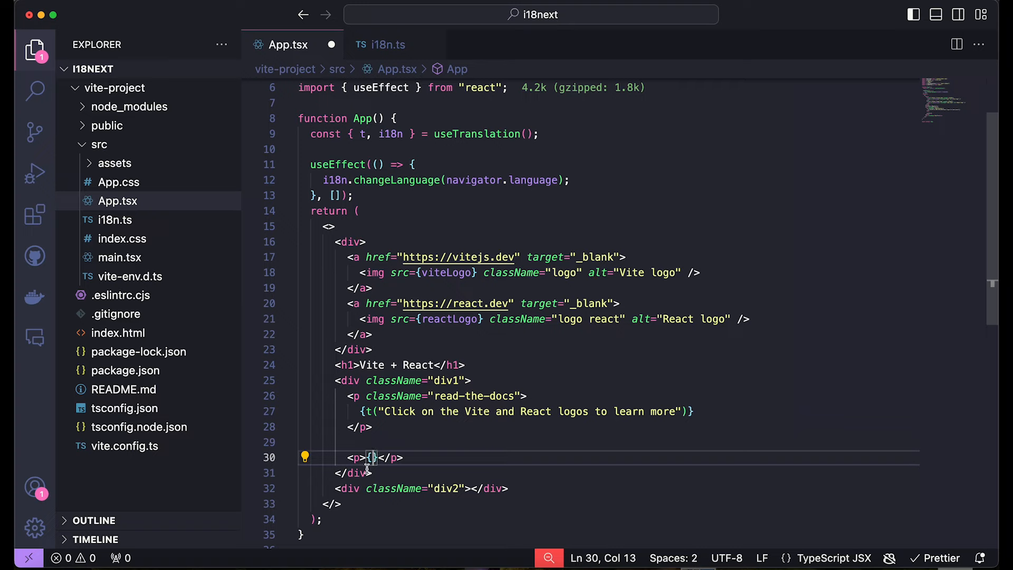
mouse_move(388, 457)
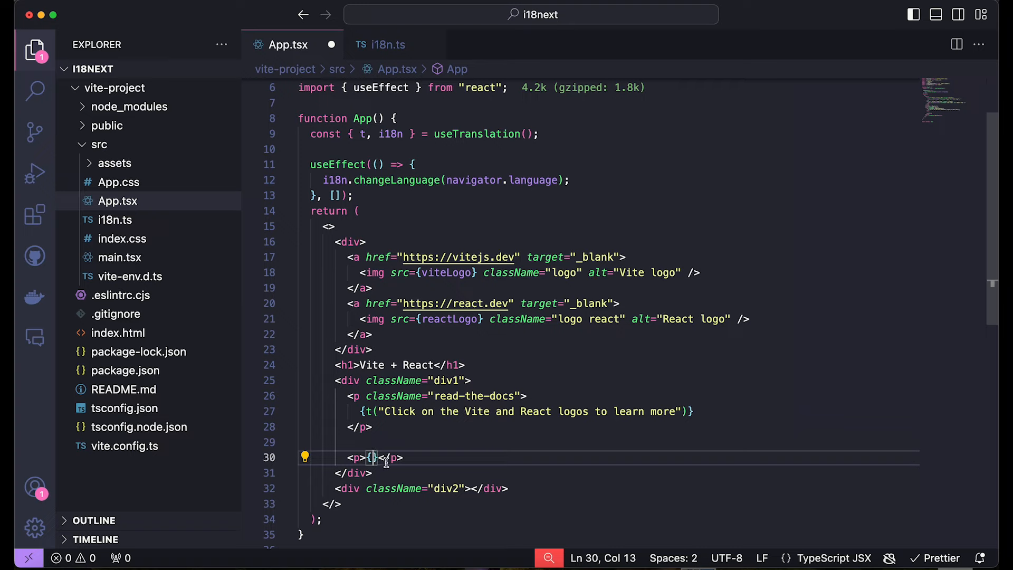
Add <p>{t("right")}</p> inside div1 and repeat it inside a div2 container
text(ti)
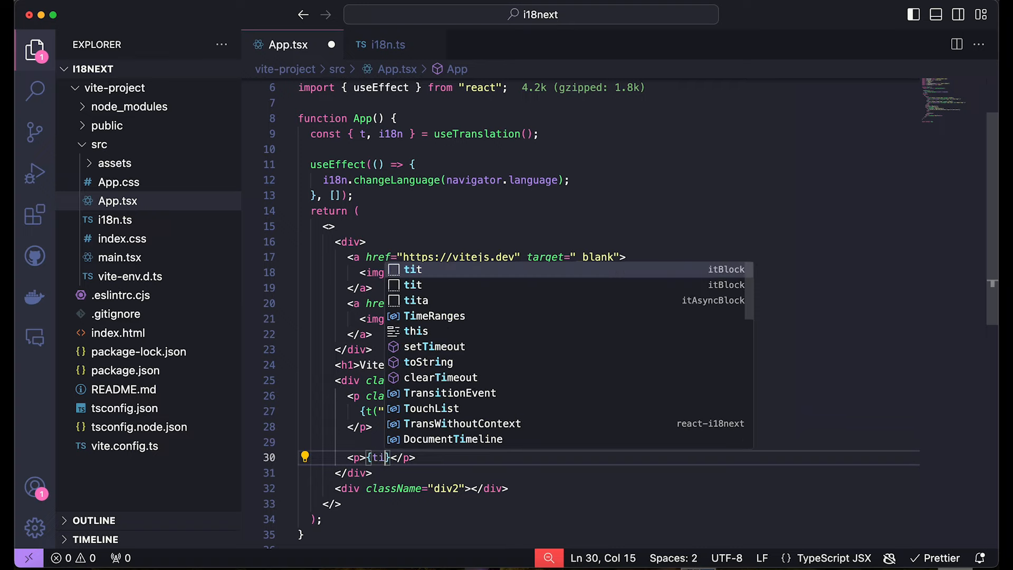
key(Backspace)
text(()
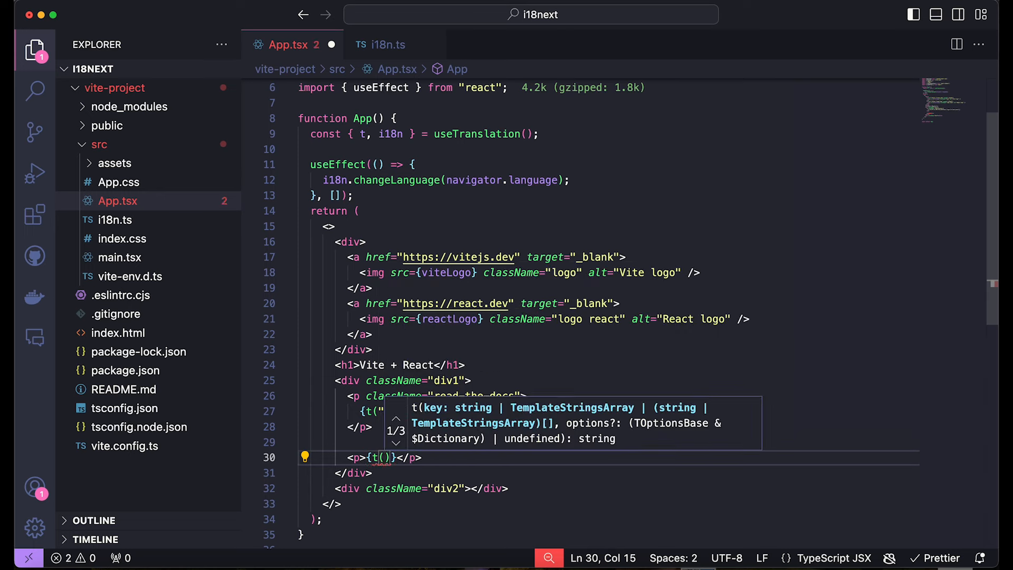
text("right")
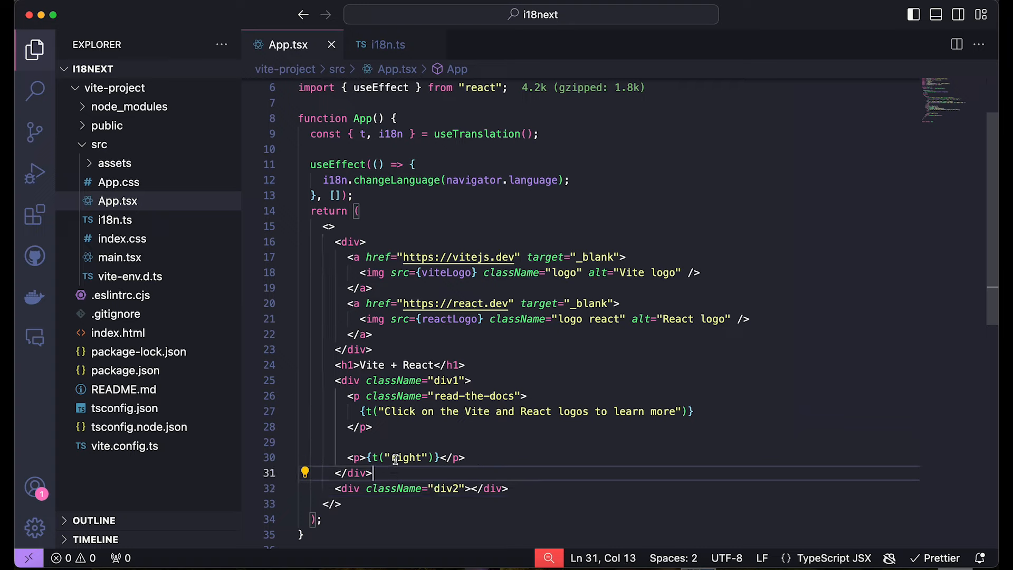
click(381, 457)
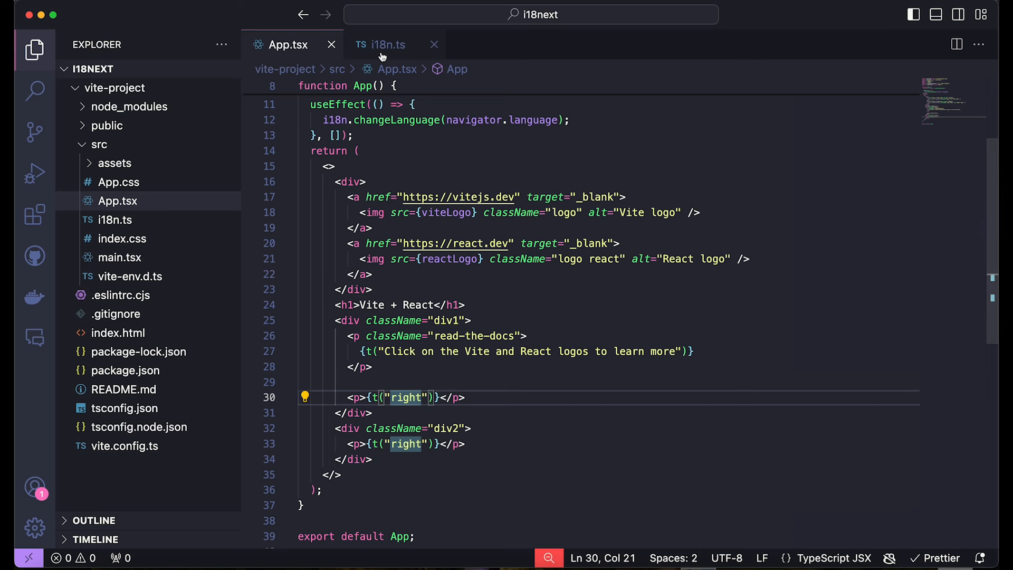
Add right: "Right" under the English translations in i18n.ts
click(387, 45)
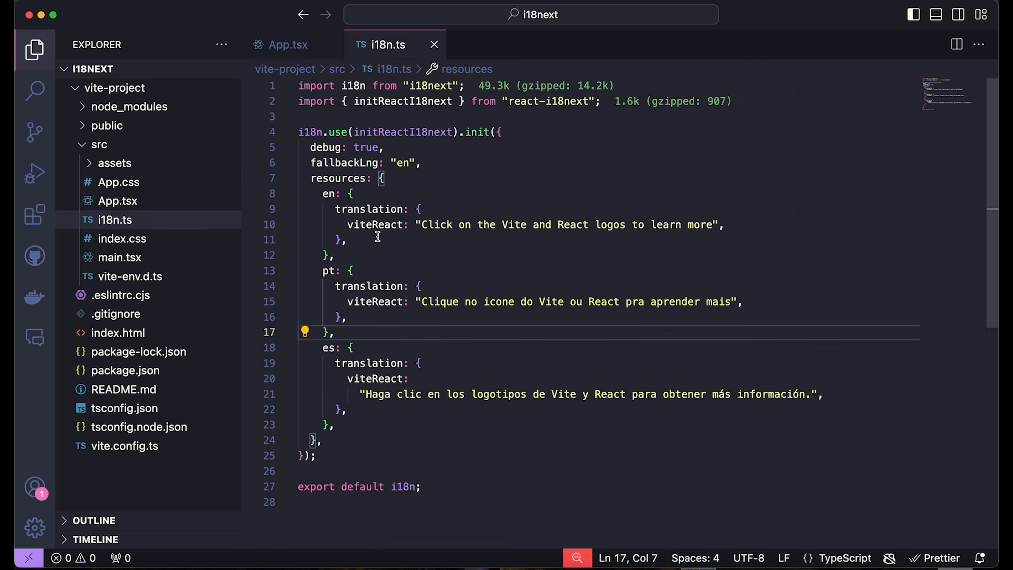
click(727, 224)
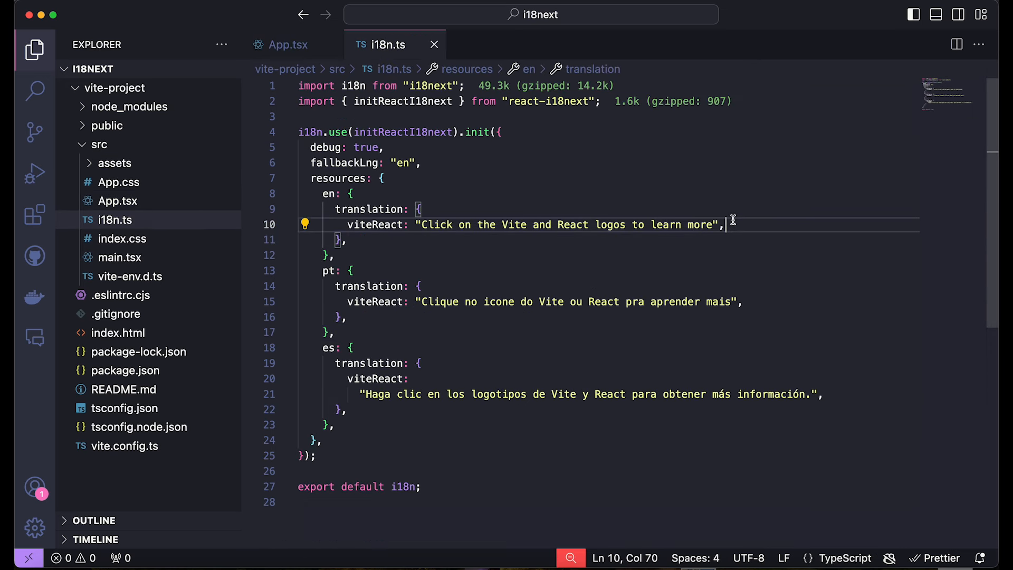
text(right:)
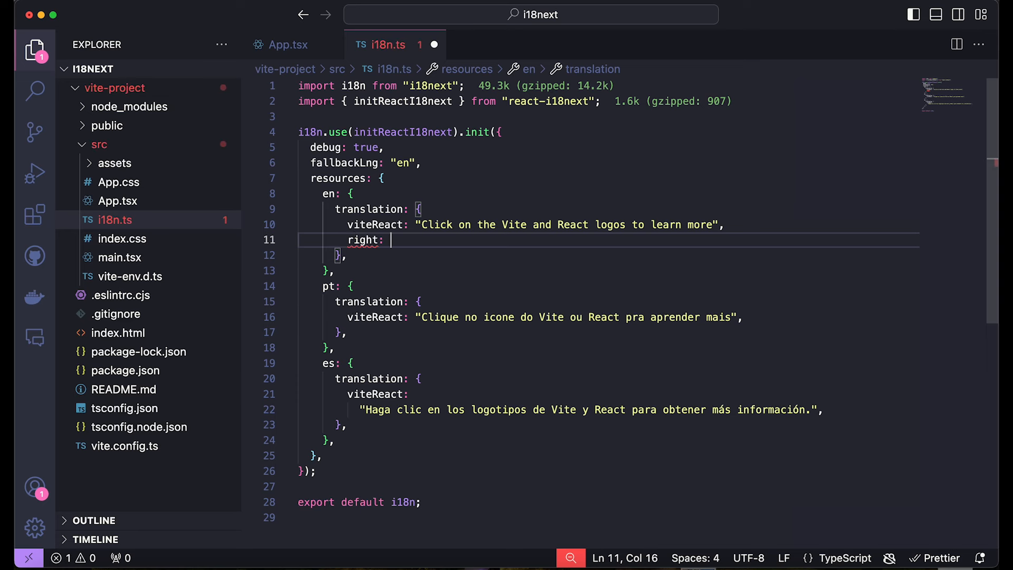
text("")
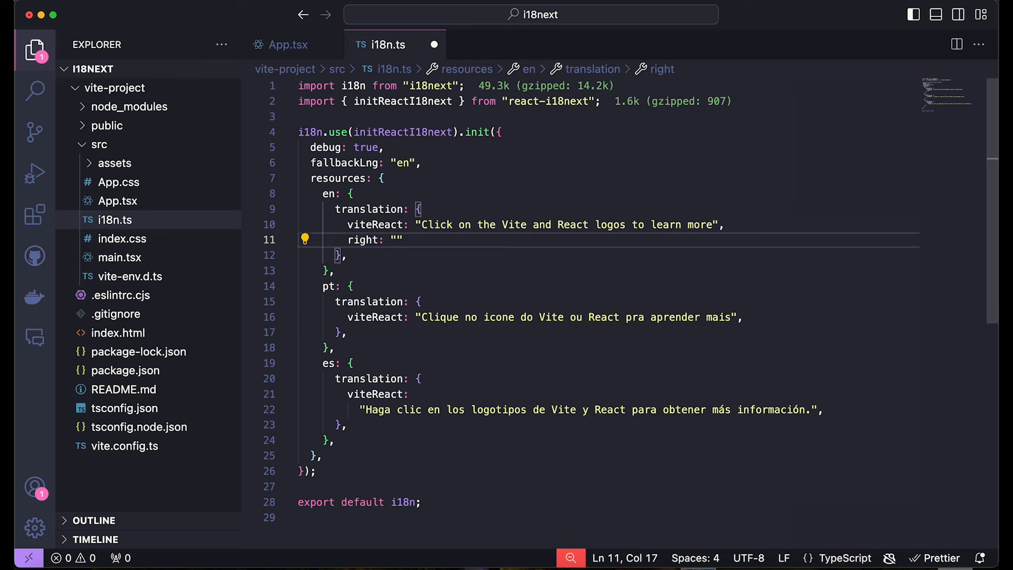
text(Right)
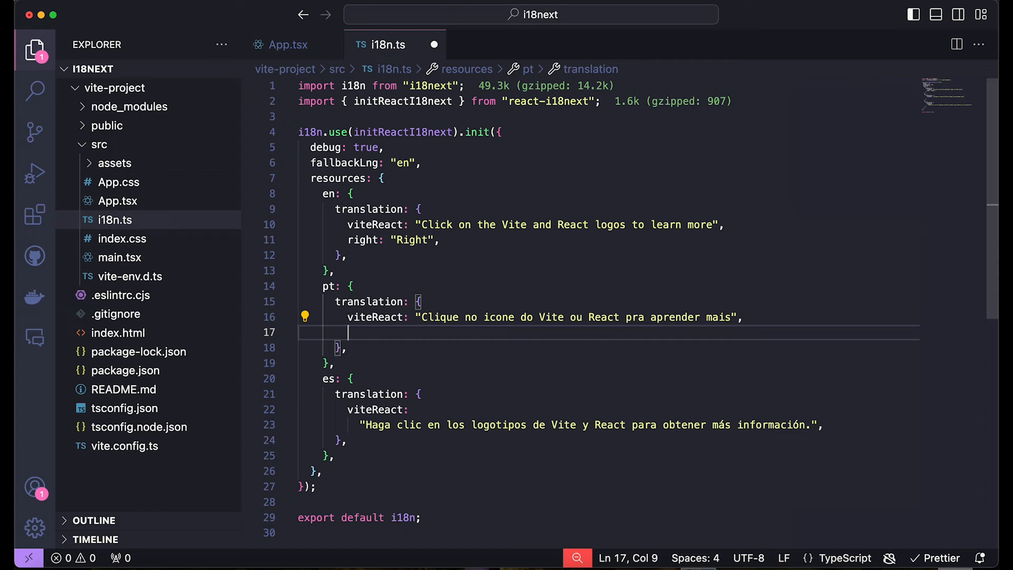
Add right: "Direita" under the Portuguese translations
text(right: "")
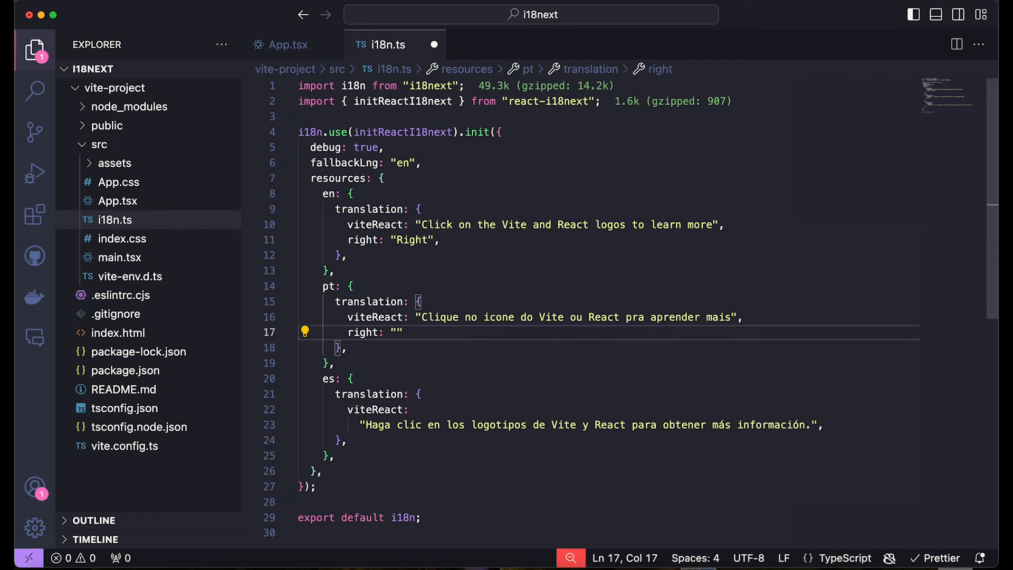
text(Dire)
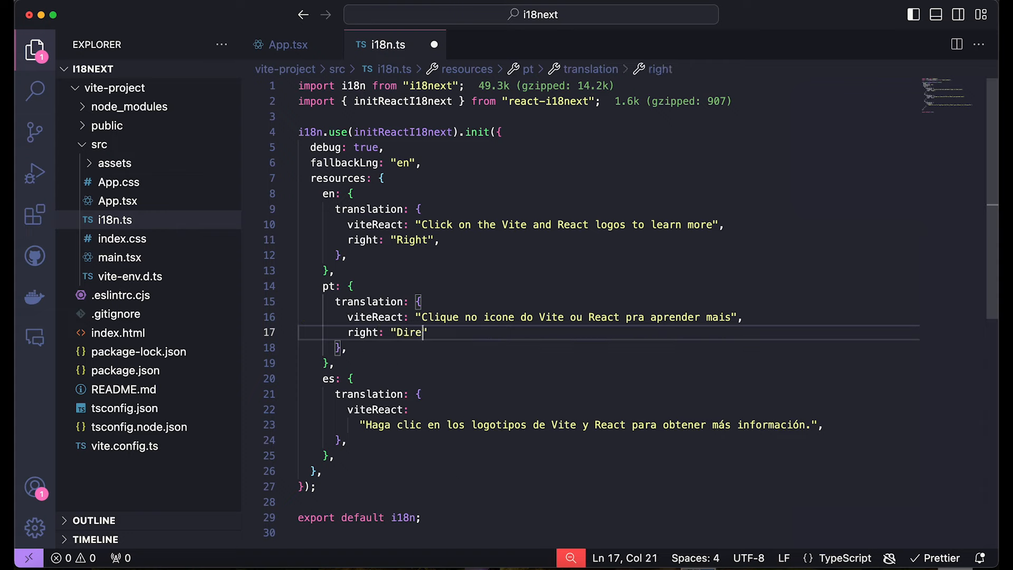
text(ita)
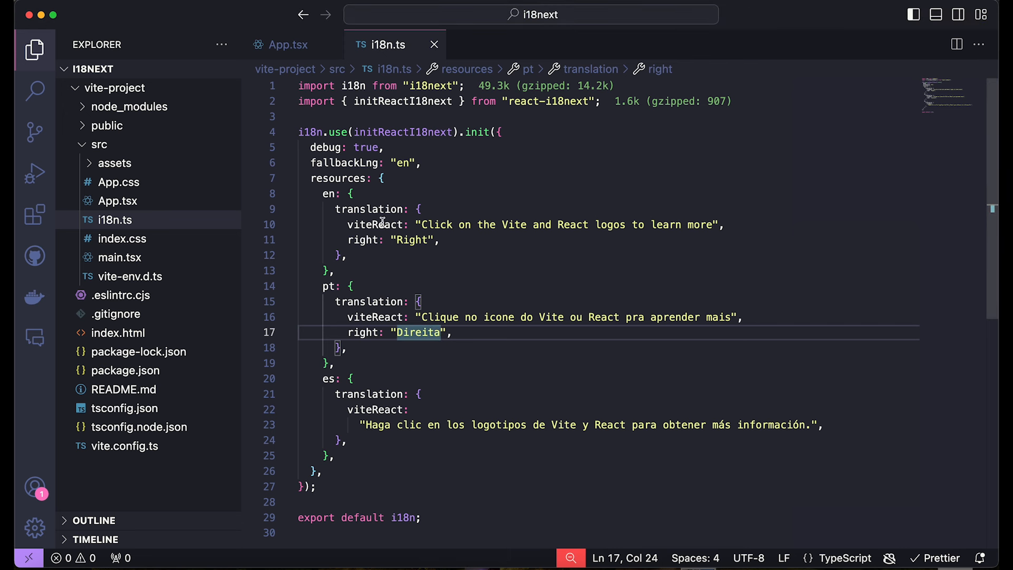
Change the two App.tsx paragraphs to t("direction.right") and t("correctness.right")
click(288, 44)
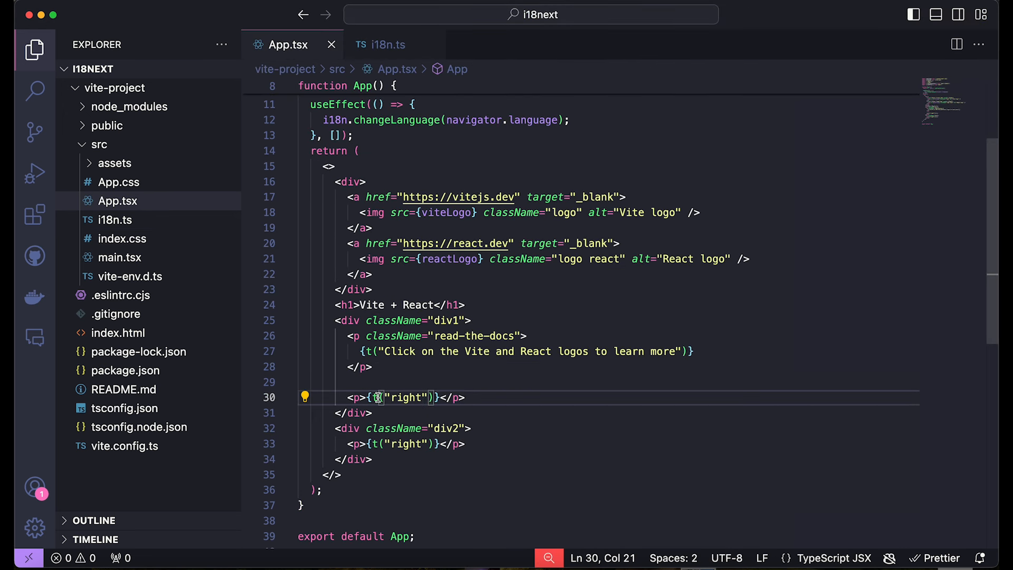
text(d)
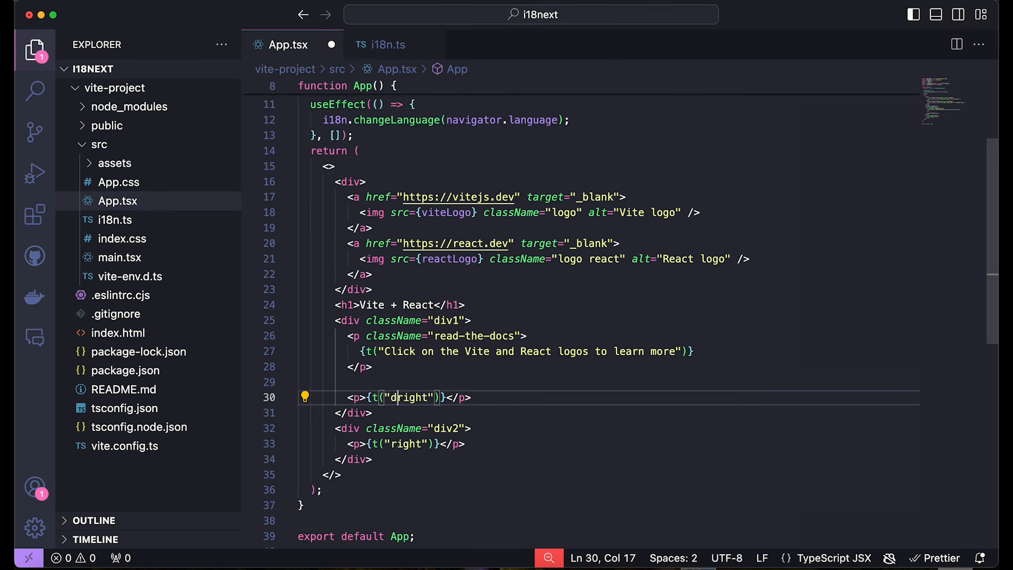
text(irection.)
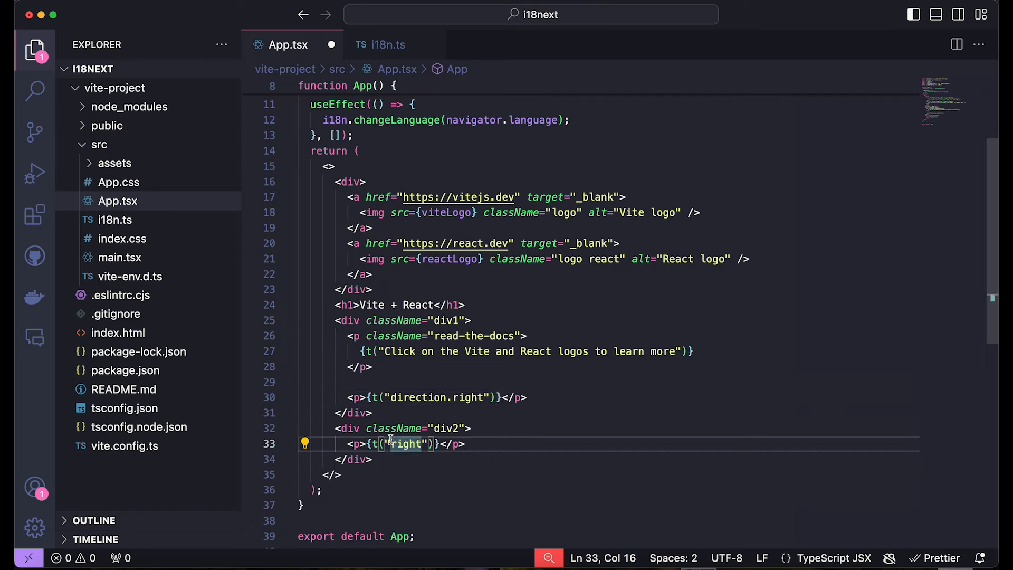
text(correctness.)
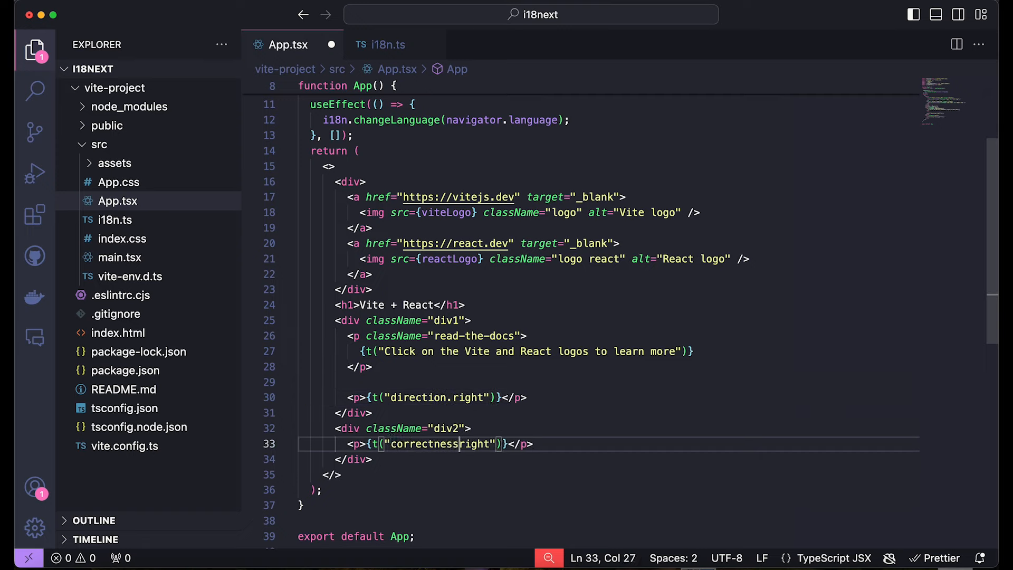
text(.)
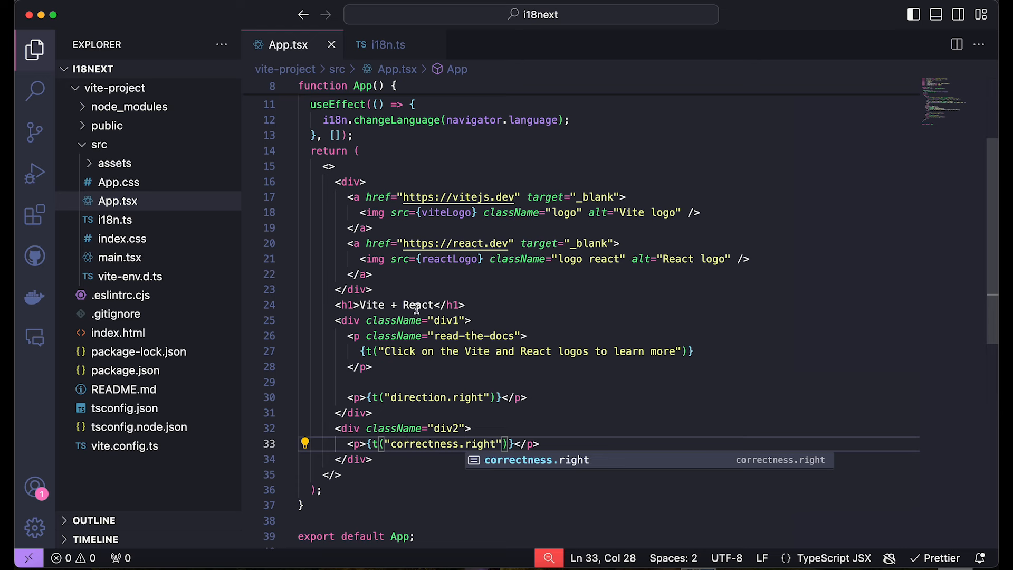
Start a direction: { } group under the Portuguese translations in i18n.ts
click(387, 44)
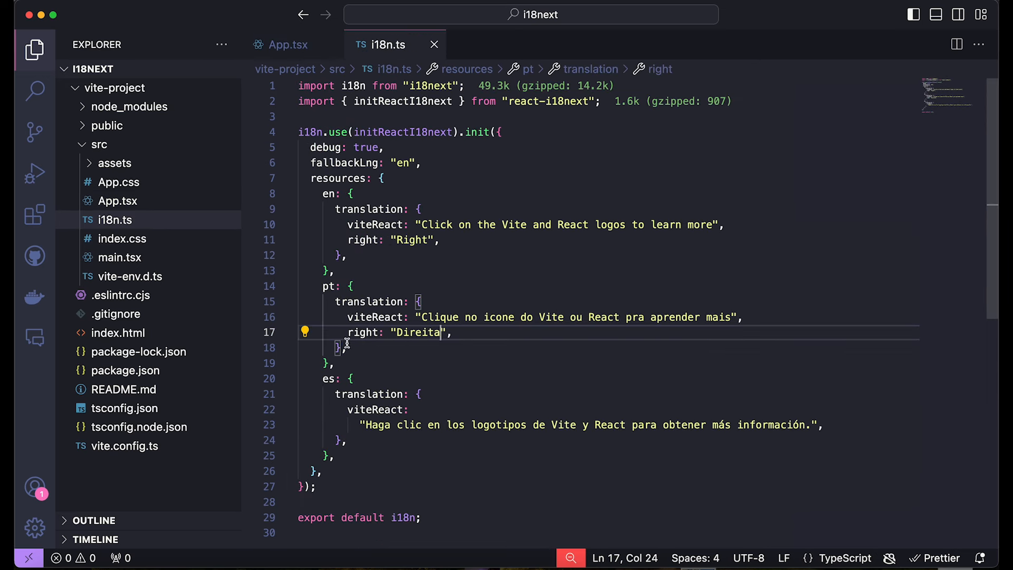
click(741, 316)
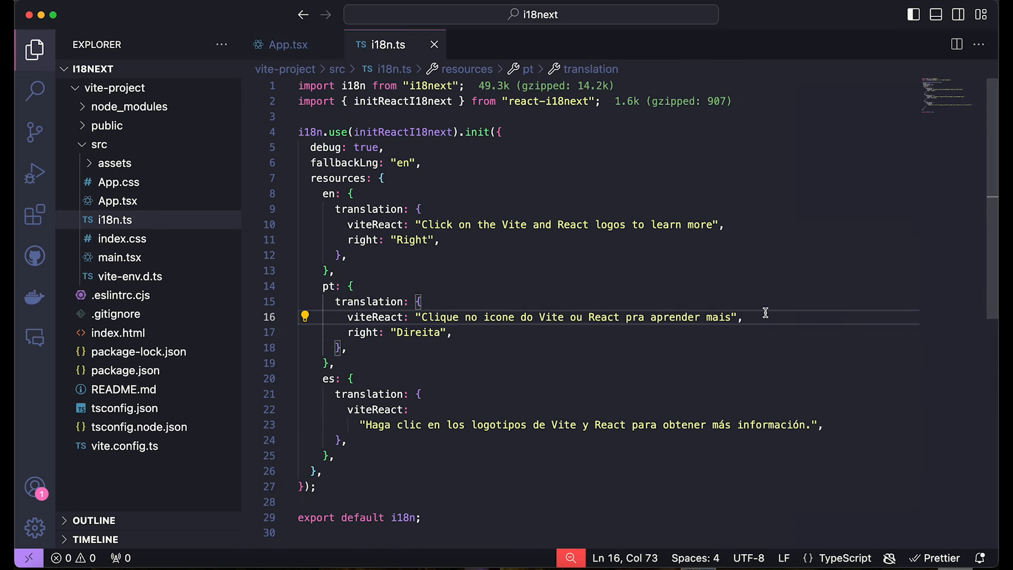
key(Enter)
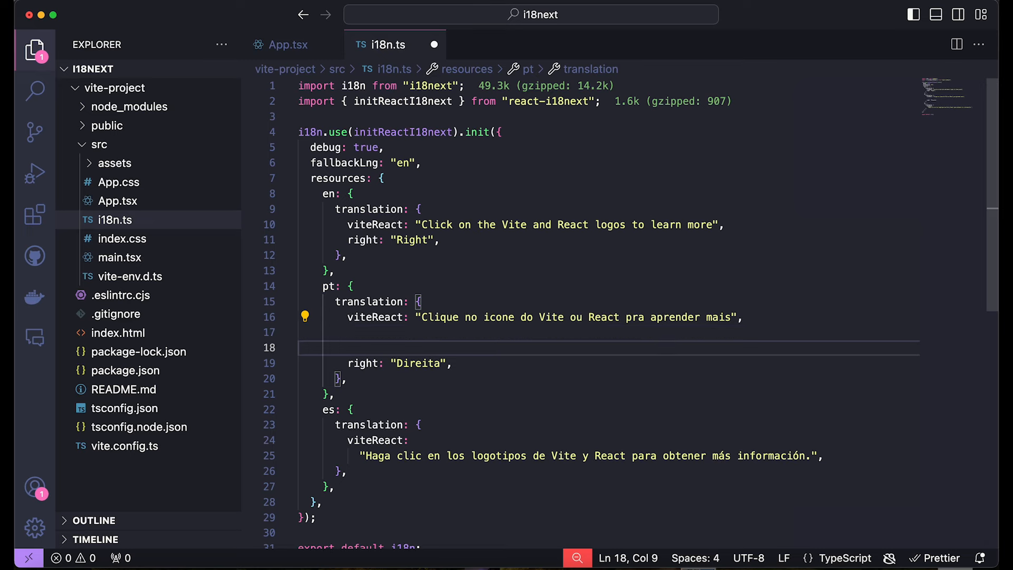
text(directi)
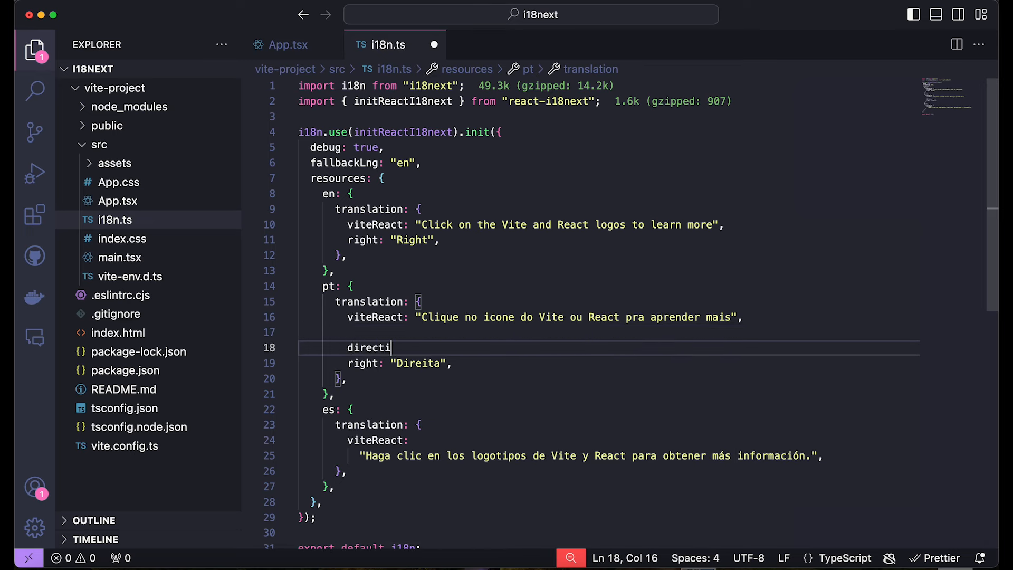
text(on: {)
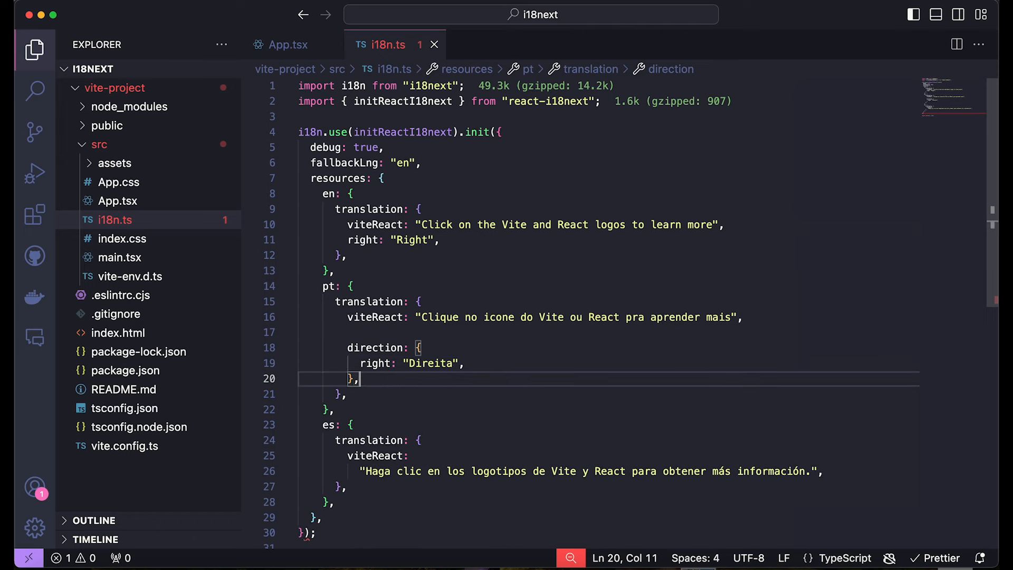
Nest right: "Direita" in direction and add correctness: { right: "Certo" }
text(correctness: {)
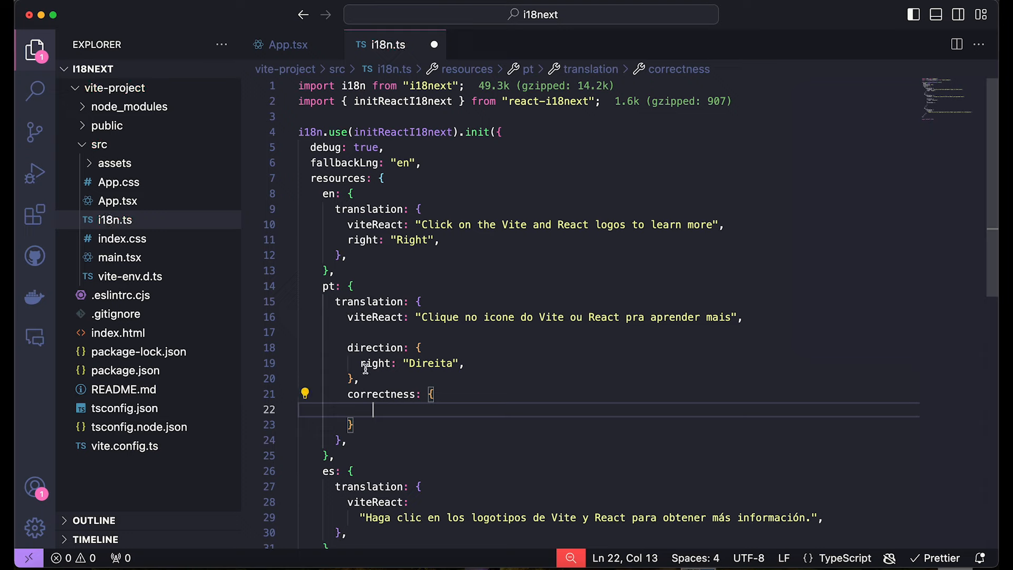
text(right: "Direita",)
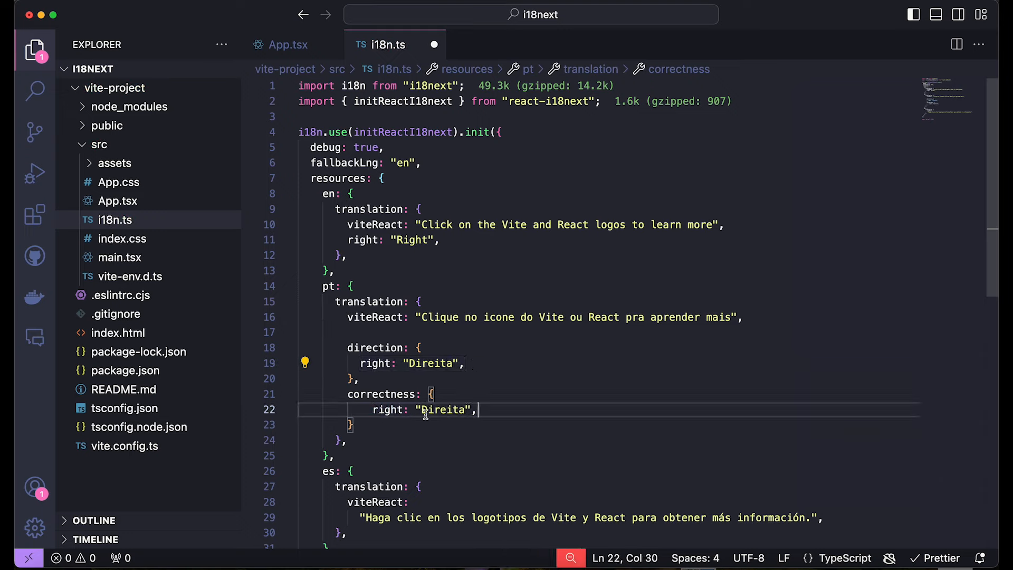
double_click(443, 410)
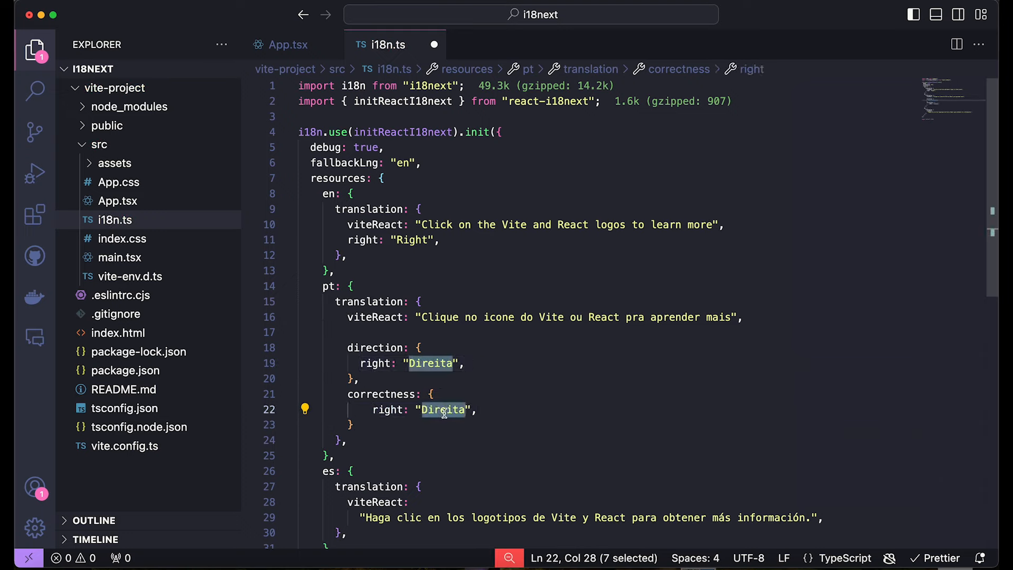
text(Certo)
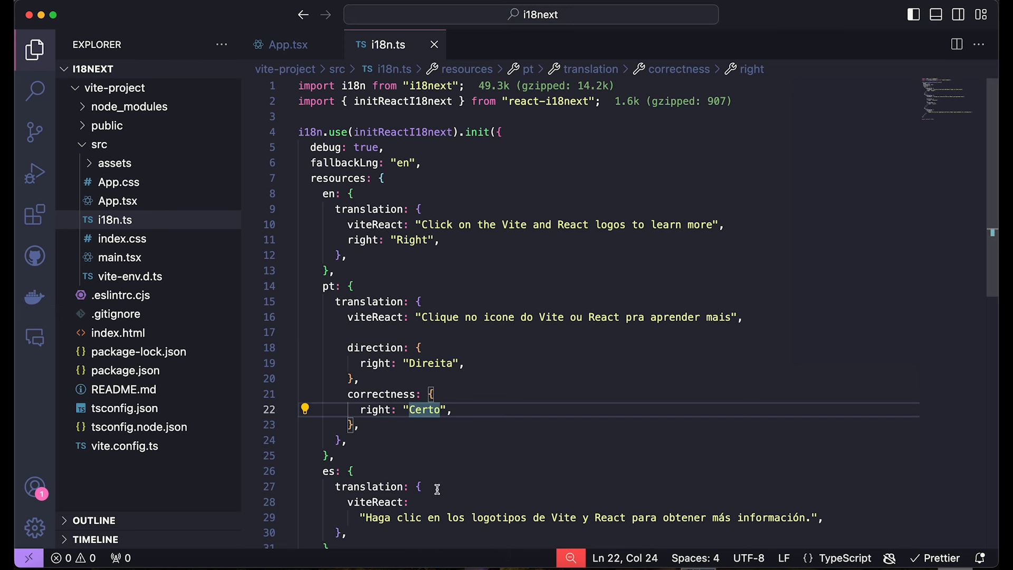
click(358, 425)
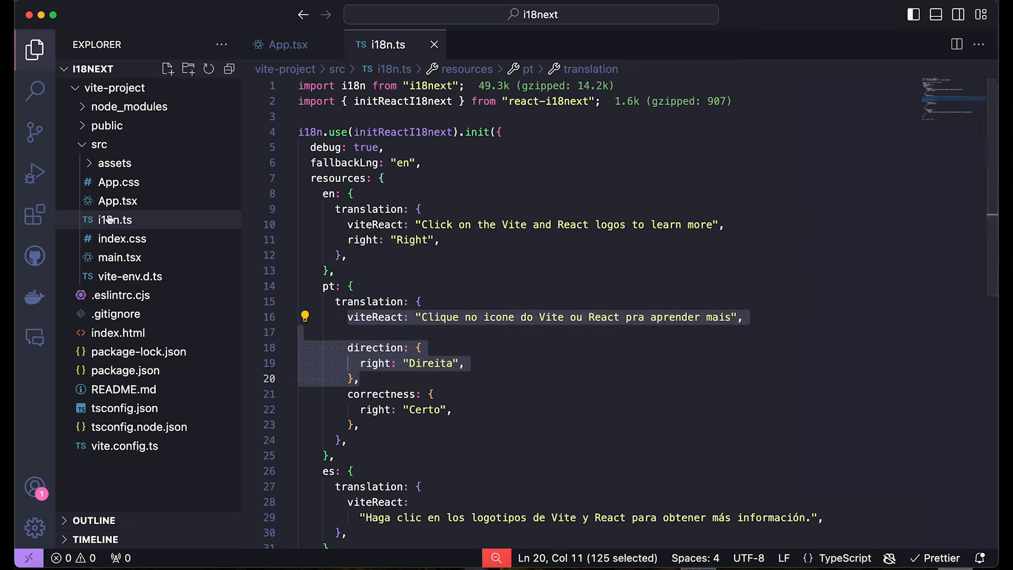
mouse_move(443, 248)
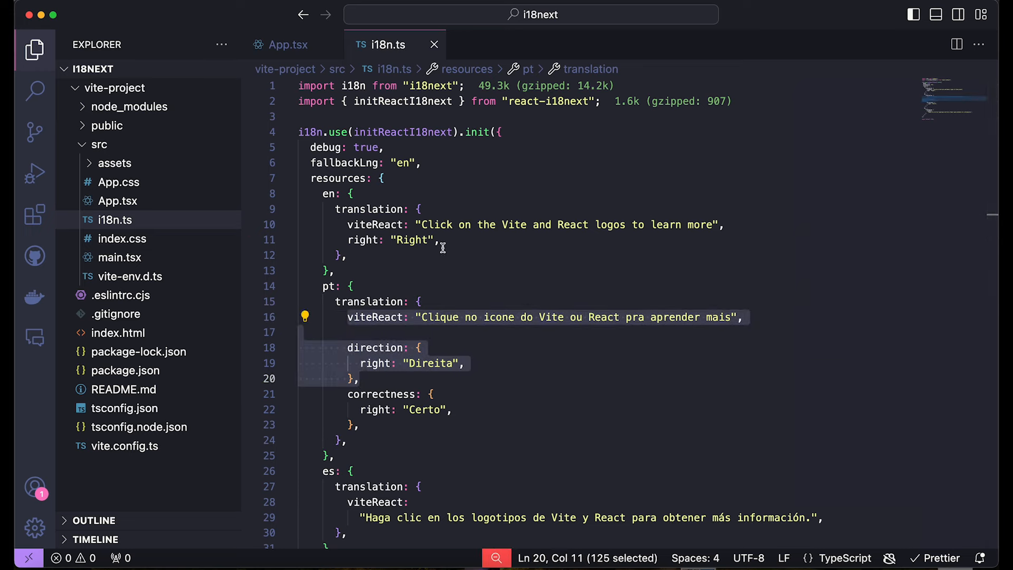
Briefly sketch and discard an aboutPage example group in i18n.ts, then return to App.tsx
click(387, 348)
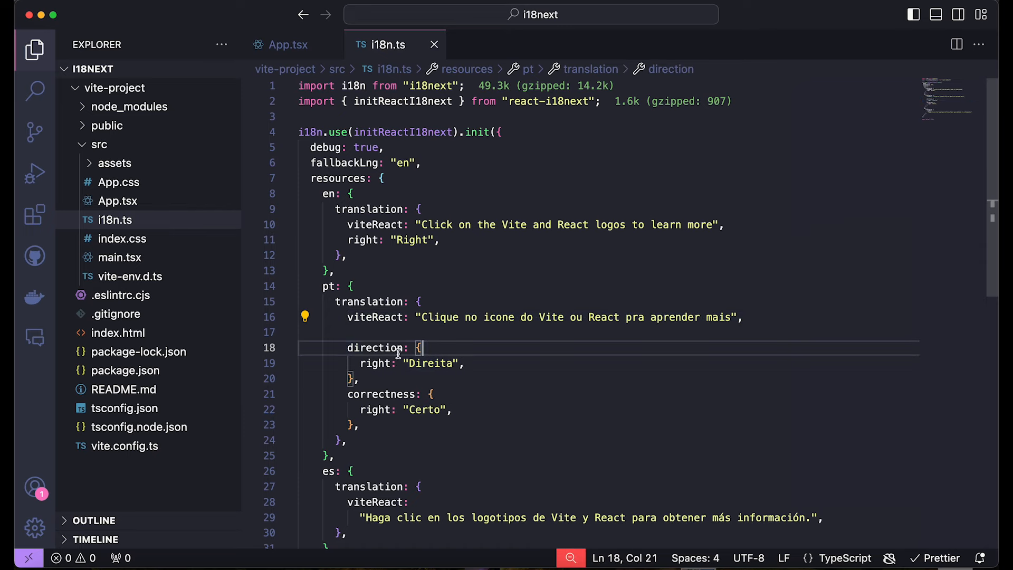
key(Enter)
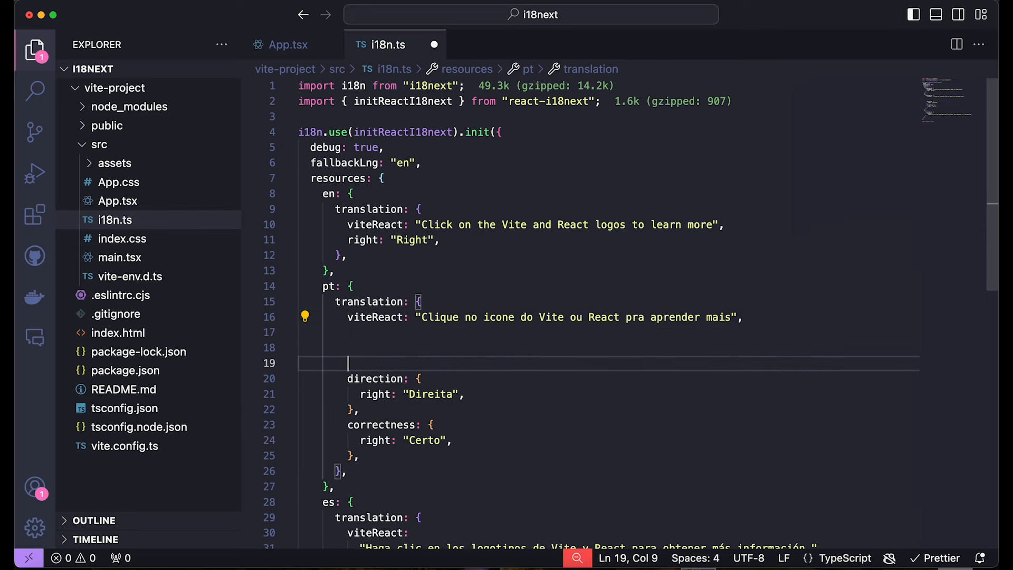
text(aboutPage: {)
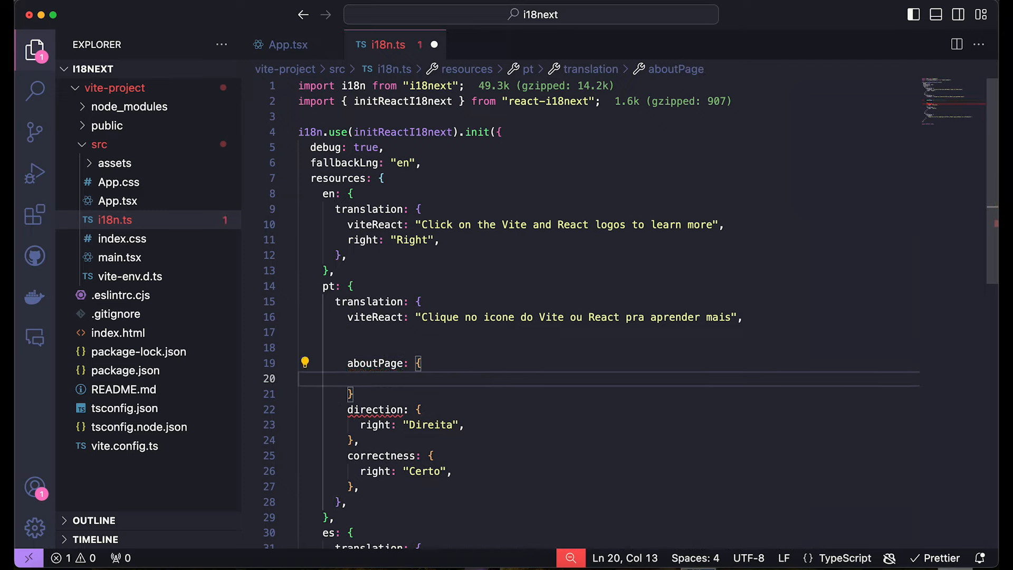
click(353, 362)
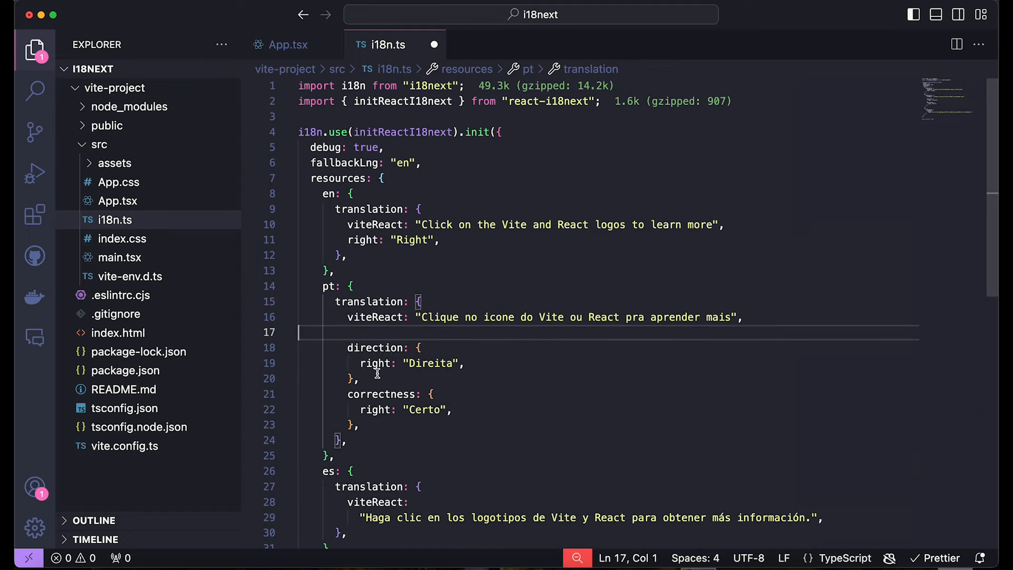
click(287, 45)
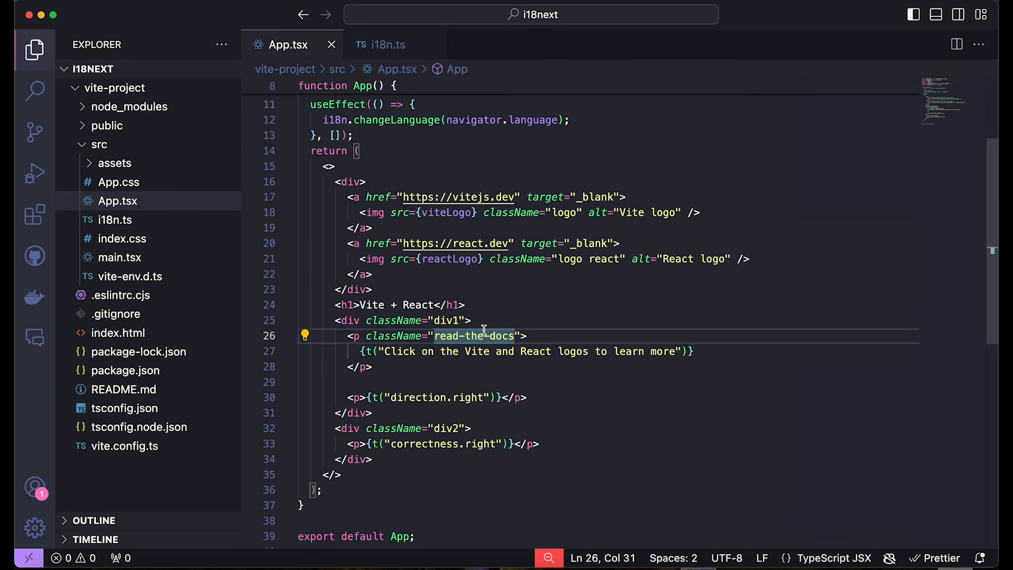